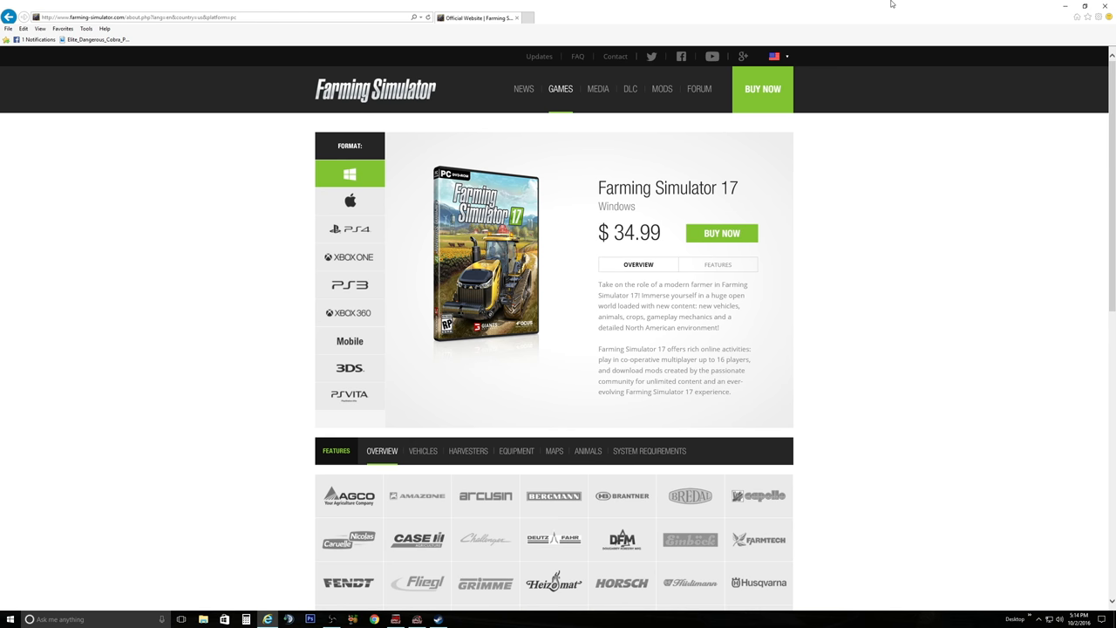
Step: Scroll the brand grid and pick Brantner to list its E 8041 tipper
scroll("down", 3)
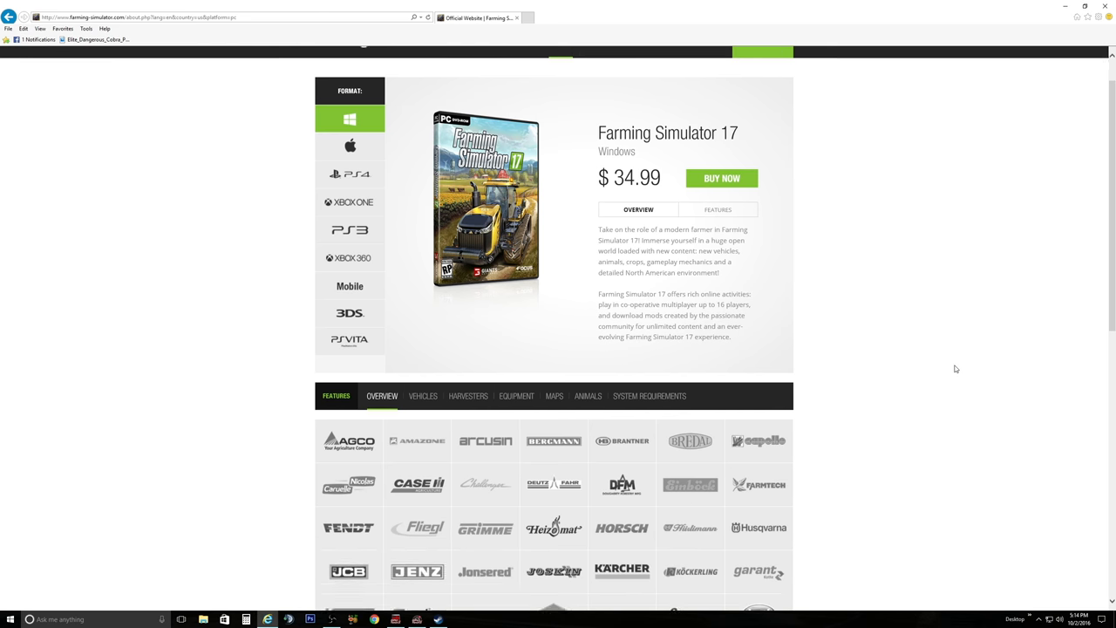
scroll("down", 3)
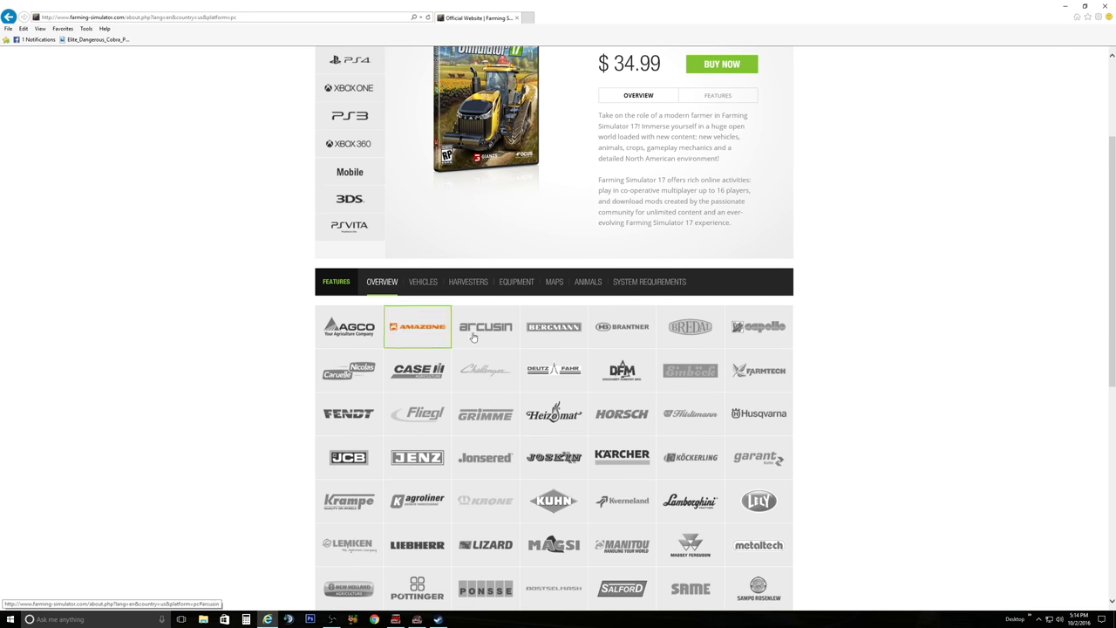
mouse_move(984, 341)
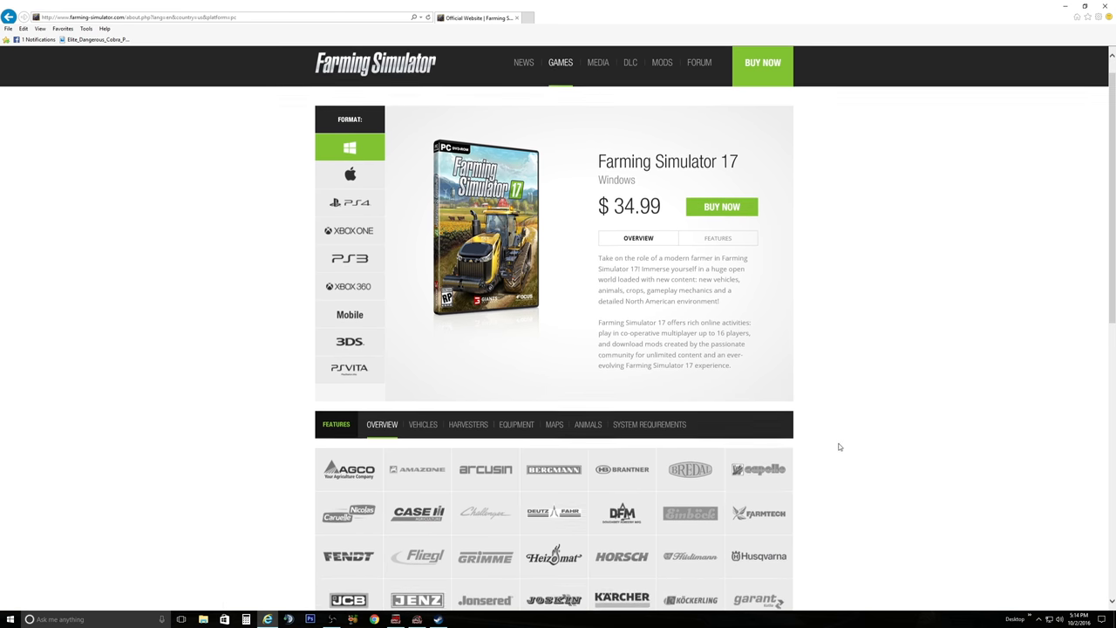
scroll("down", 3)
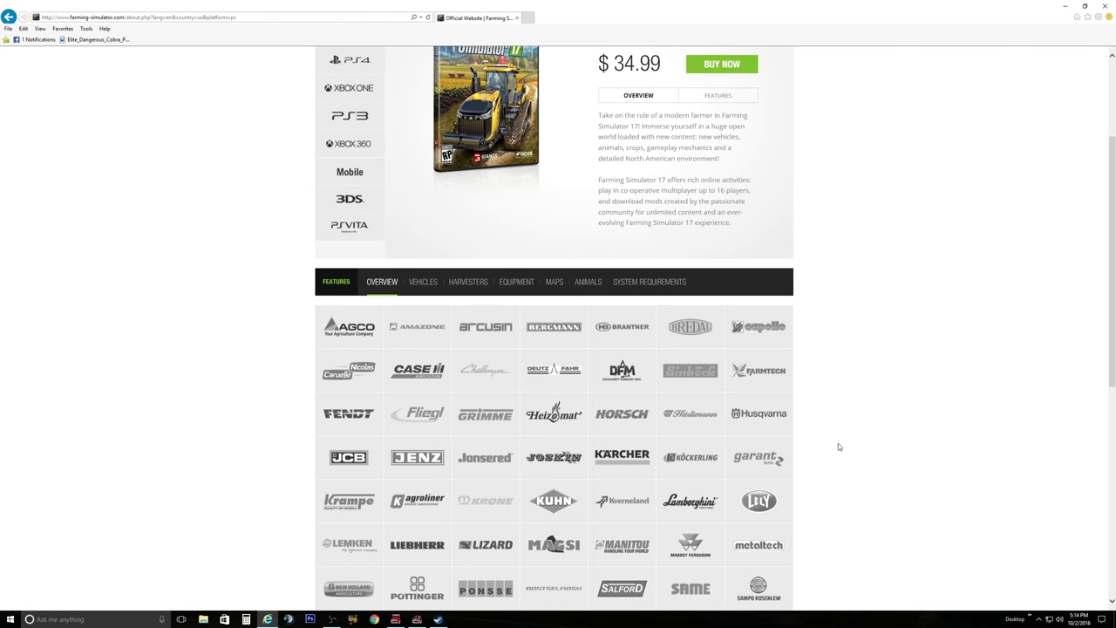
mouse_move(232, 372)
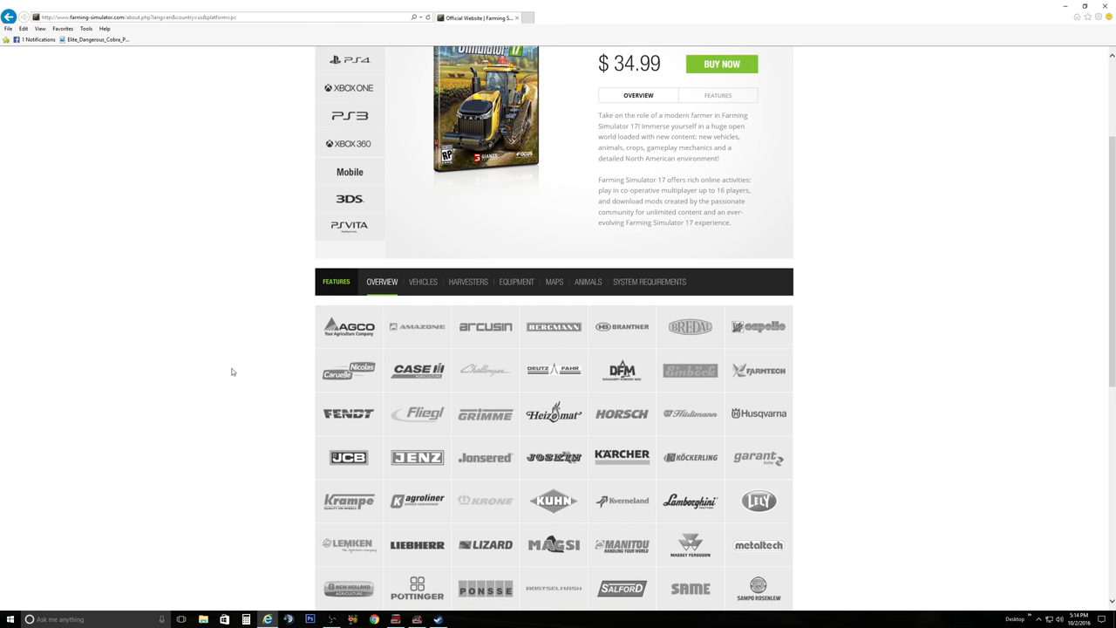
scroll("down", 3)
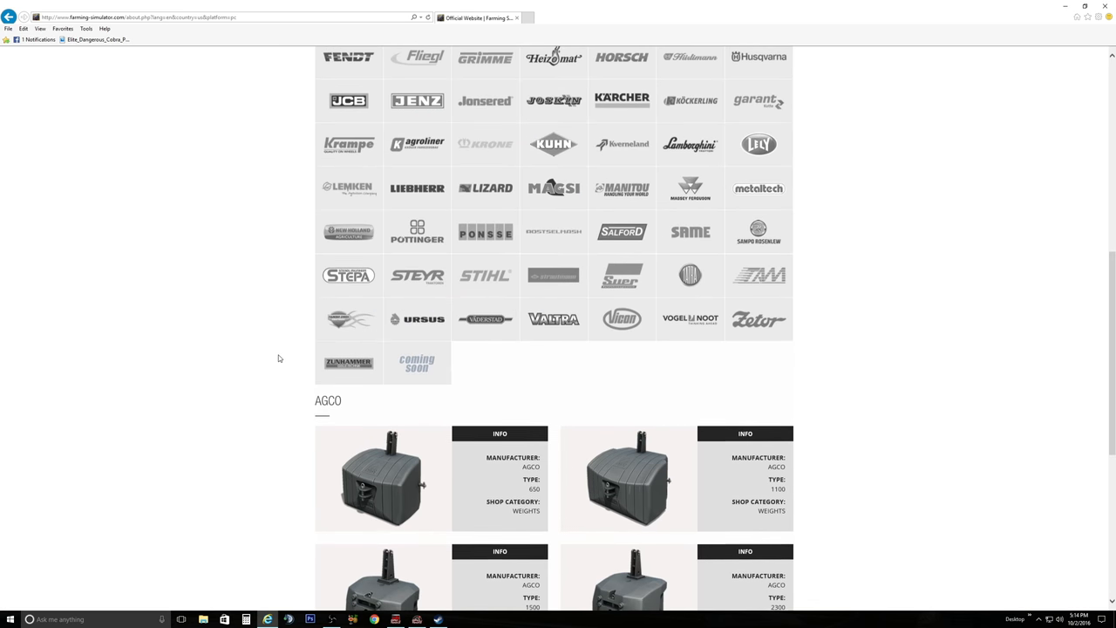
scroll("down", 3)
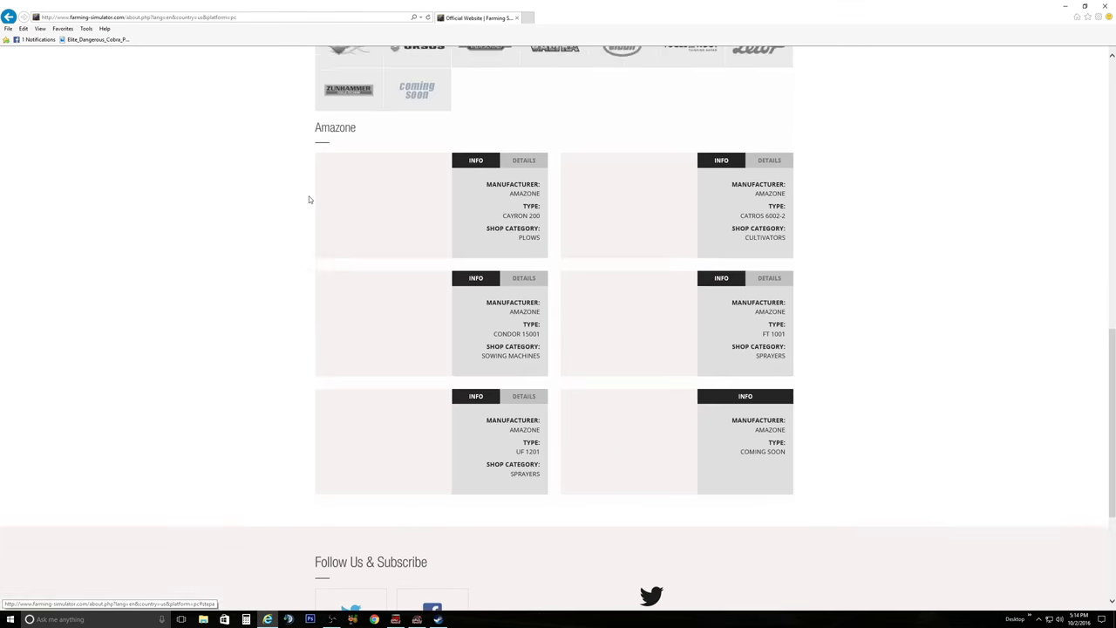
scroll("up", 3)
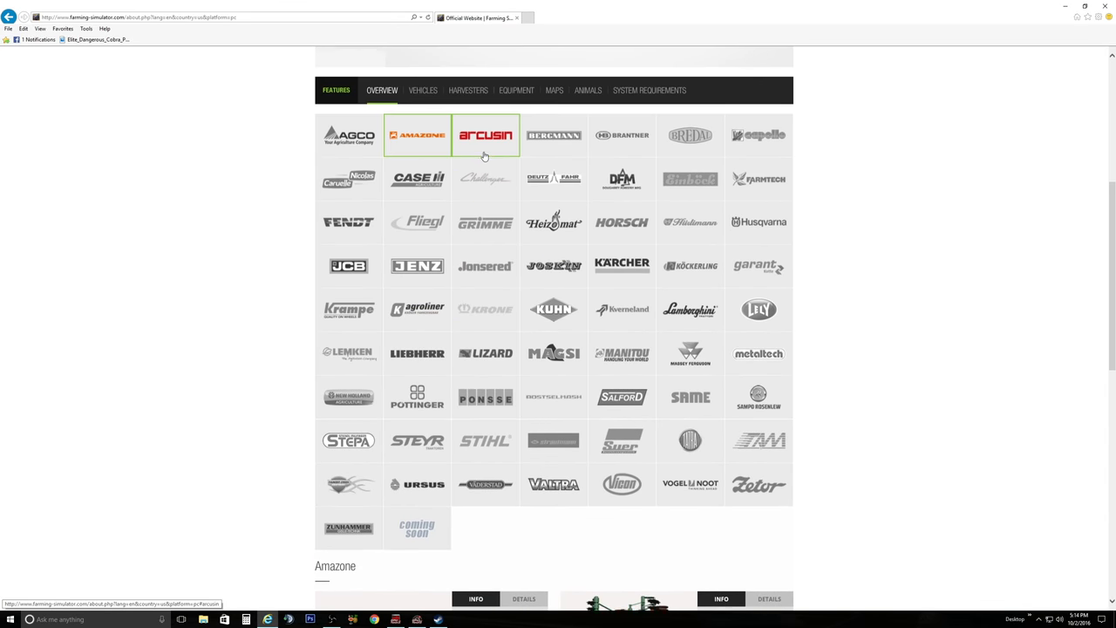
left_click(486, 135)
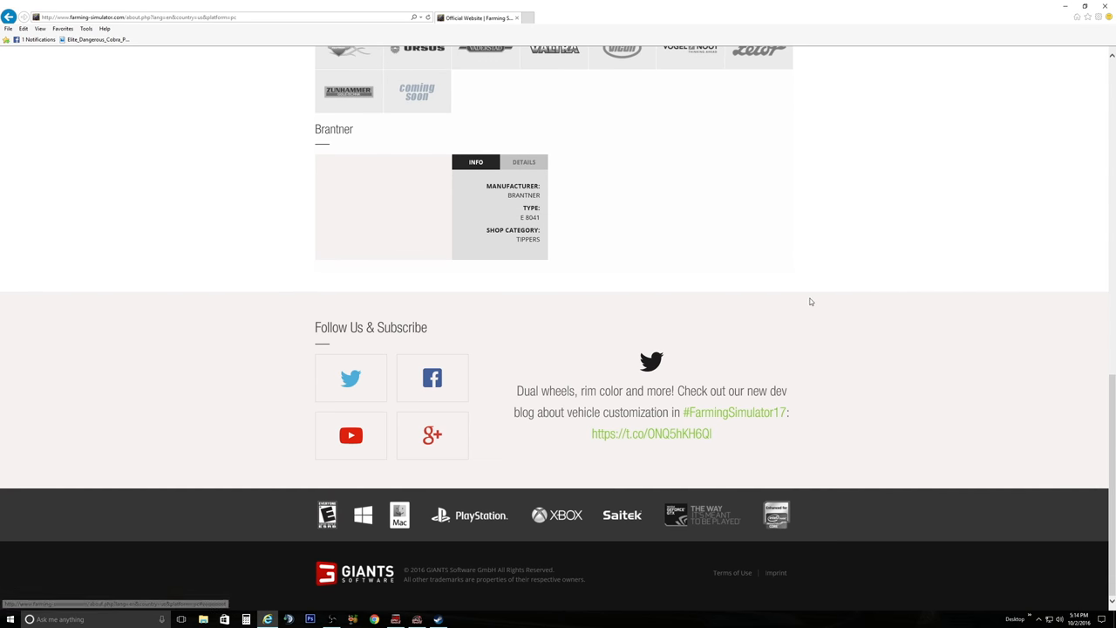
Step: View the Bredal K165 spreader's Details specs, return it to Info, and scroll back up
scroll("up", 3)
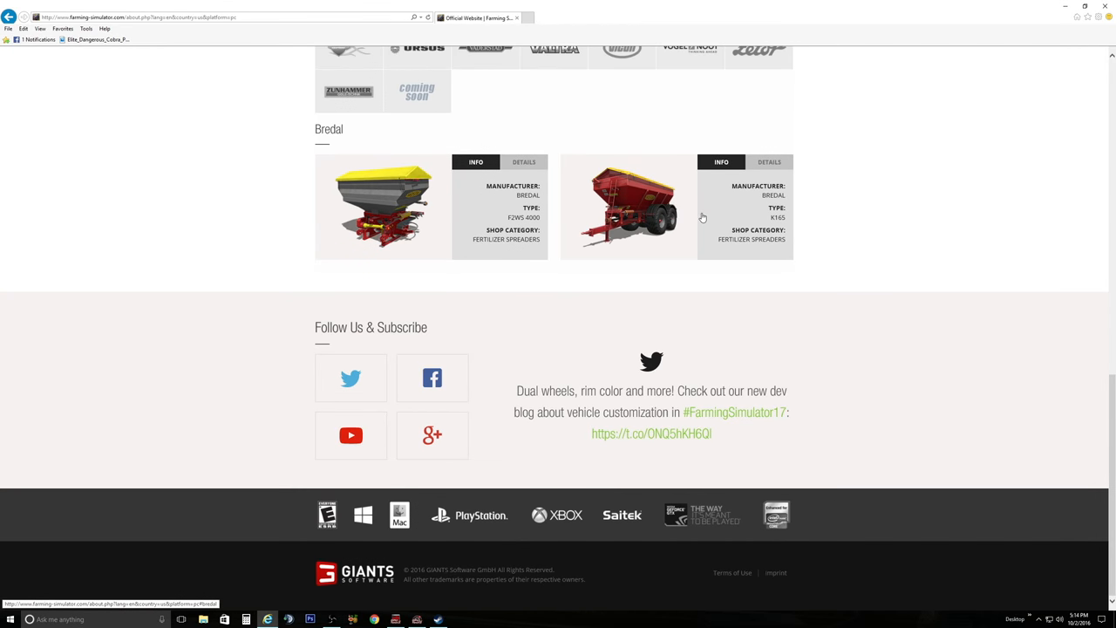
mouse_move(641, 205)
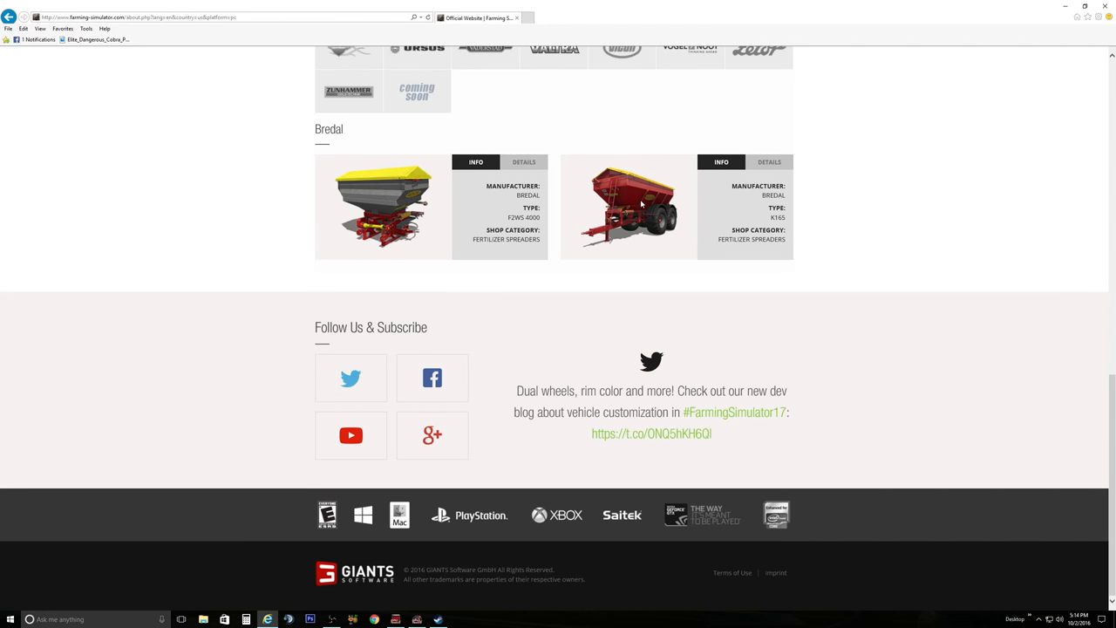
mouse_move(616, 194)
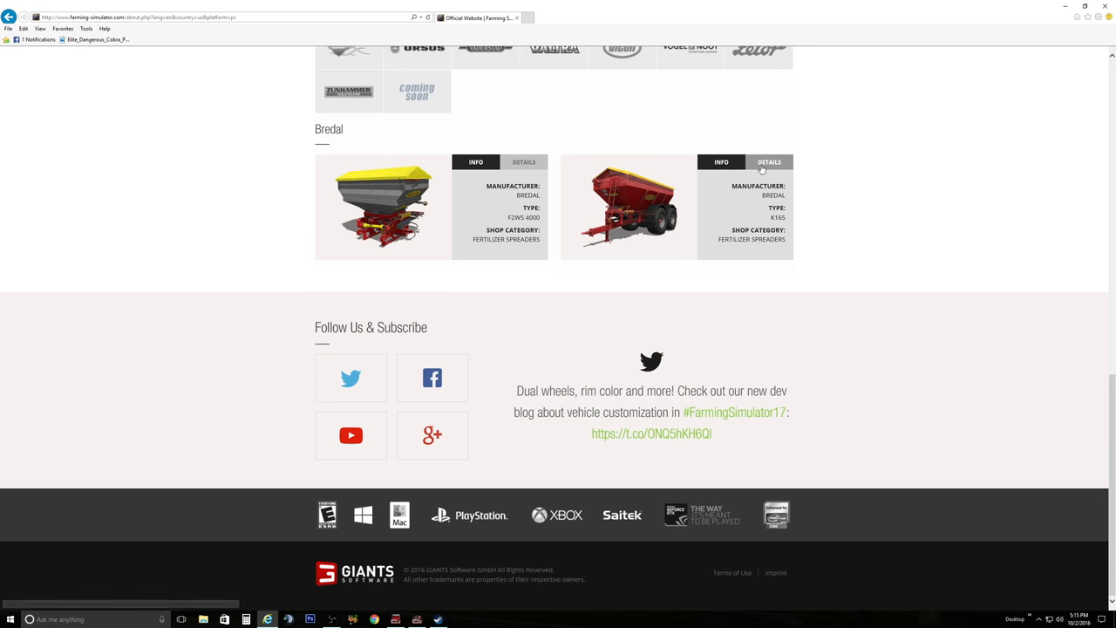
left_click(768, 162)
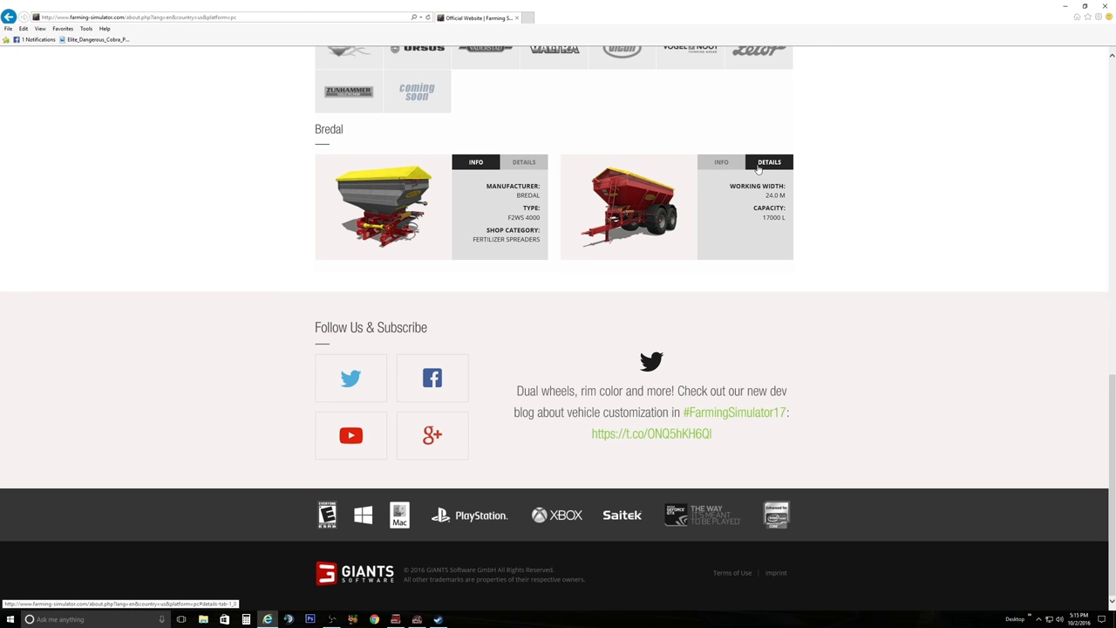
left_click(721, 162)
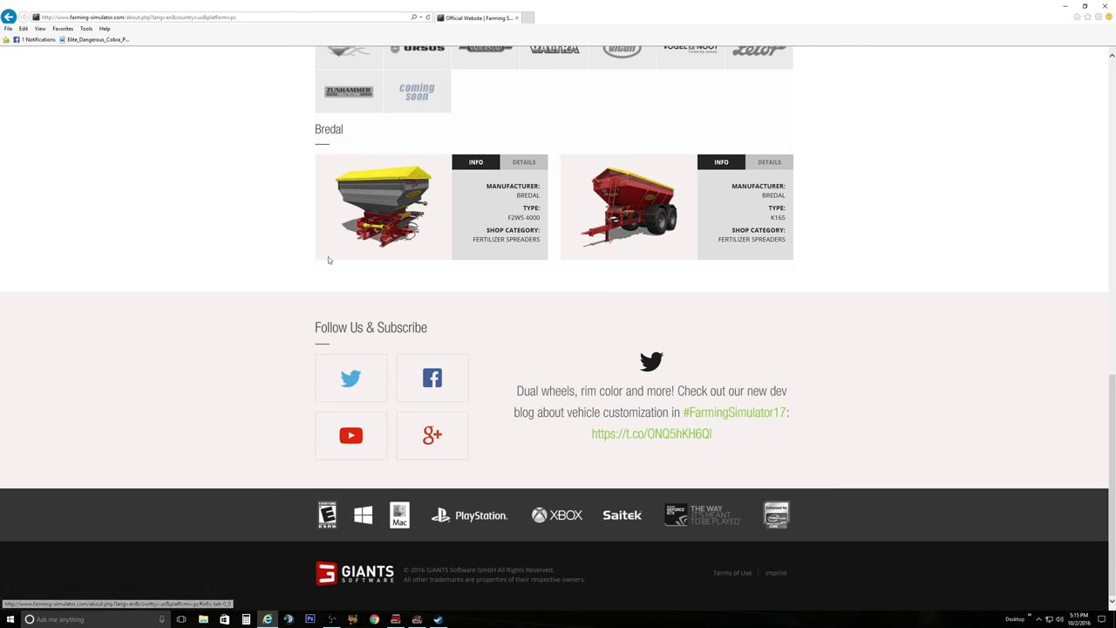
mouse_move(367, 219)
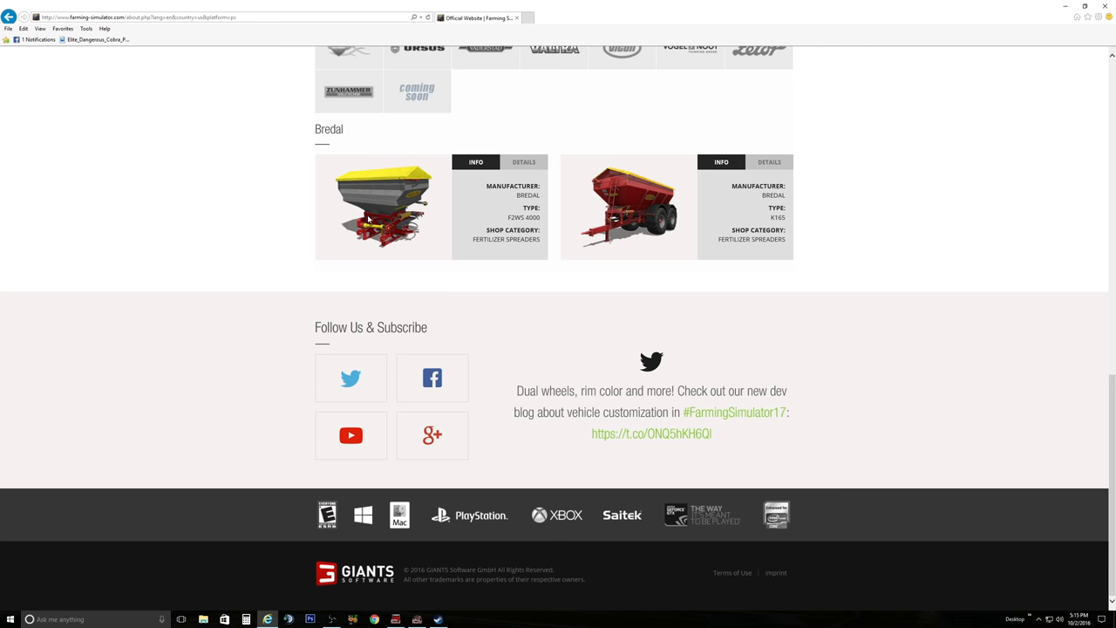
mouse_move(524, 326)
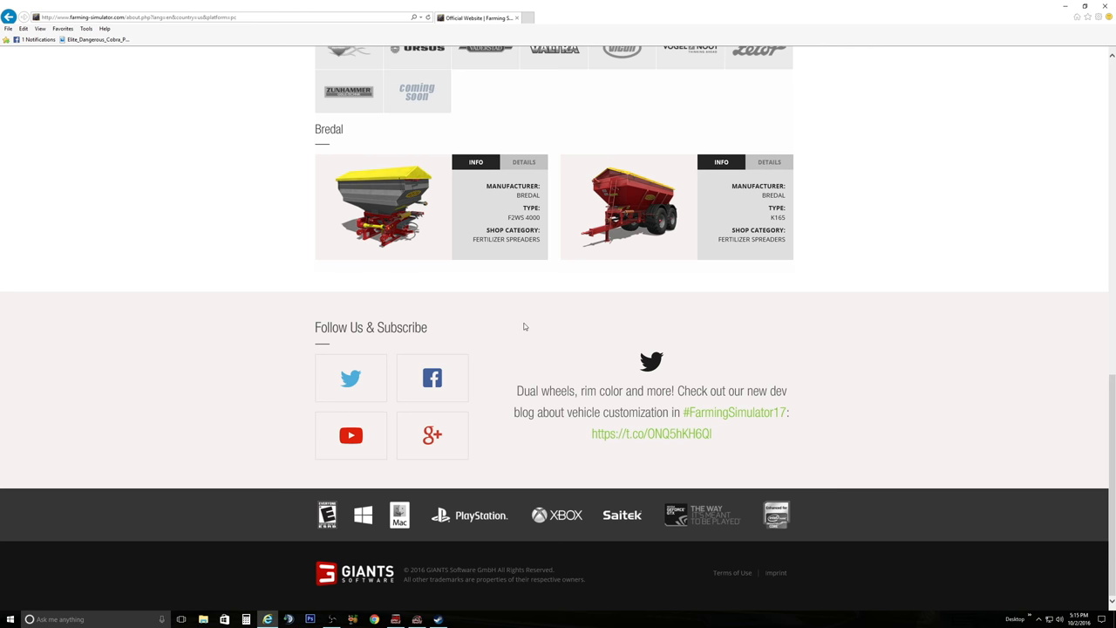
scroll("up", 3)
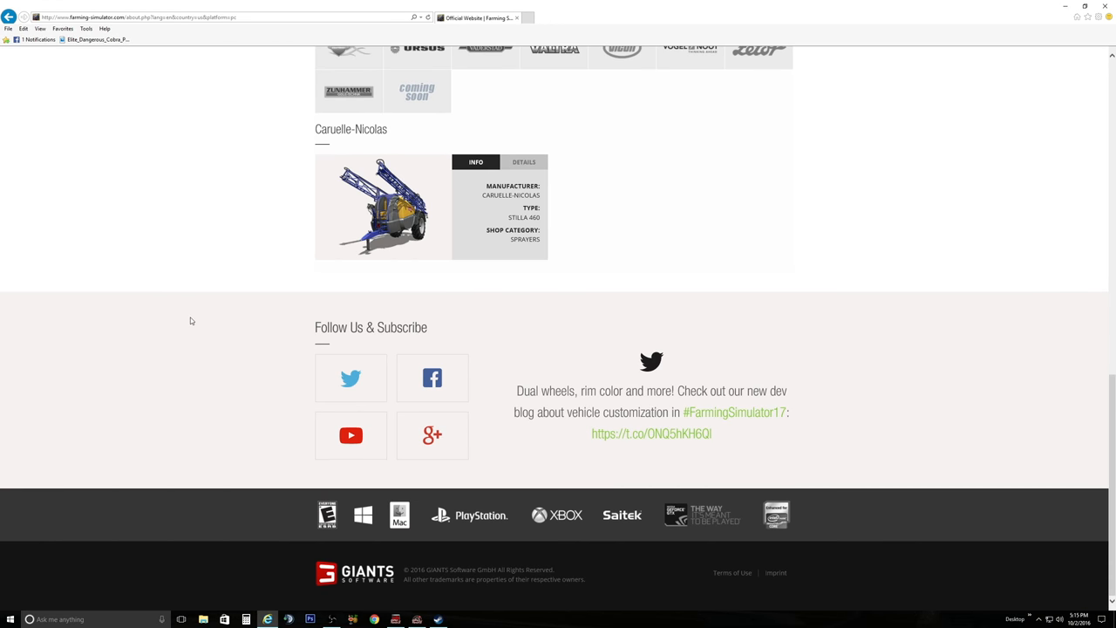
scroll("up", 3)
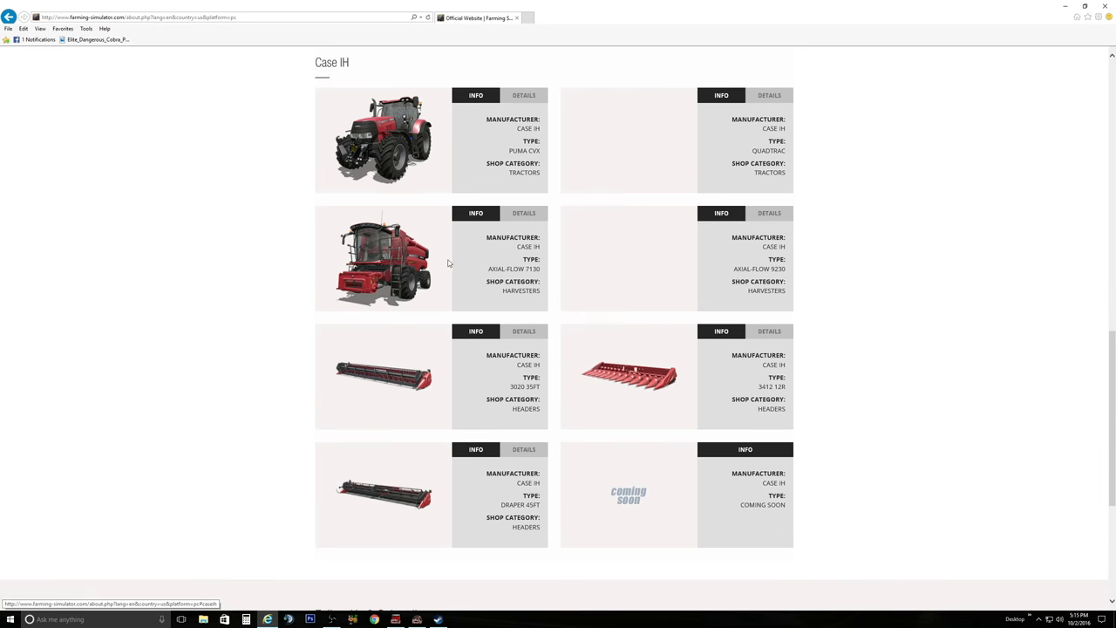
Step: Check Details specs on the Challenger MT800E, MT700E and MT900E cards, then scroll up
scroll("up", 3)
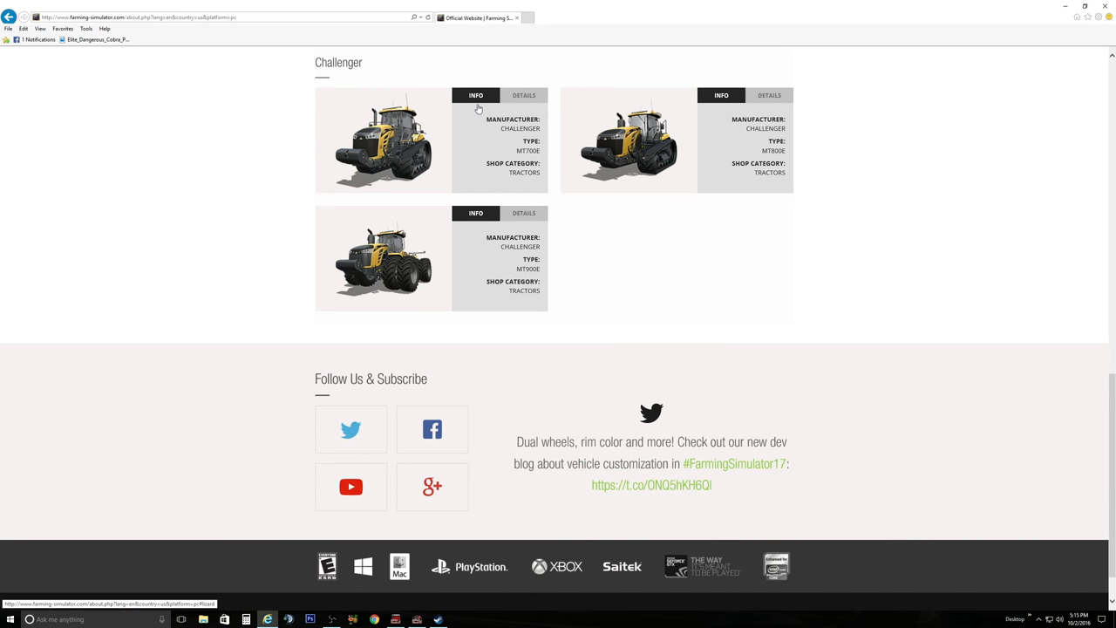
mouse_move(674, 163)
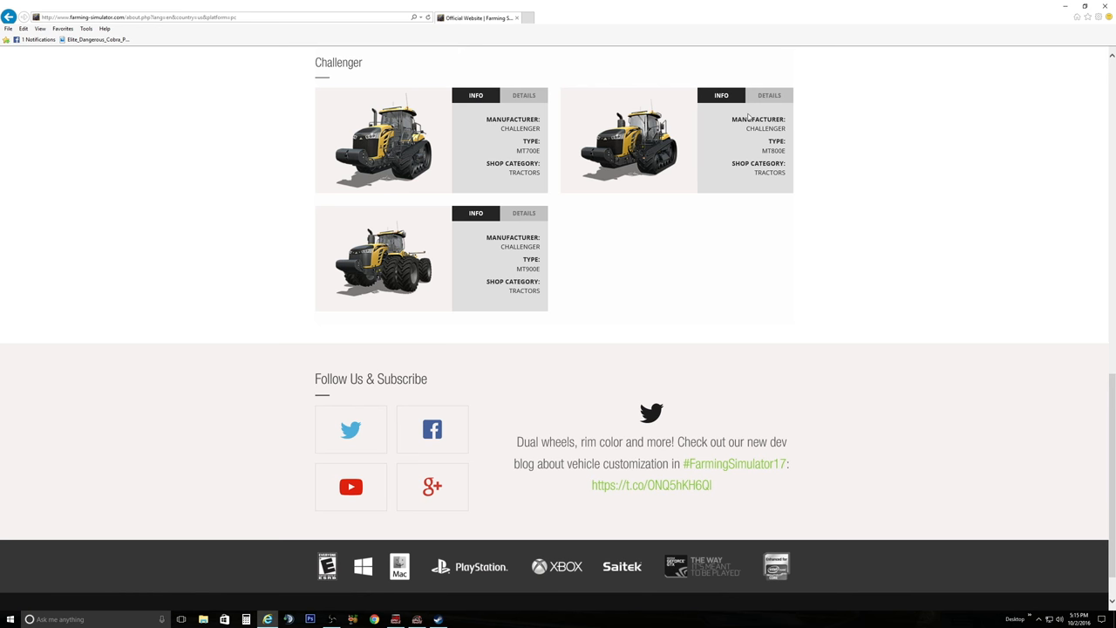
left_click(770, 95)
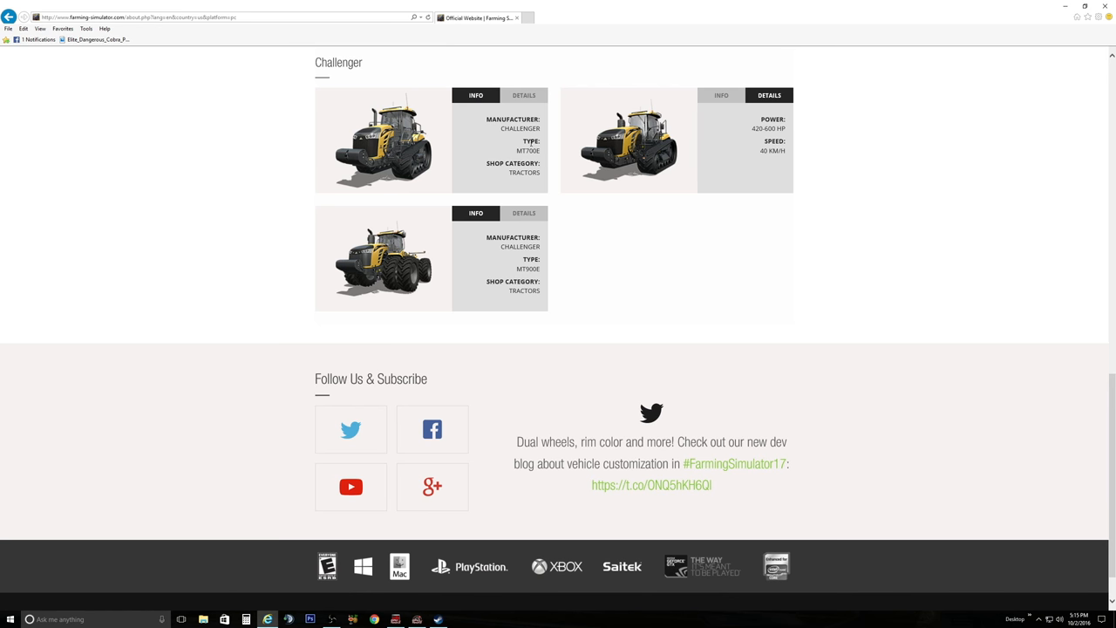
left_click(523, 95)
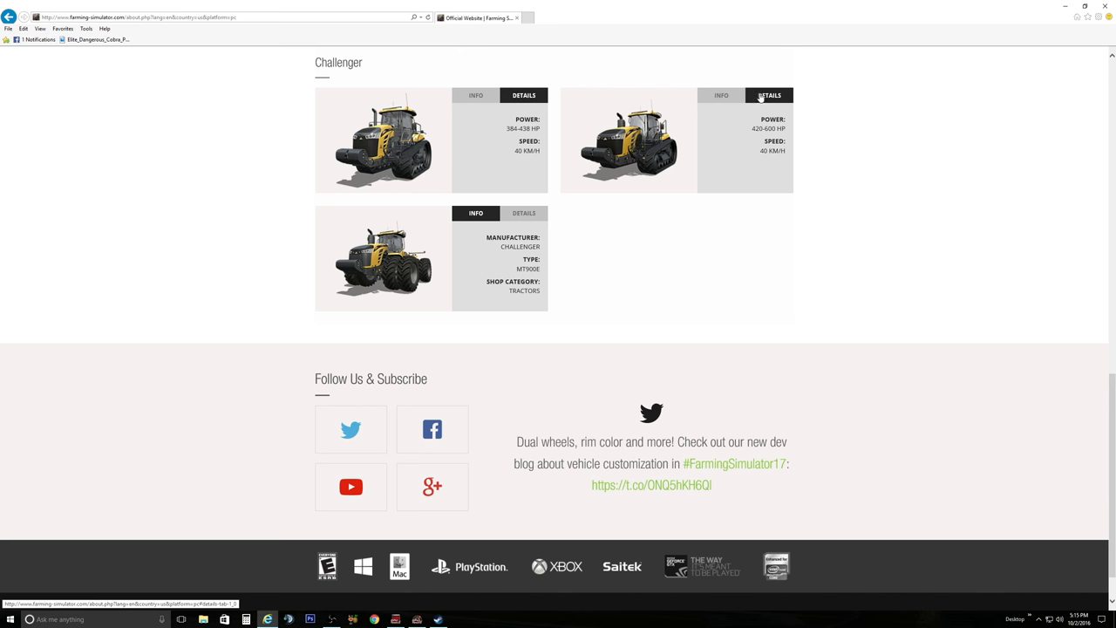
left_click(476, 95)
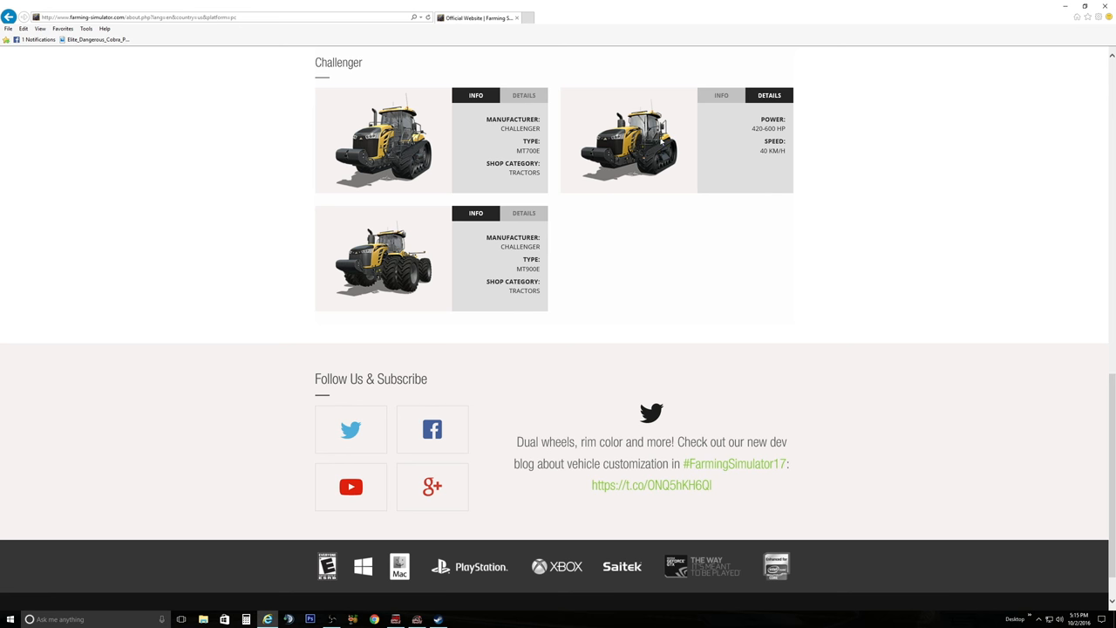
mouse_move(629, 179)
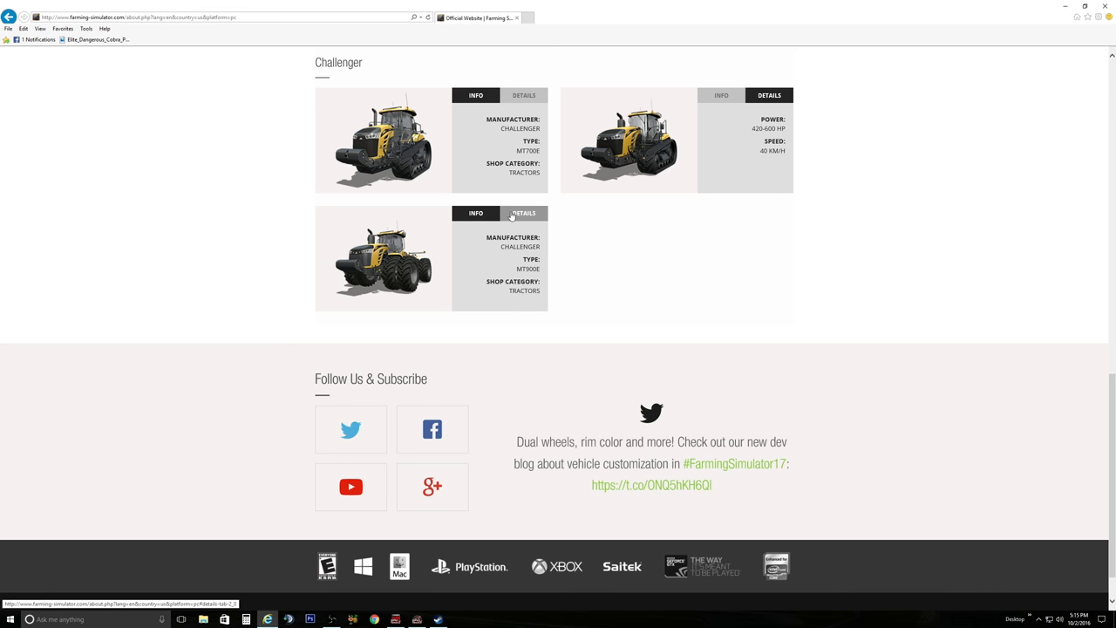
left_click(523, 213)
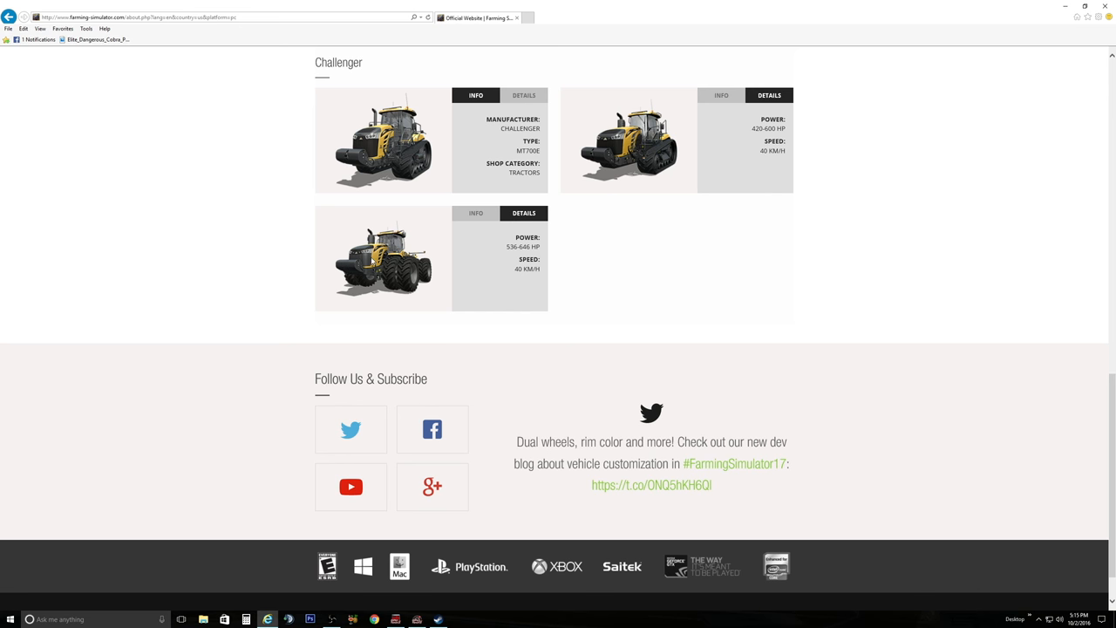
left_click(475, 212)
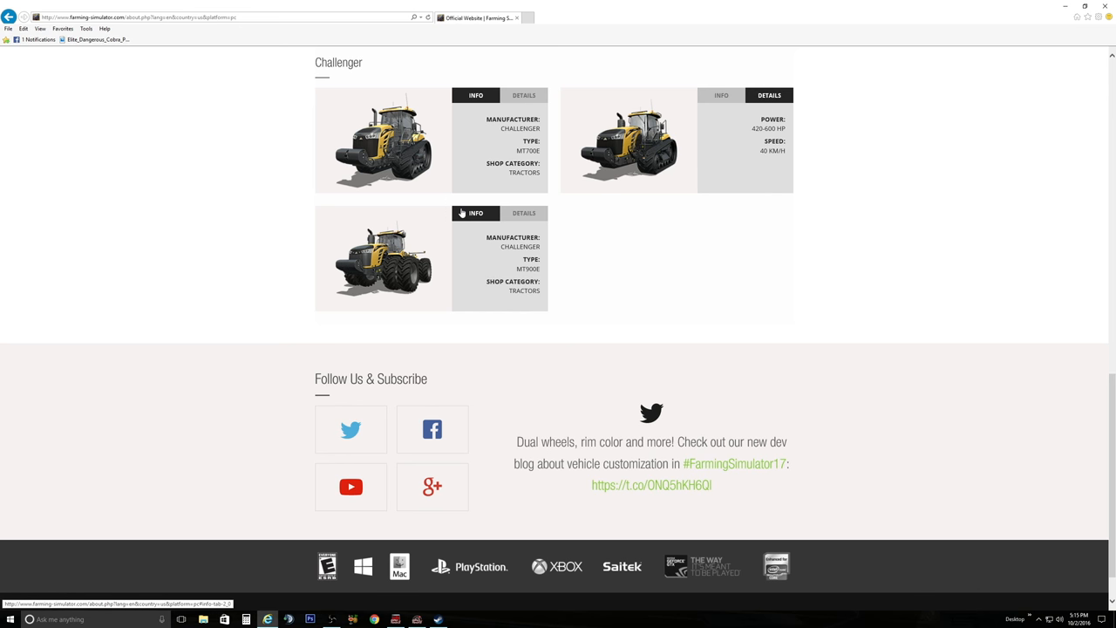
mouse_move(866, 308)
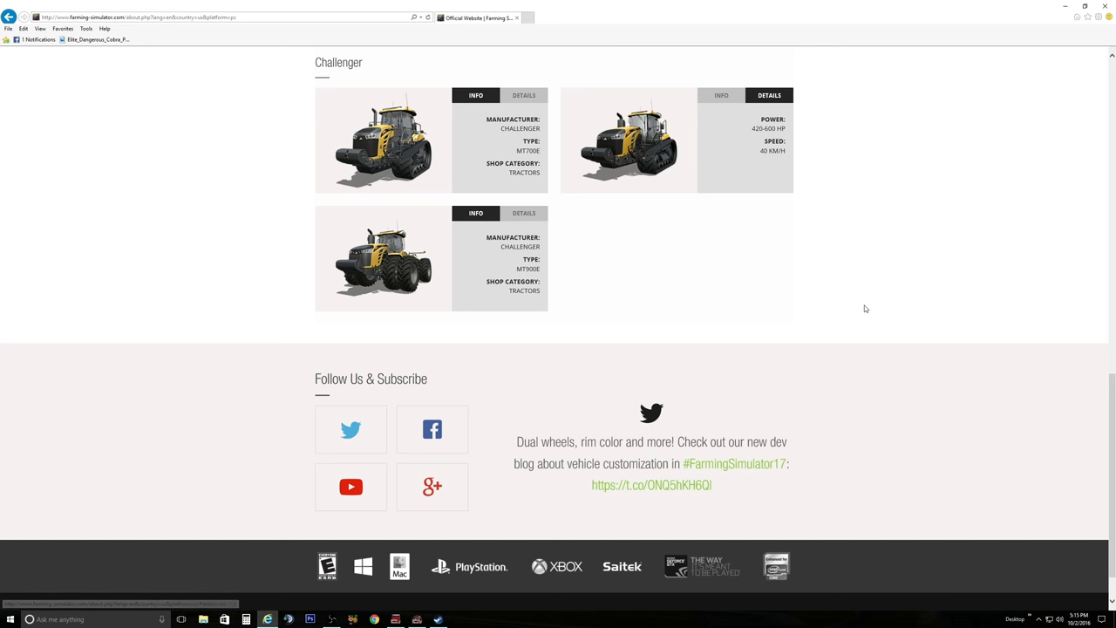
scroll("up", 3)
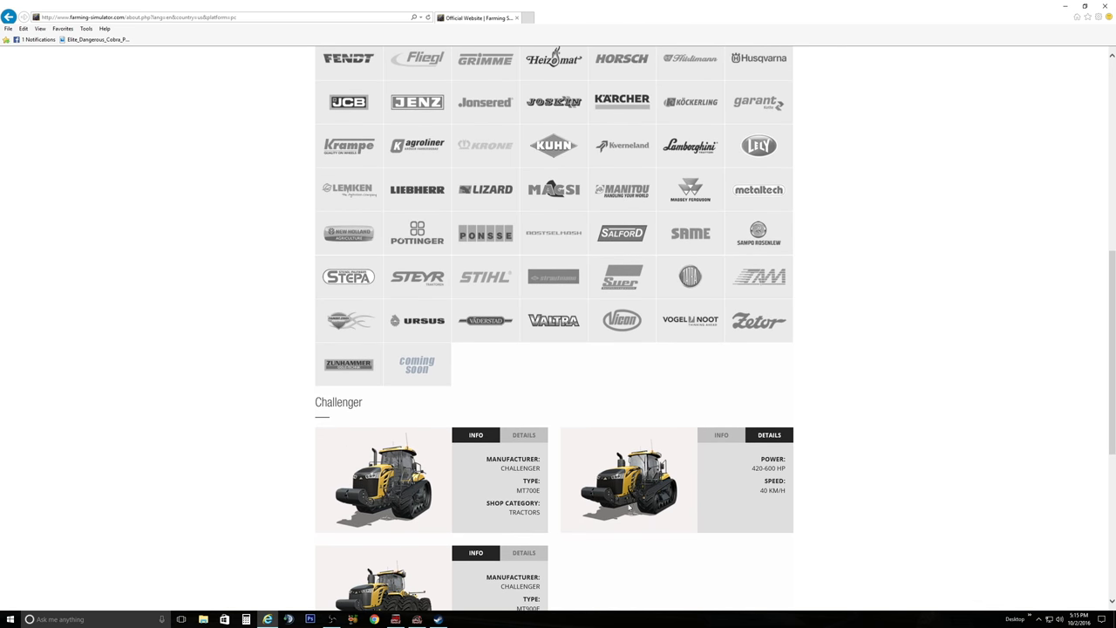
mouse_move(838, 489)
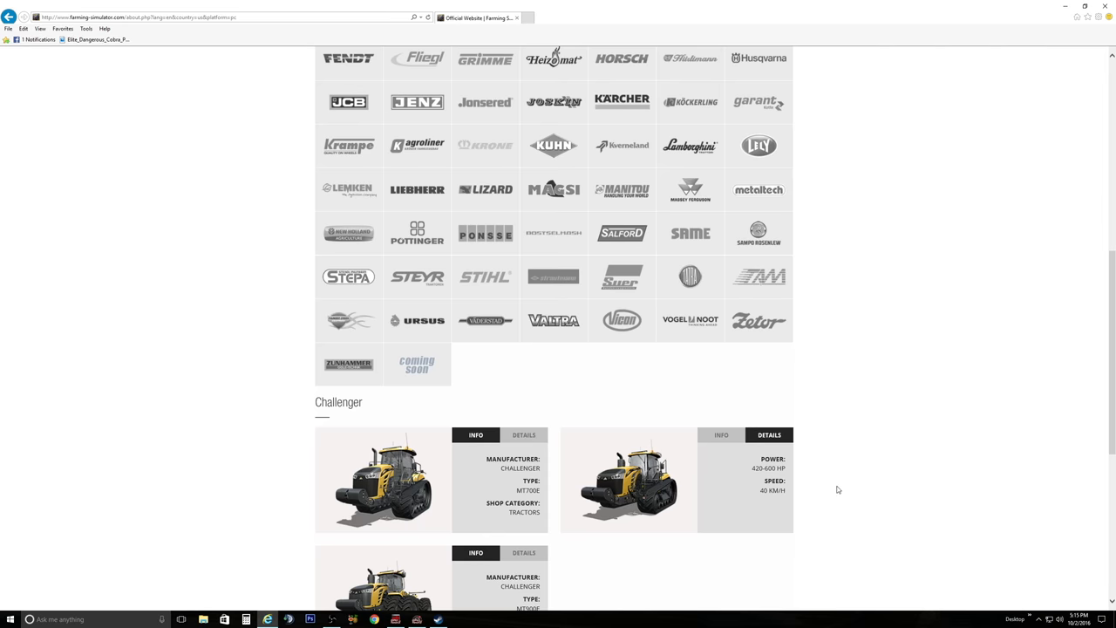
Step: Scroll through the Deutz Fahr tractor listing
scroll("down", 3)
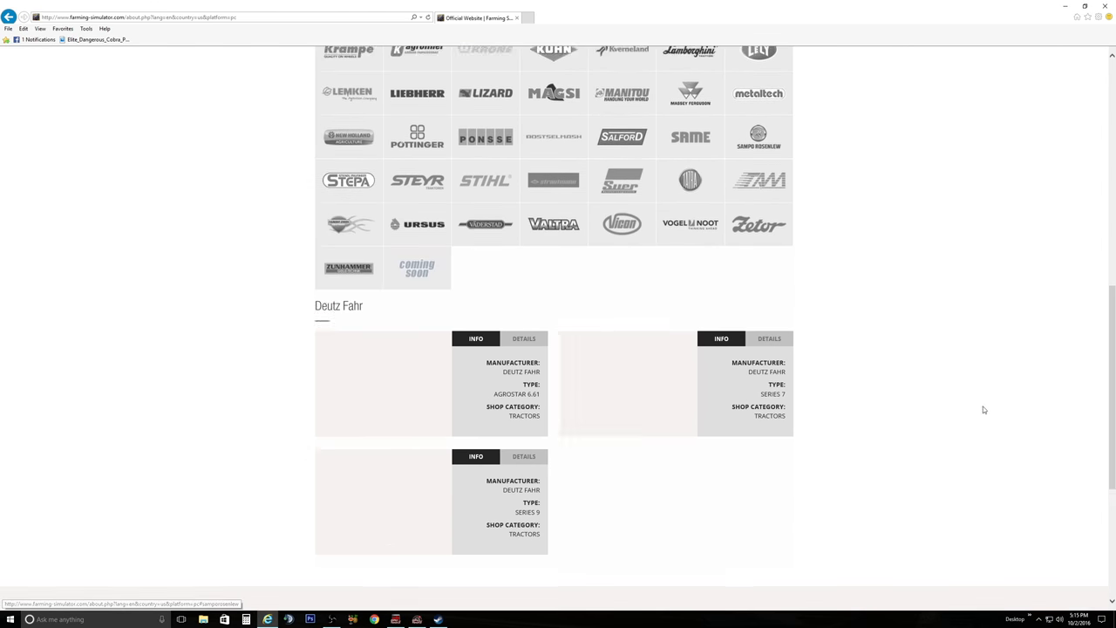
scroll("down", 3)
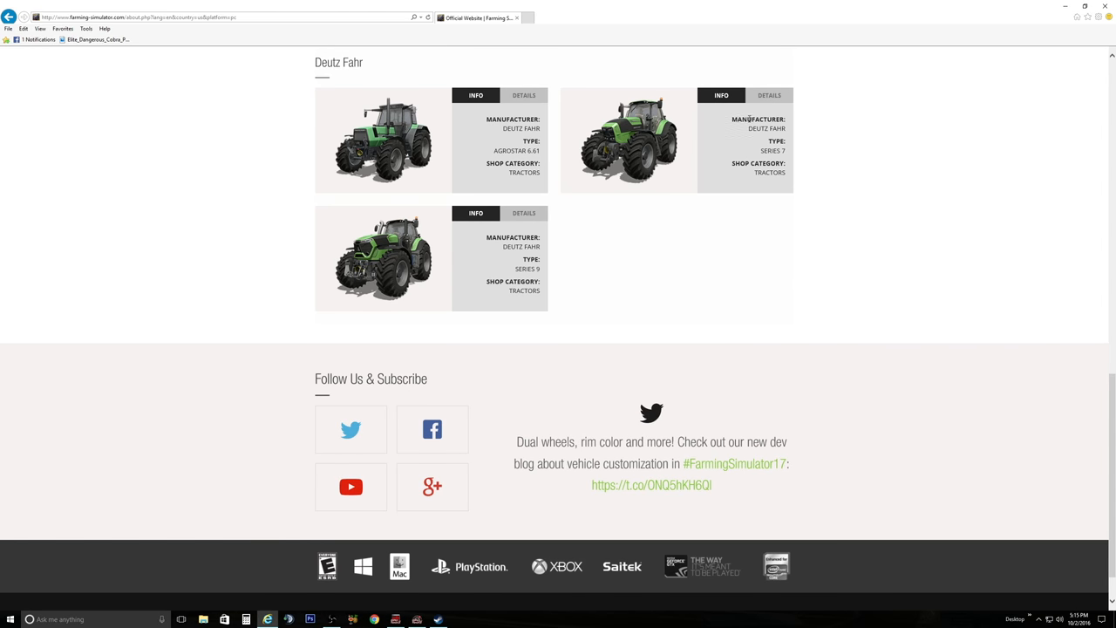
mouse_move(694, 123)
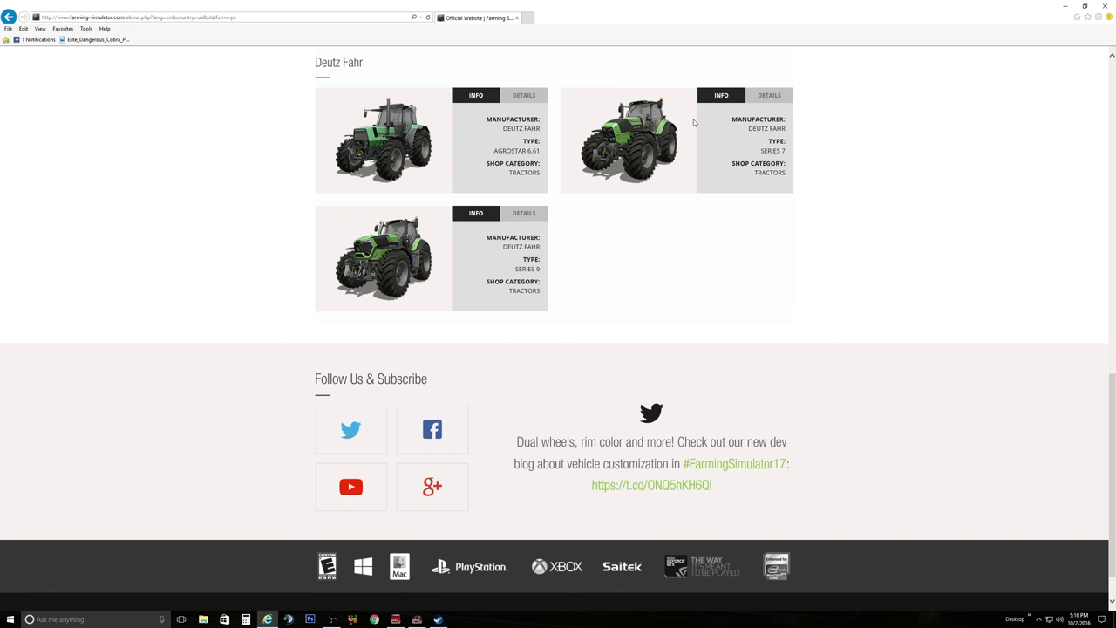
mouse_move(661, 108)
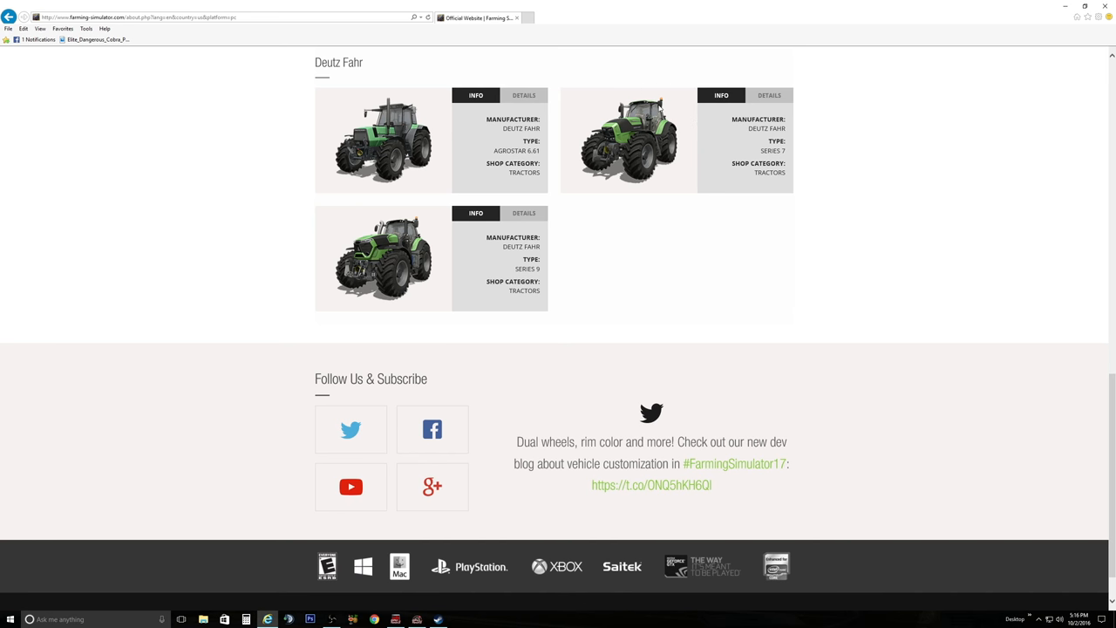
scroll("up", 3)
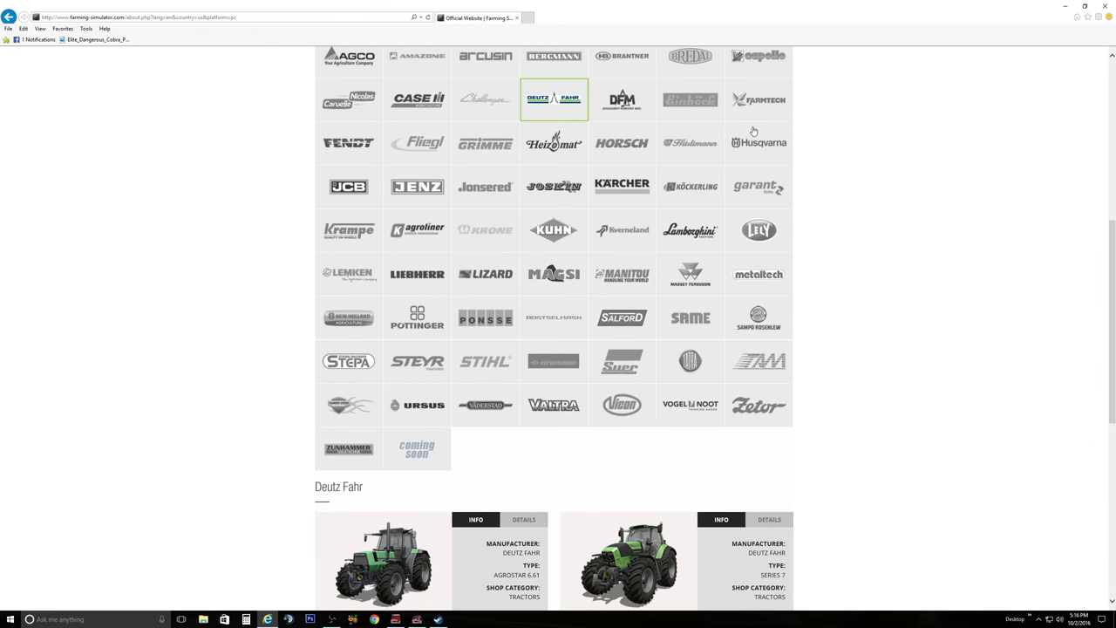
scroll("down", 3)
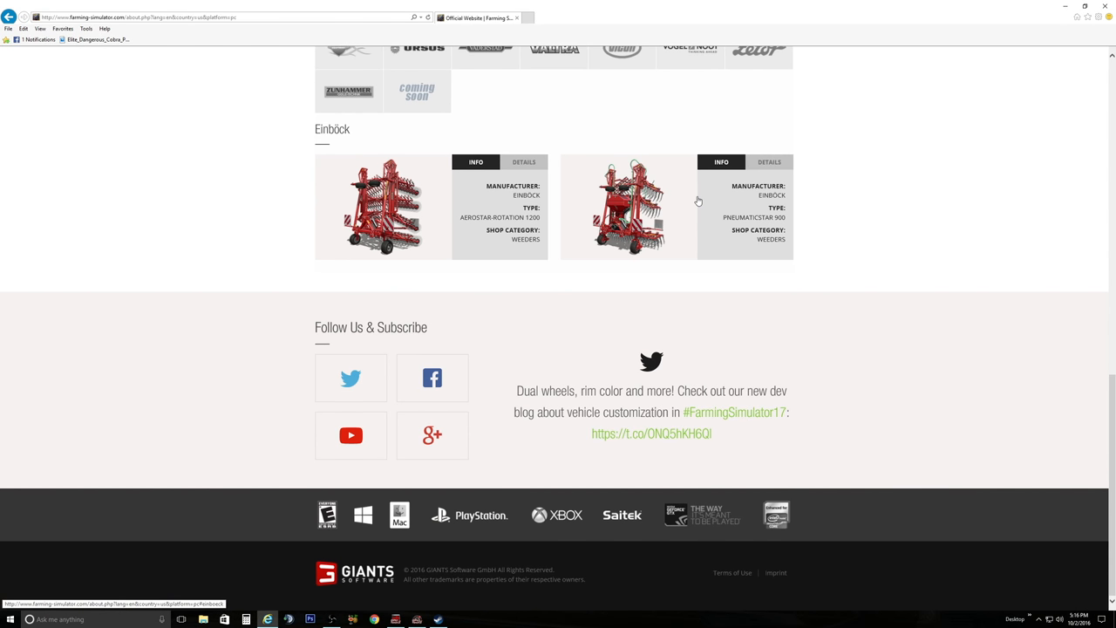
mouse_move(442, 211)
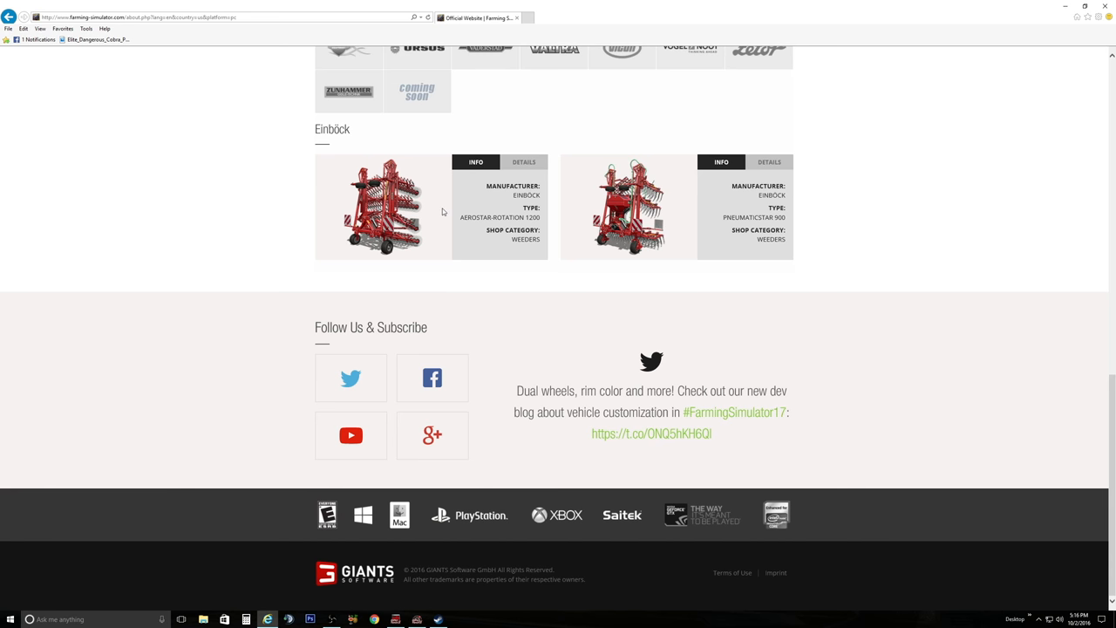
mouse_move(421, 258)
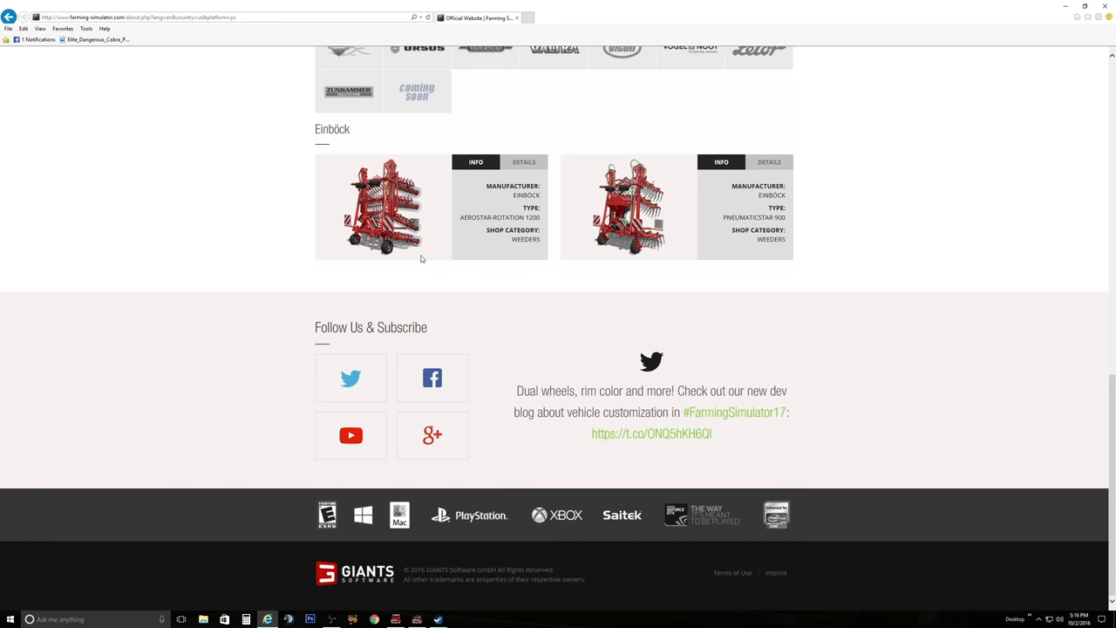
mouse_move(419, 198)
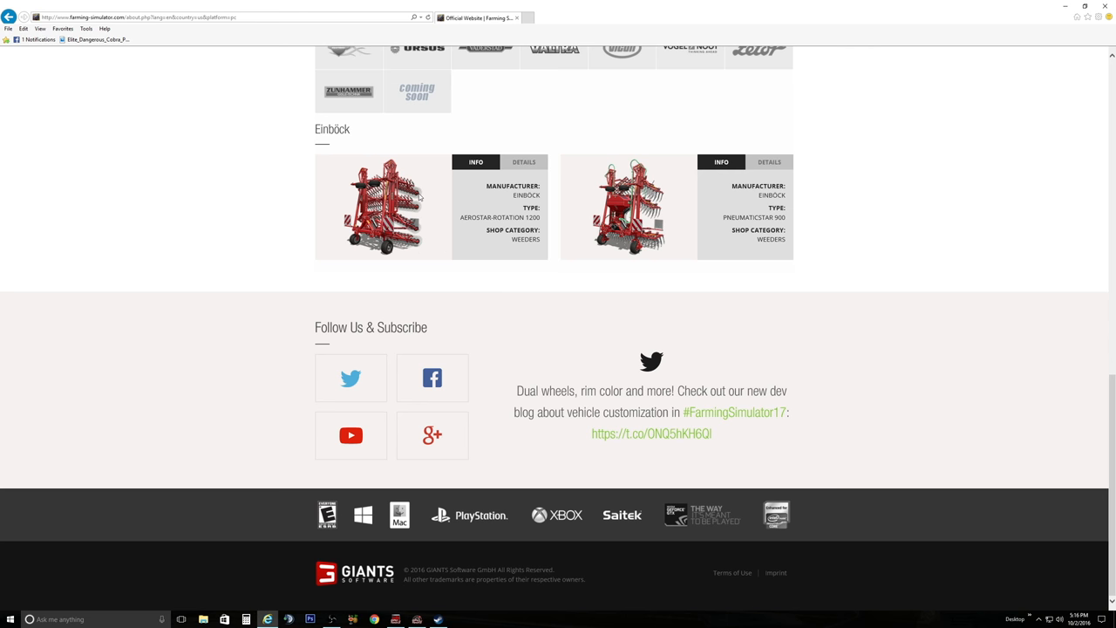
mouse_move(433, 183)
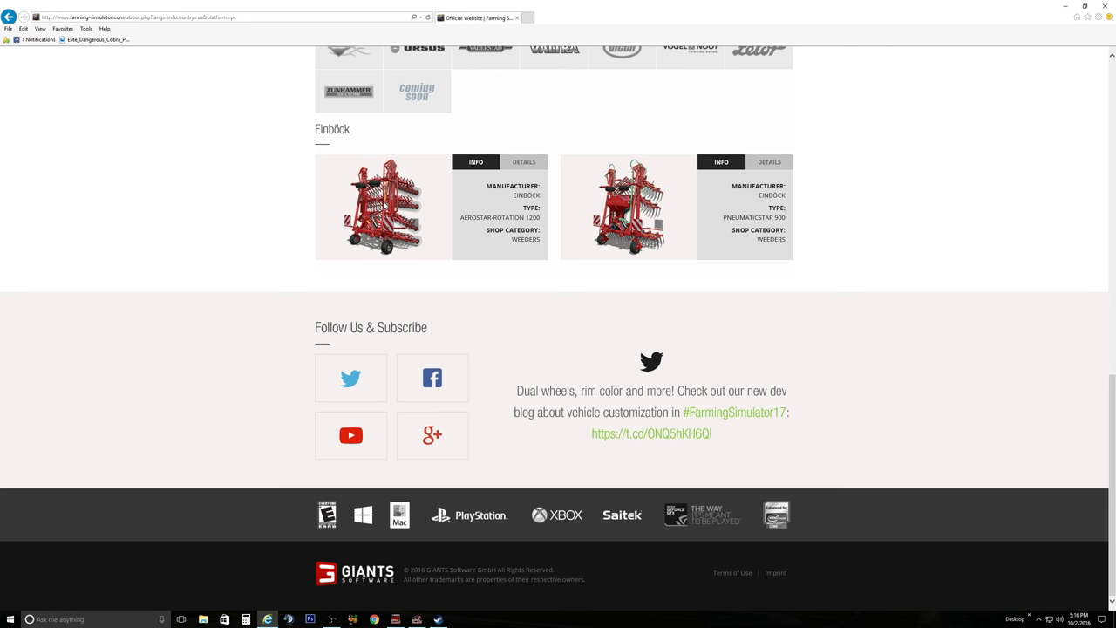
Step: Check the Einböck PNEUMATICSTAR 900's 80HP required power, then scroll back to the brands
scroll("up", 3)
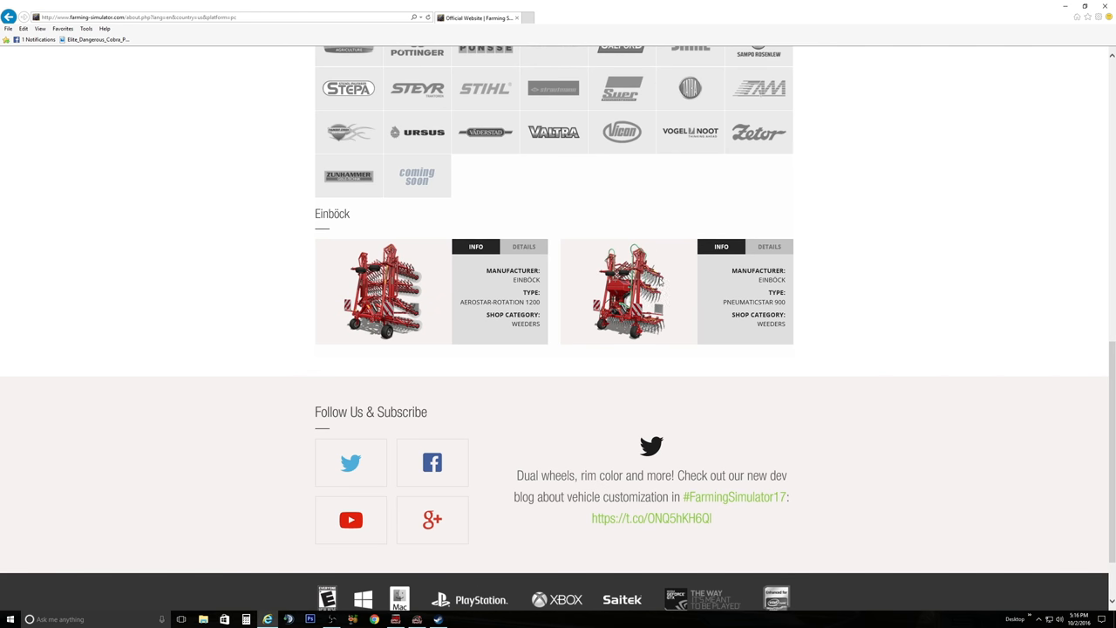
mouse_move(779, 279)
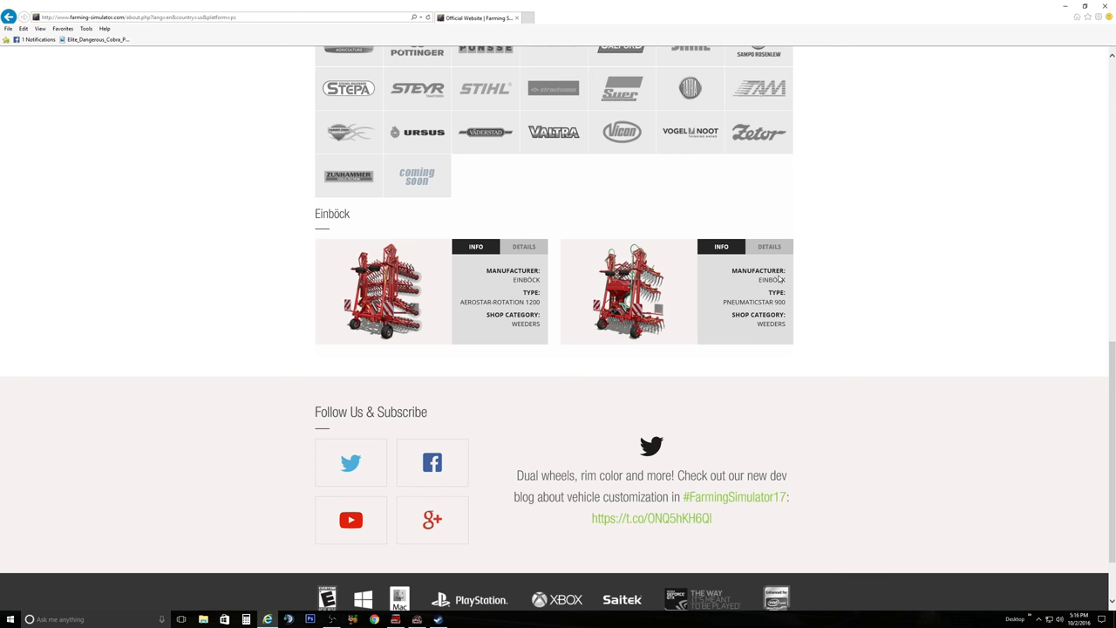
left_click(769, 246)
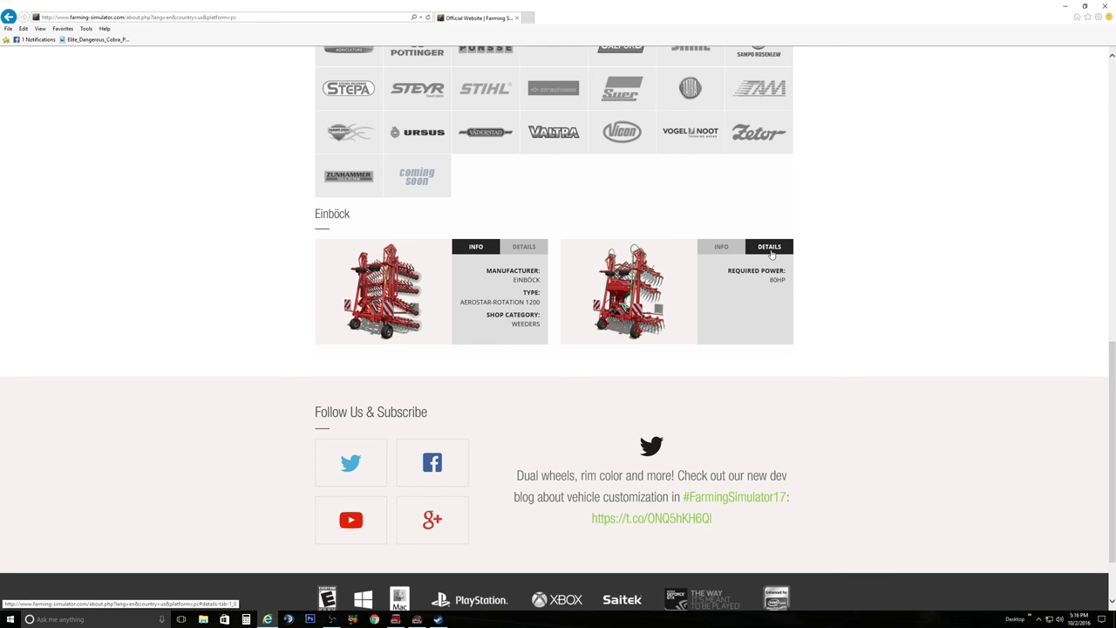
left_click(722, 247)
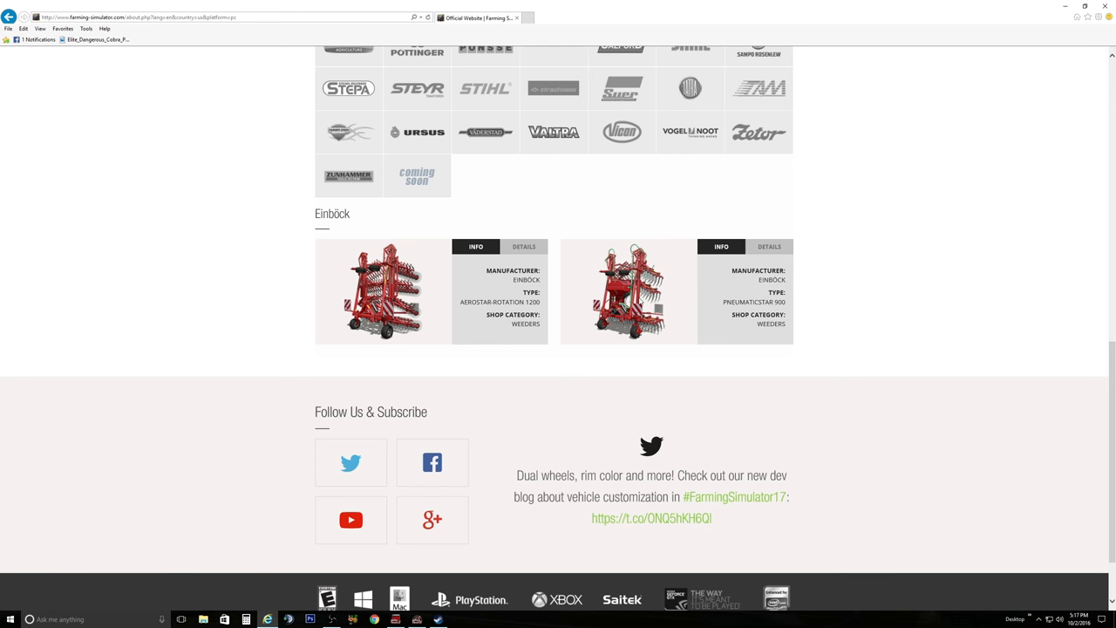
mouse_move(733, 314)
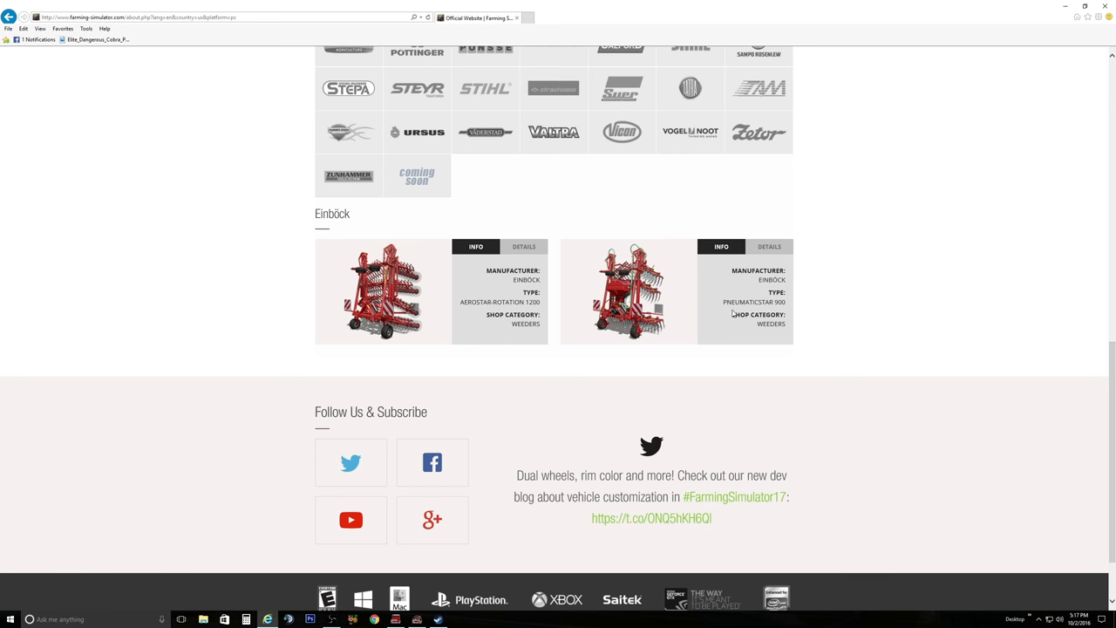
mouse_move(833, 334)
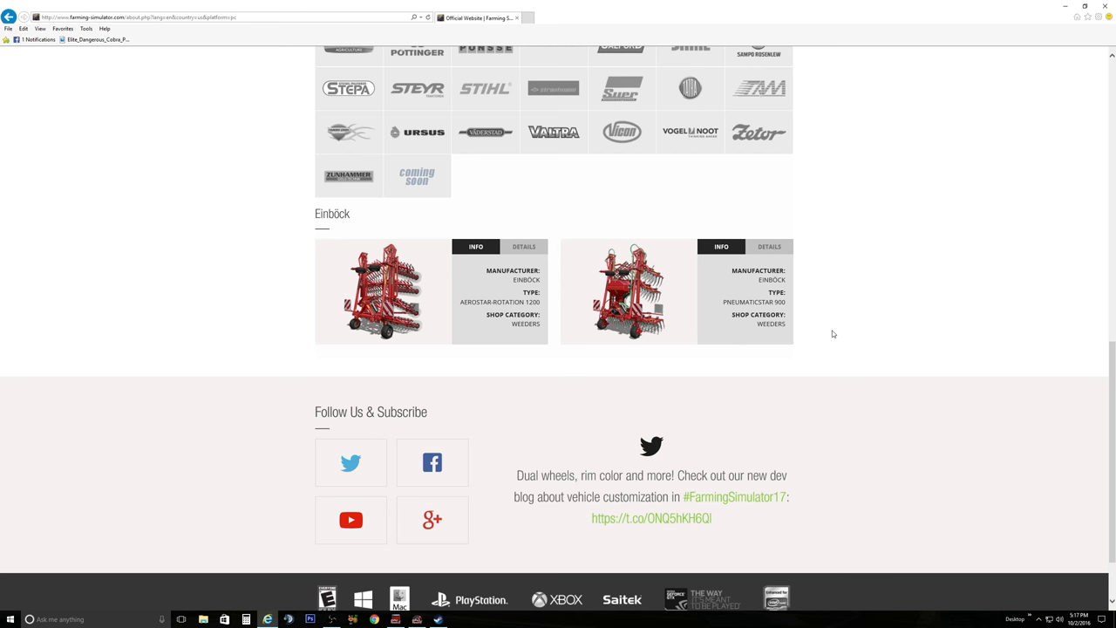
mouse_move(828, 322)
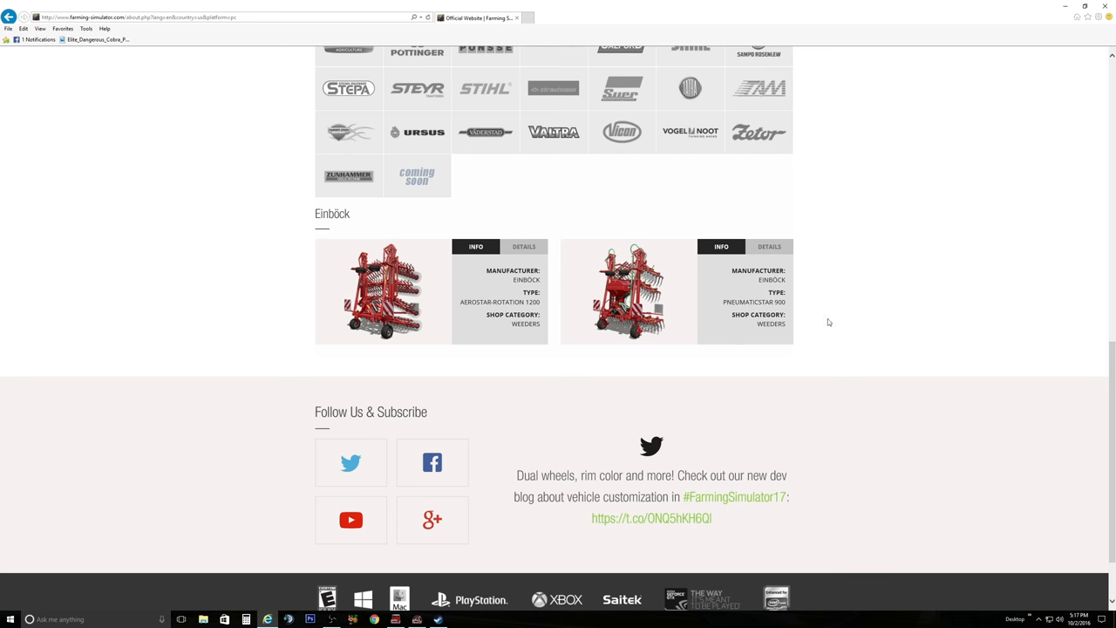
mouse_move(816, 306)
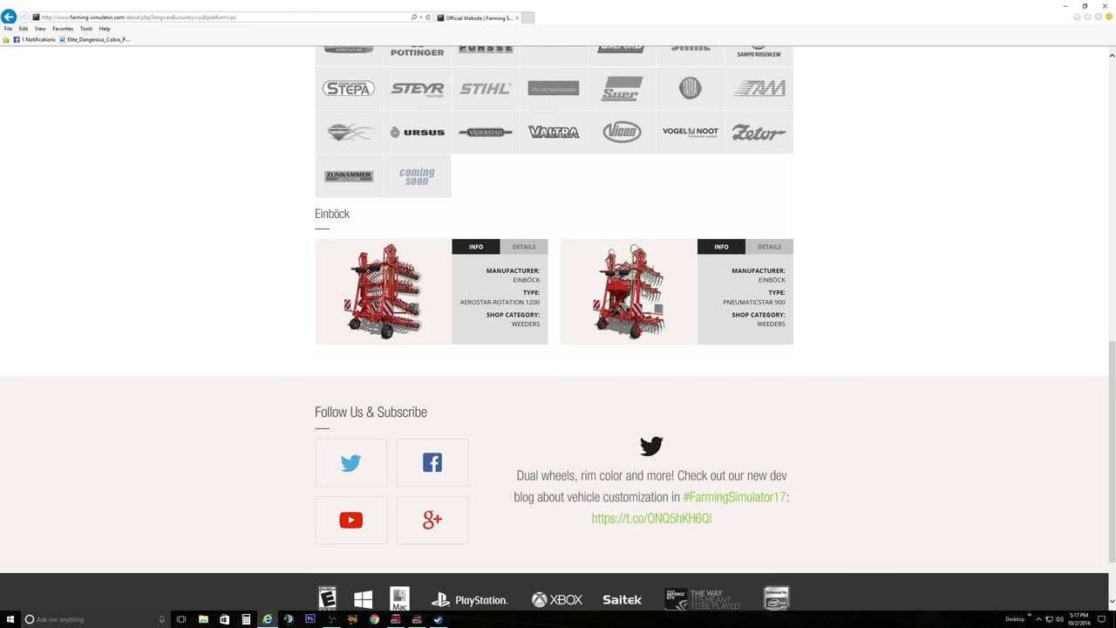
scroll("up", 3)
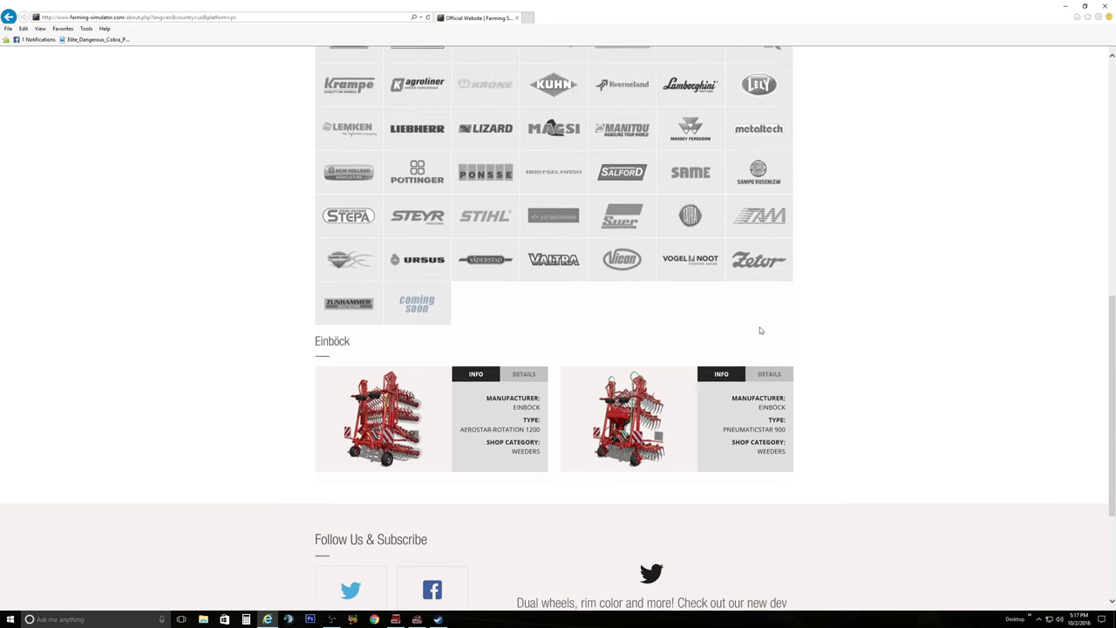
scroll("up", 3)
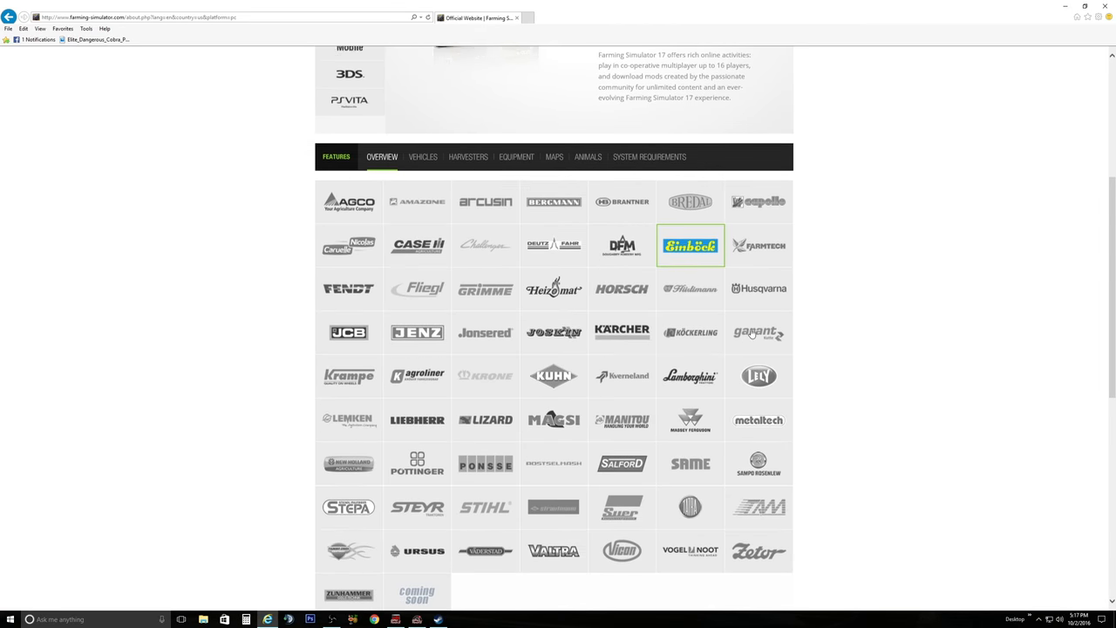
Step: View the Fendt 300 VARIO's power and speed on its Details tab
scroll("down", 3)
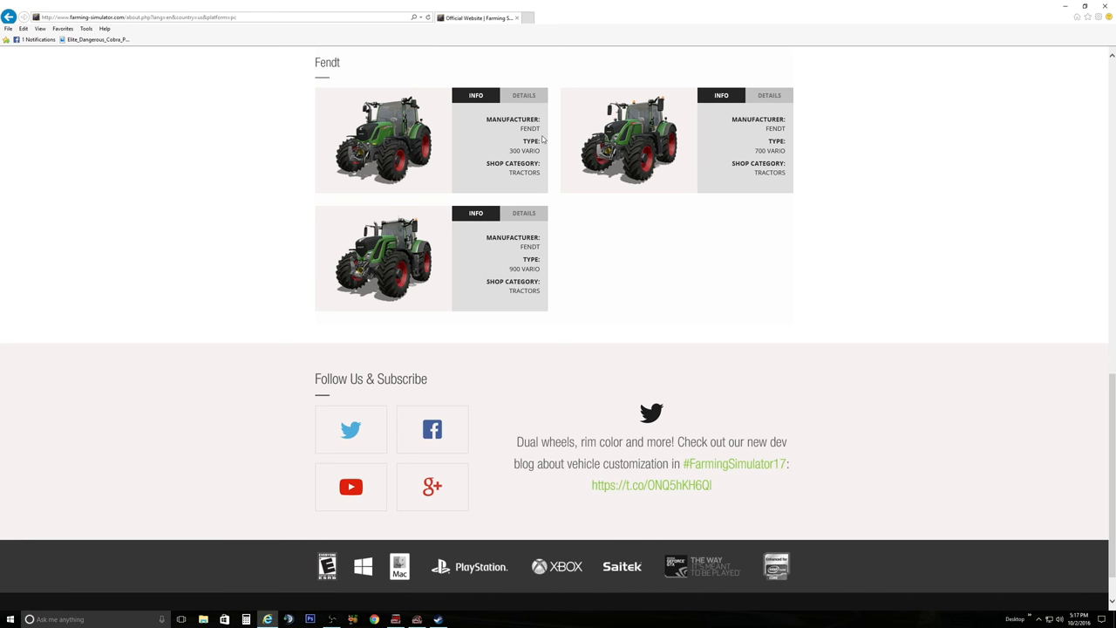
left_click(523, 95)
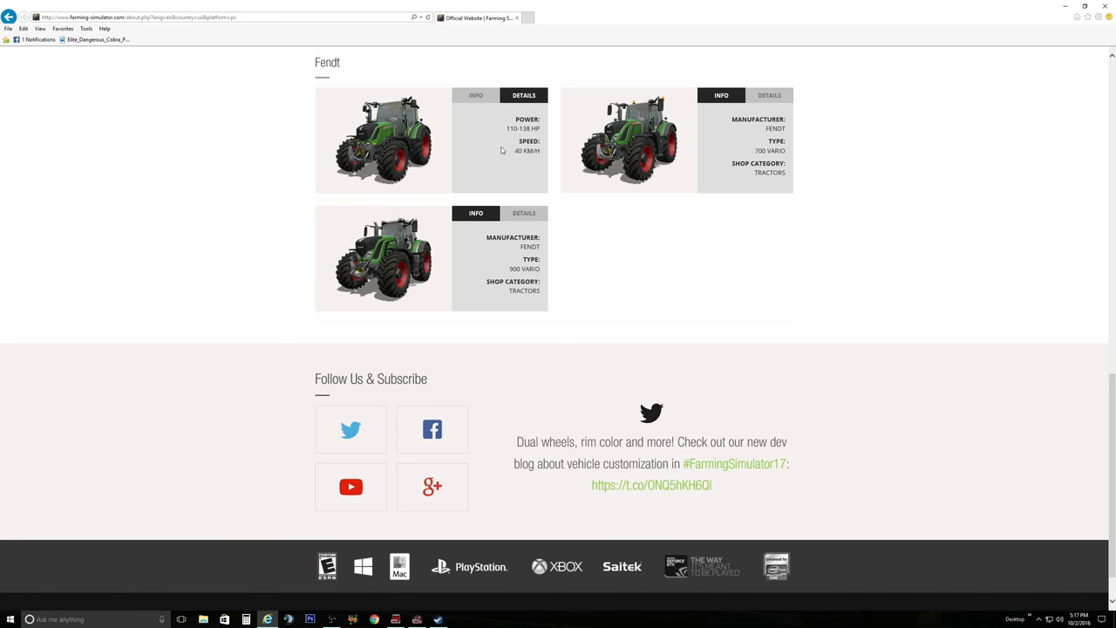
left_click(475, 95)
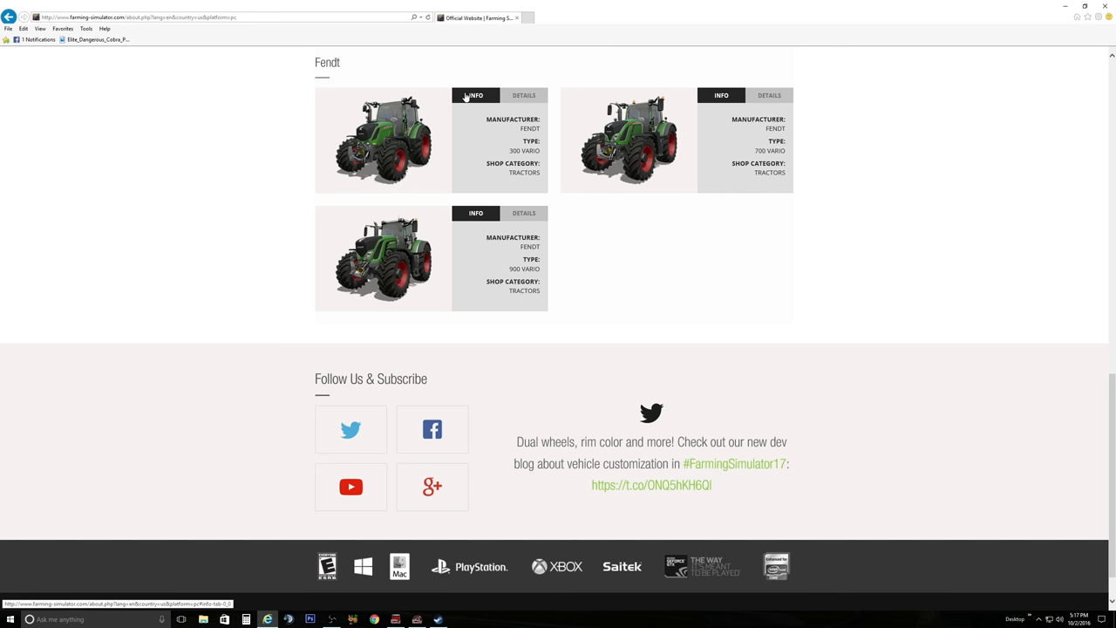
Step: Scroll up to the brand grid and open Heizomat's equipment listings
scroll("up", 3)
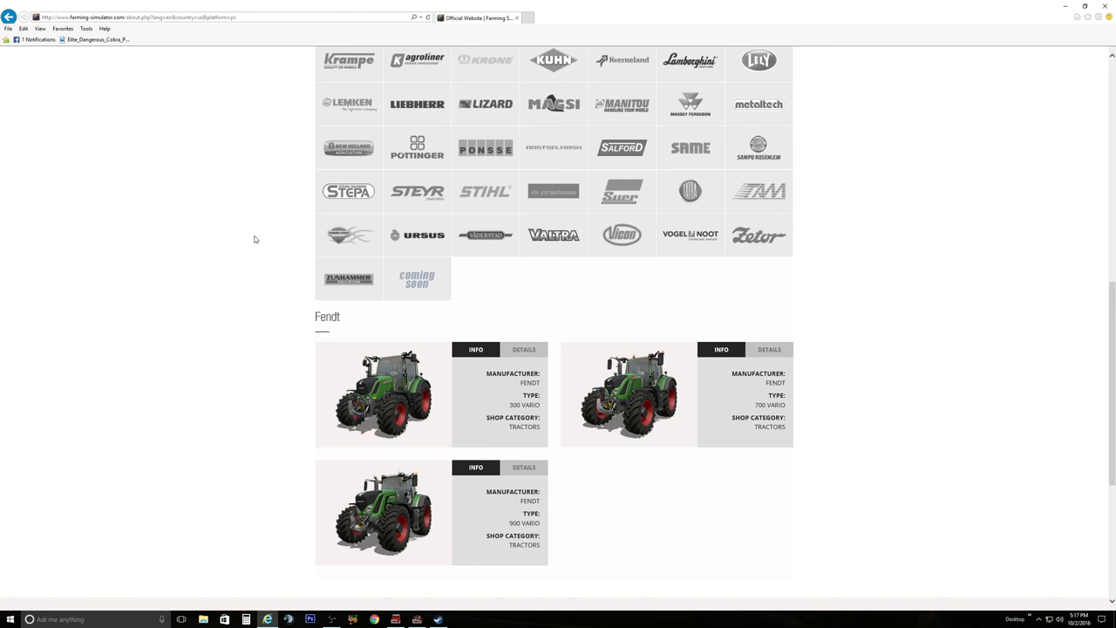
scroll("up", 3)
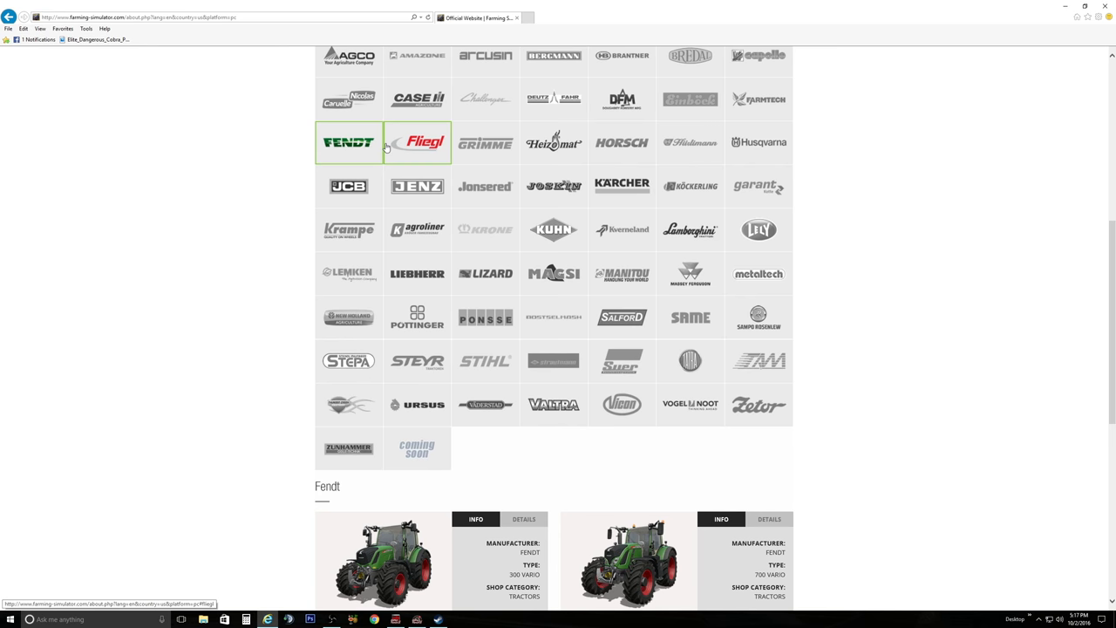
left_click(417, 143)
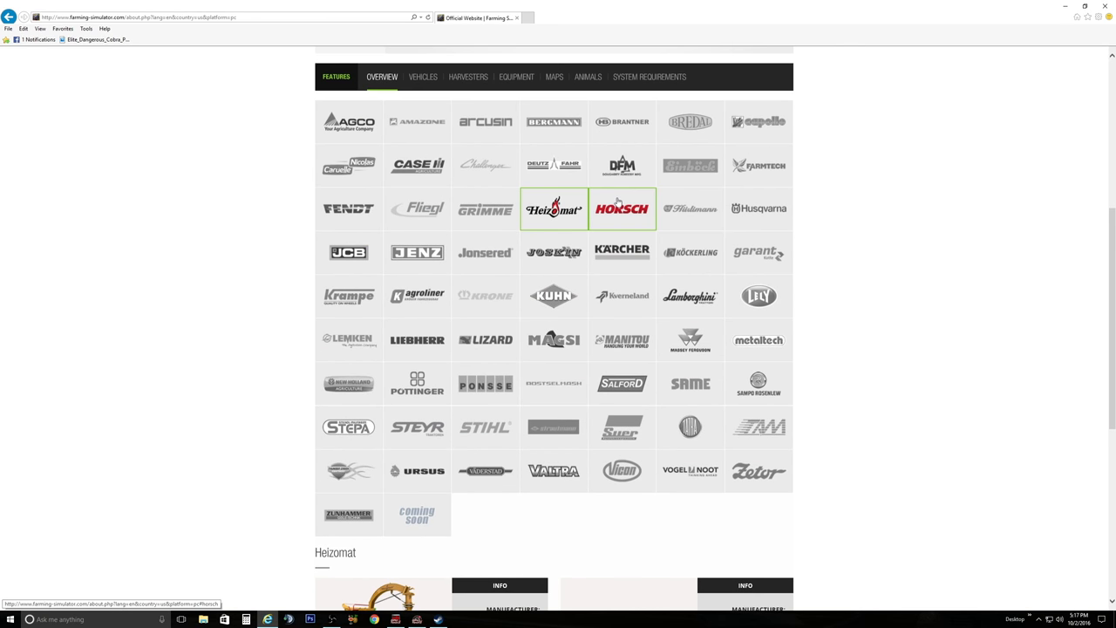
Step: Open the Horsch listing and view the Tiger 10 LT's required power and working width
left_click(621, 207)
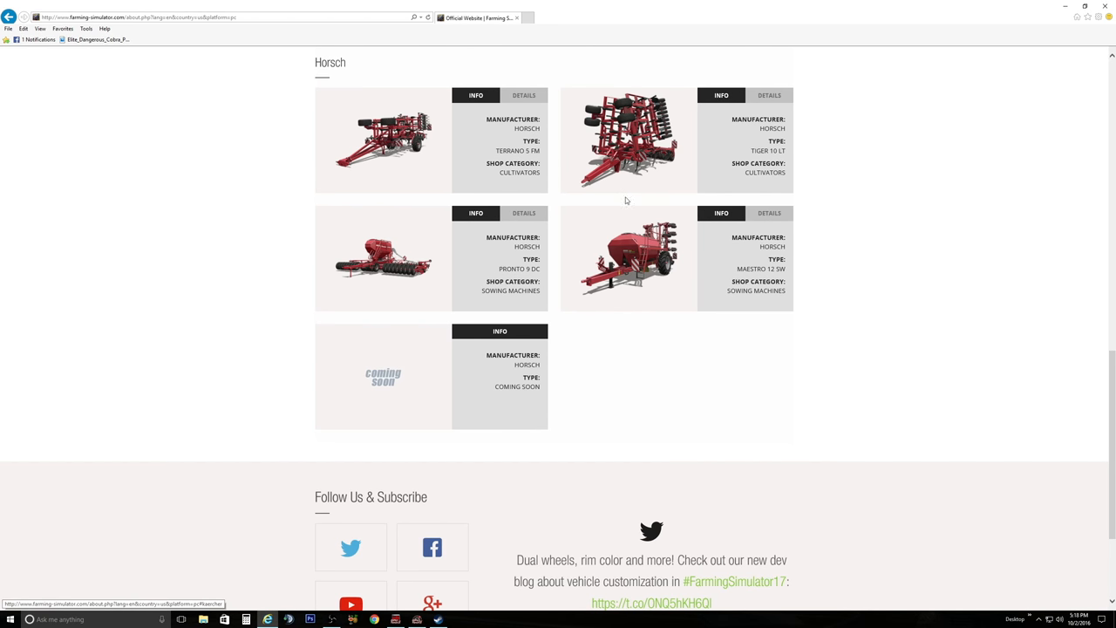
mouse_move(609, 189)
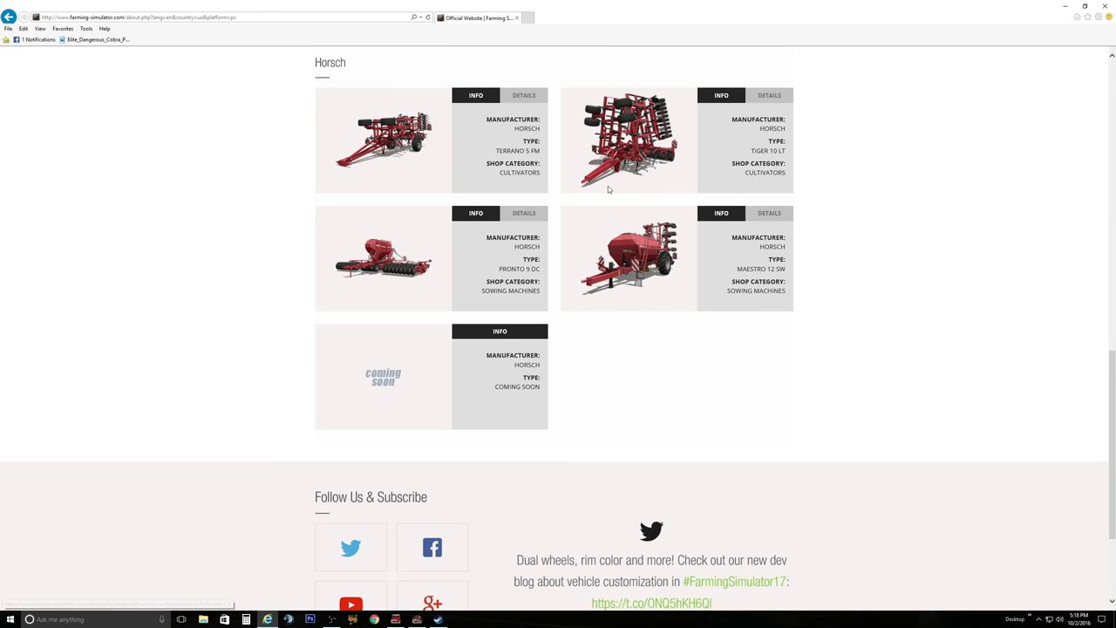
mouse_move(785, 152)
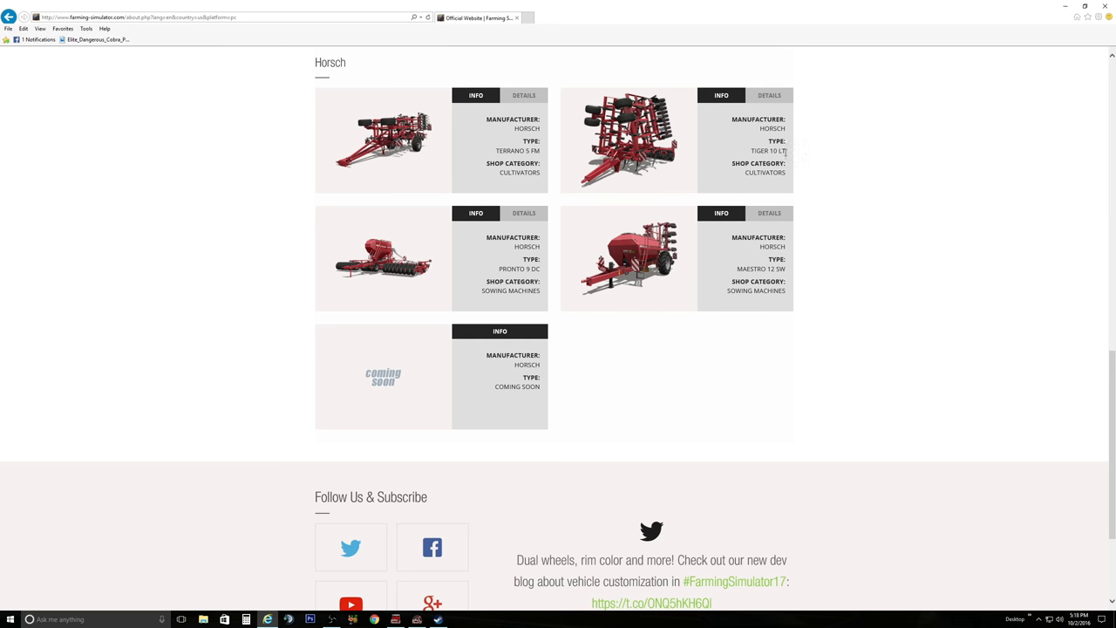
left_click(770, 95)
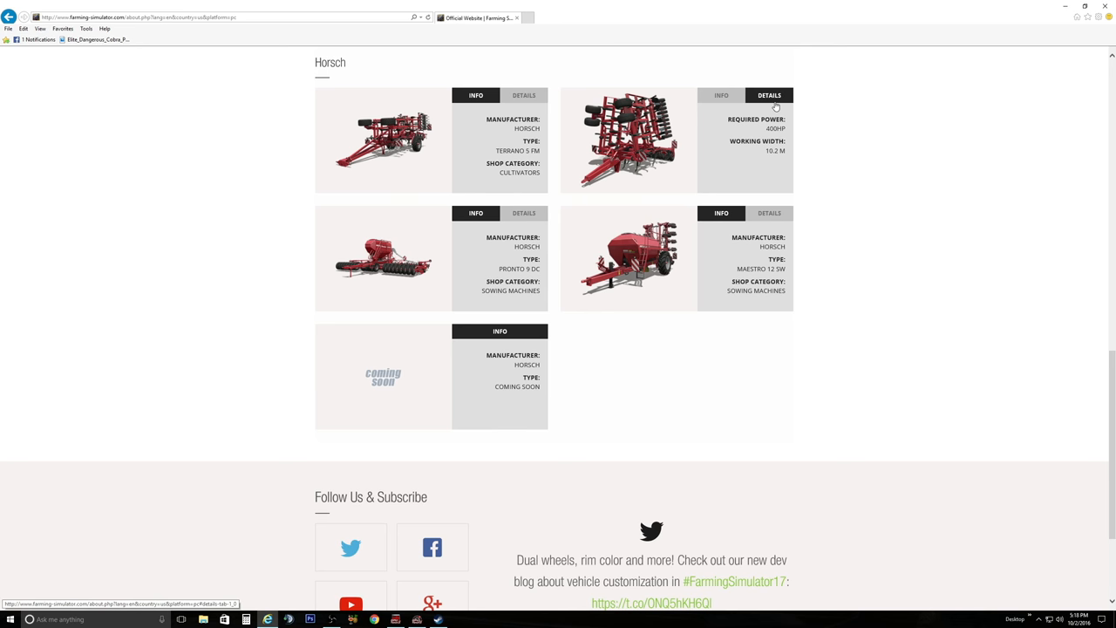
scroll("up", 3)
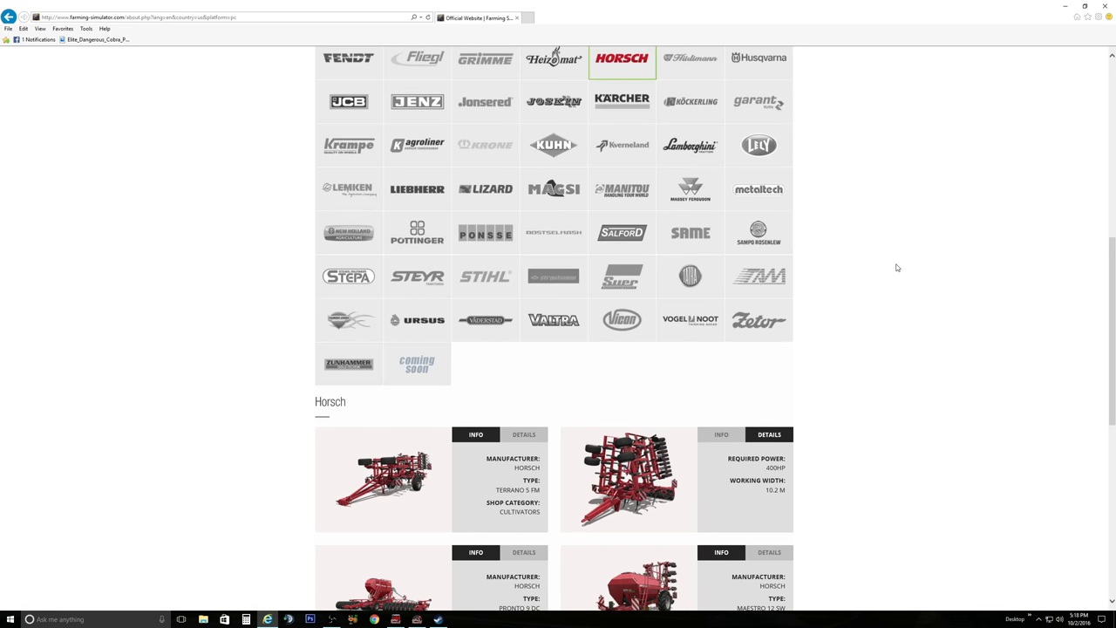
scroll("up", 3)
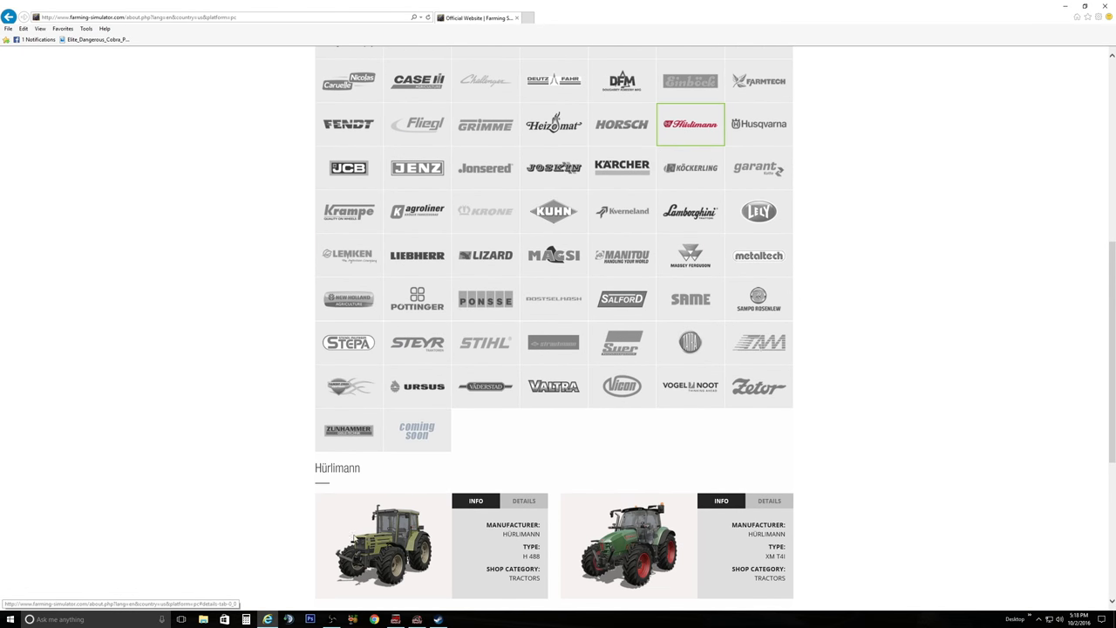
Step: Scroll through the Hürlimann, JCB and Jenz vehicle listings
scroll("down", 3)
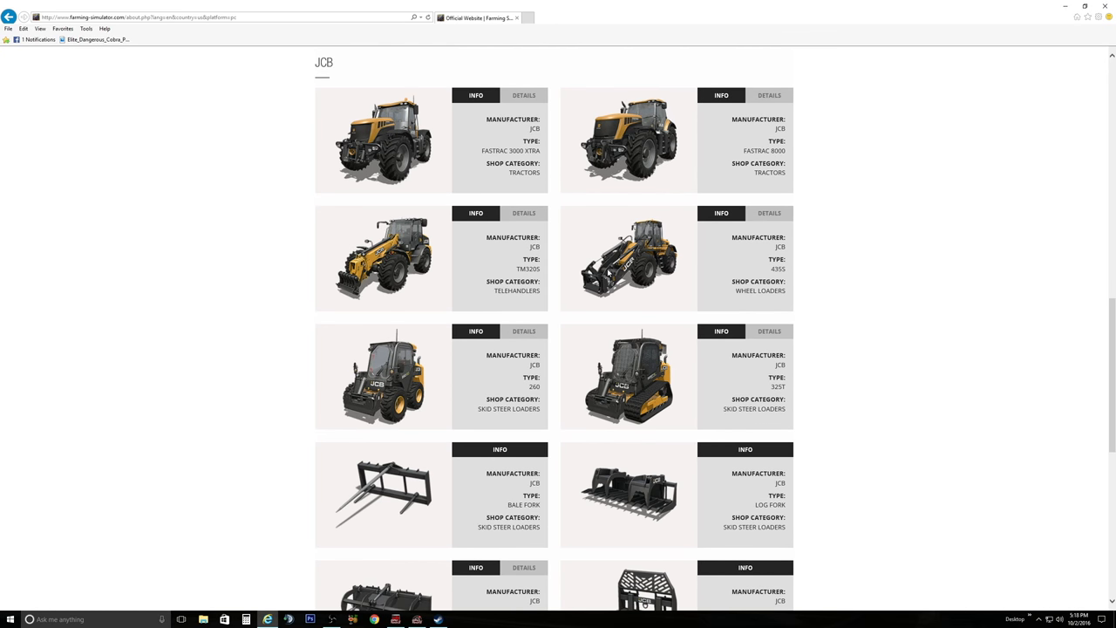
mouse_move(682, 218)
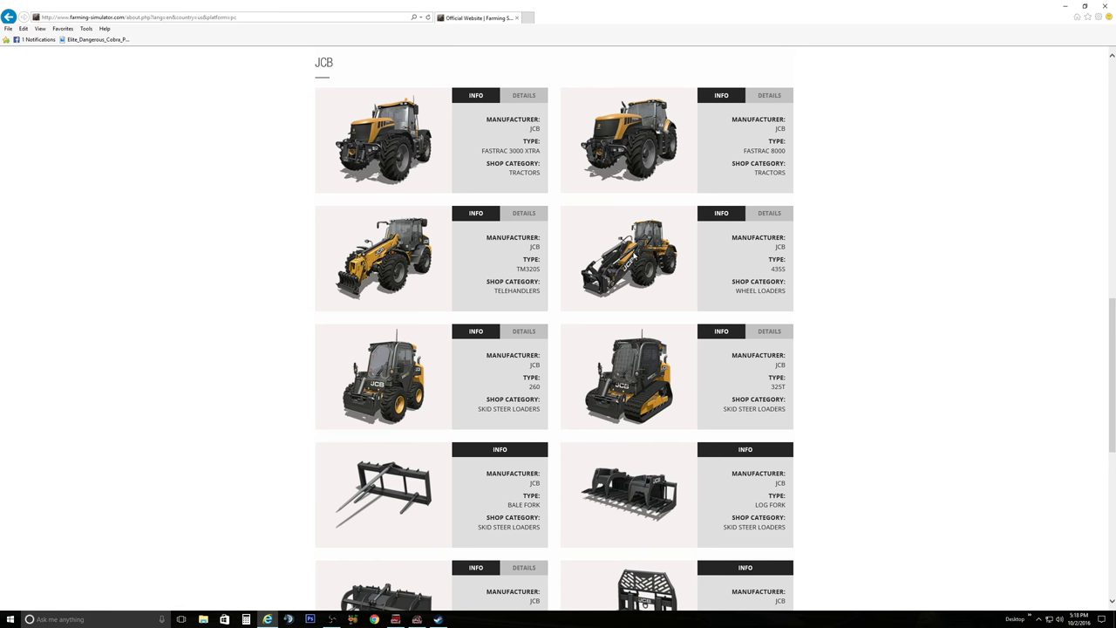
scroll("down", 3)
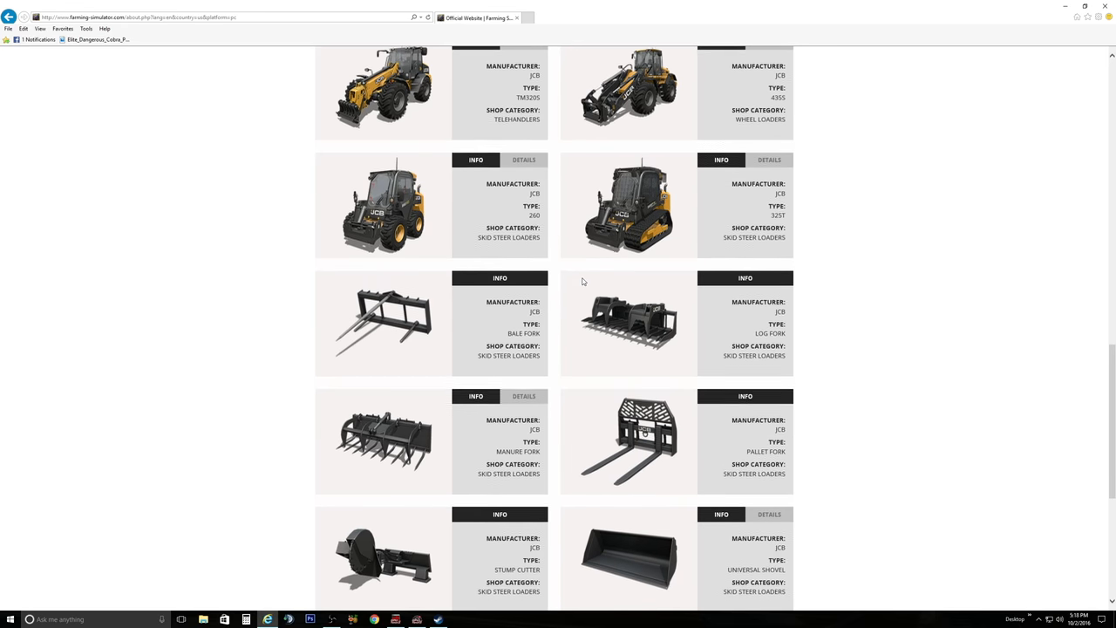
scroll("down", 3)
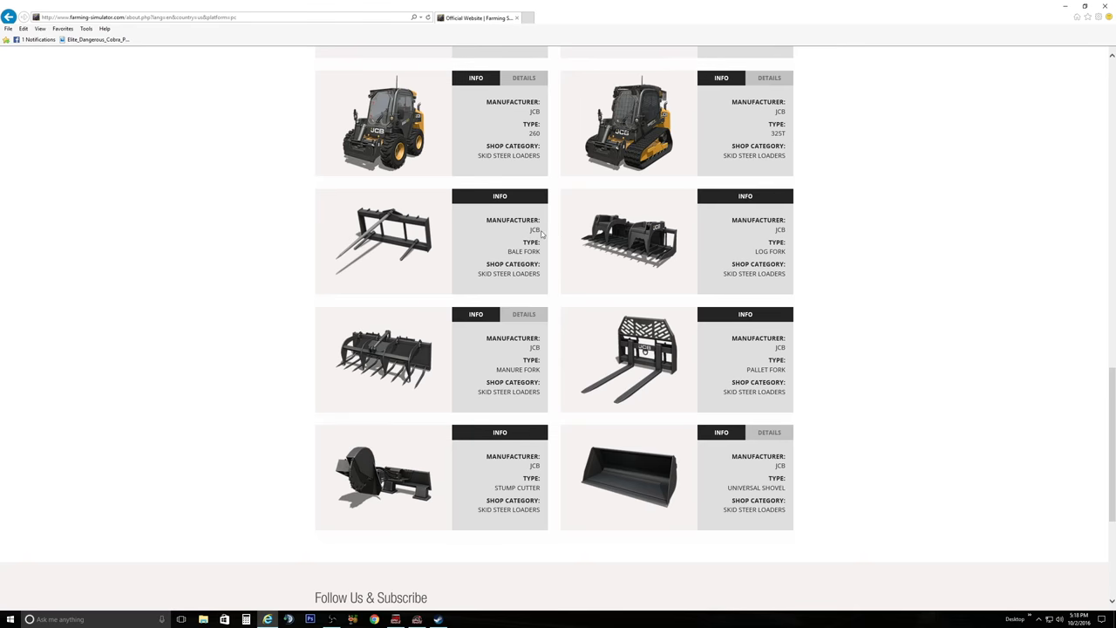
scroll("up", 3)
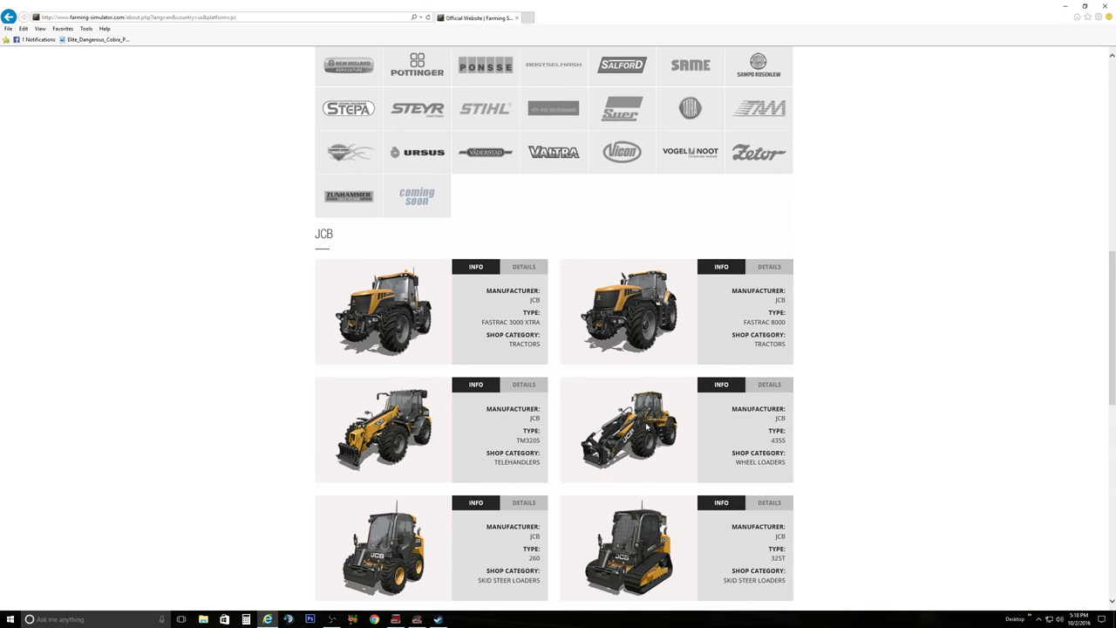
scroll("up", 3)
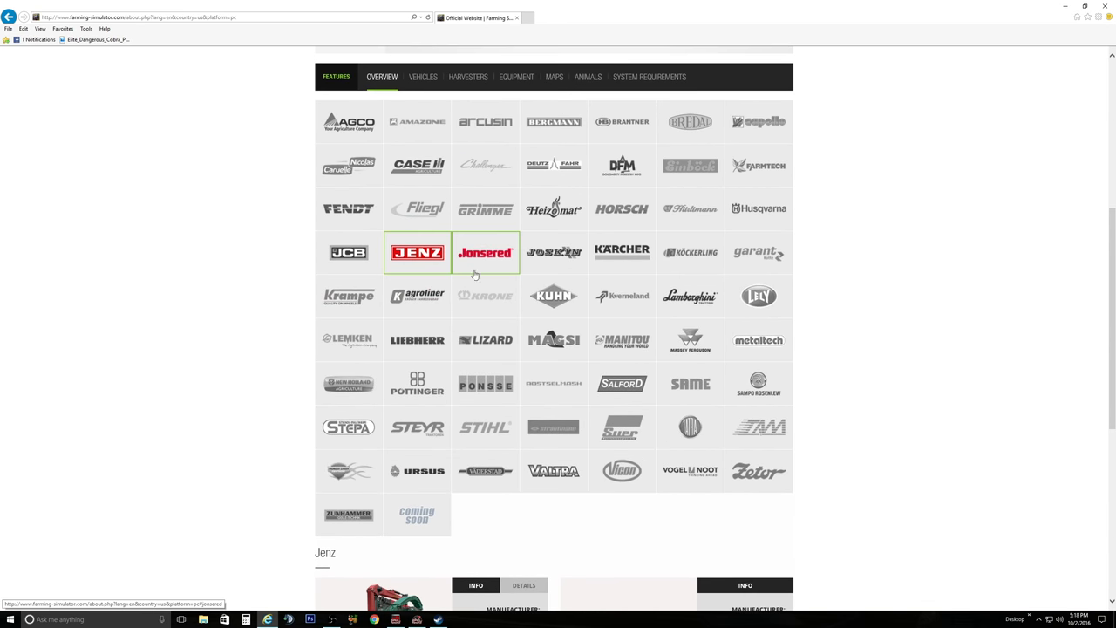
Step: Load Joskin's listing and browse the Joskin, Kotte and Krampe equipment
left_click(554, 252)
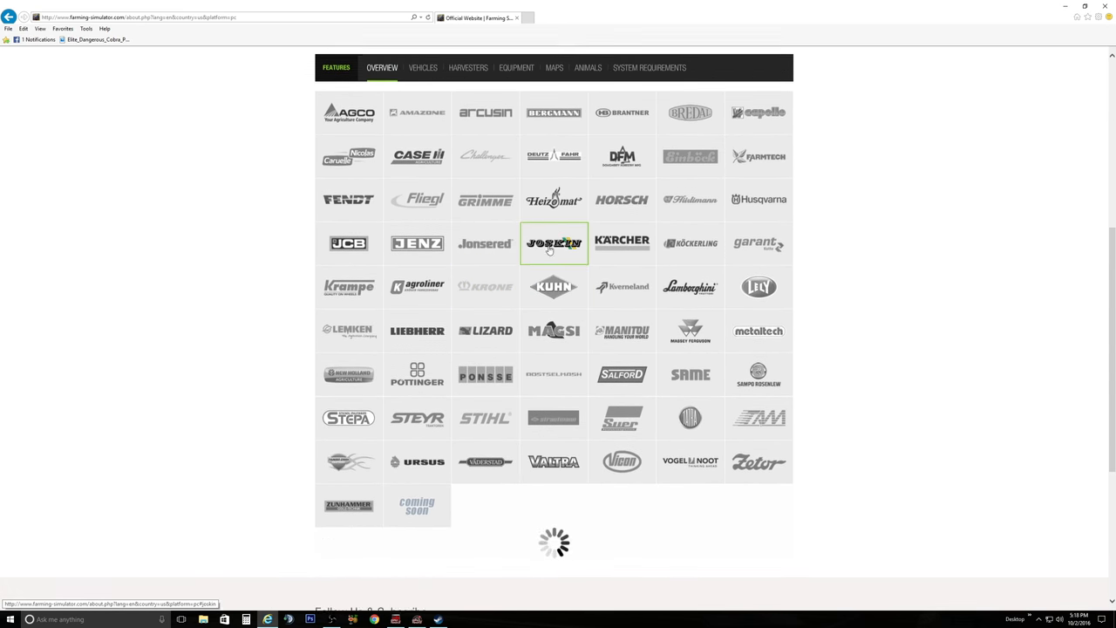
left_click(553, 243)
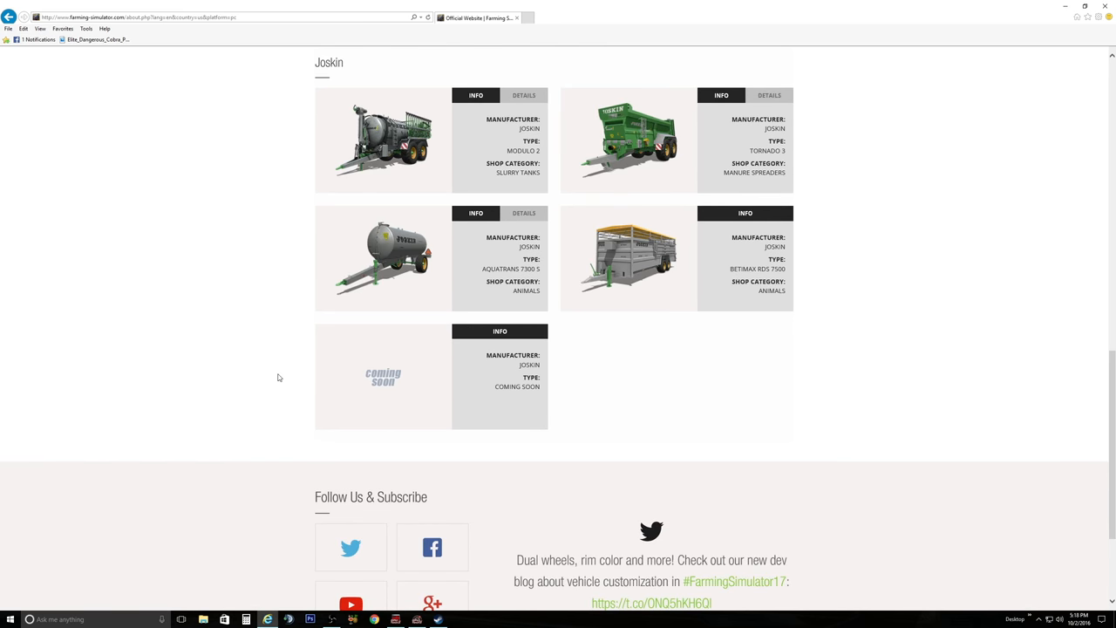
scroll("up", 3)
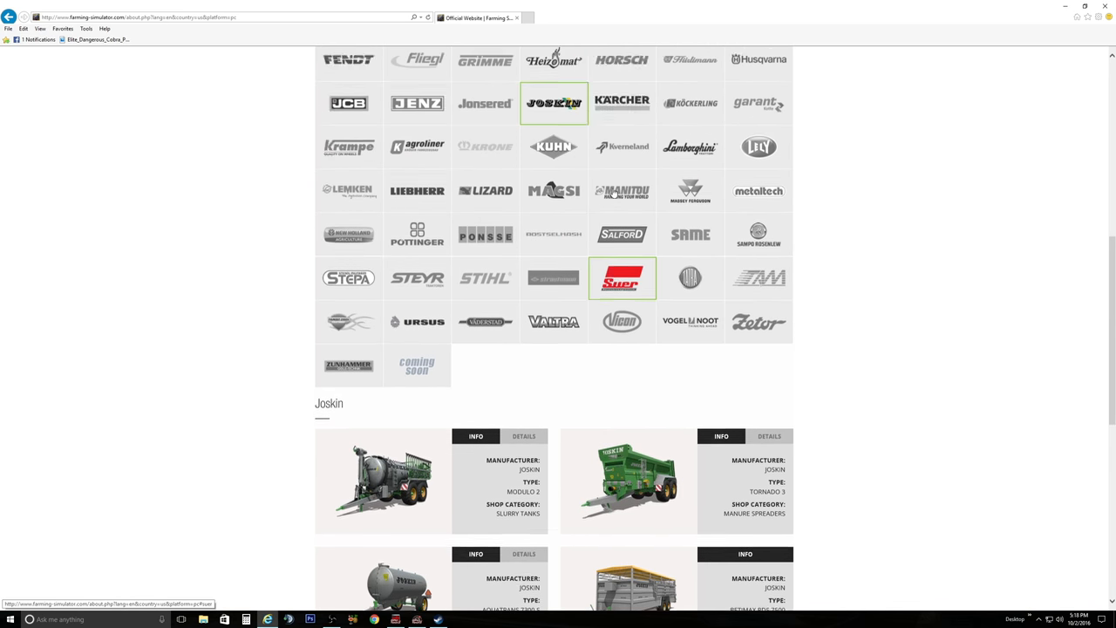
scroll("up", 3)
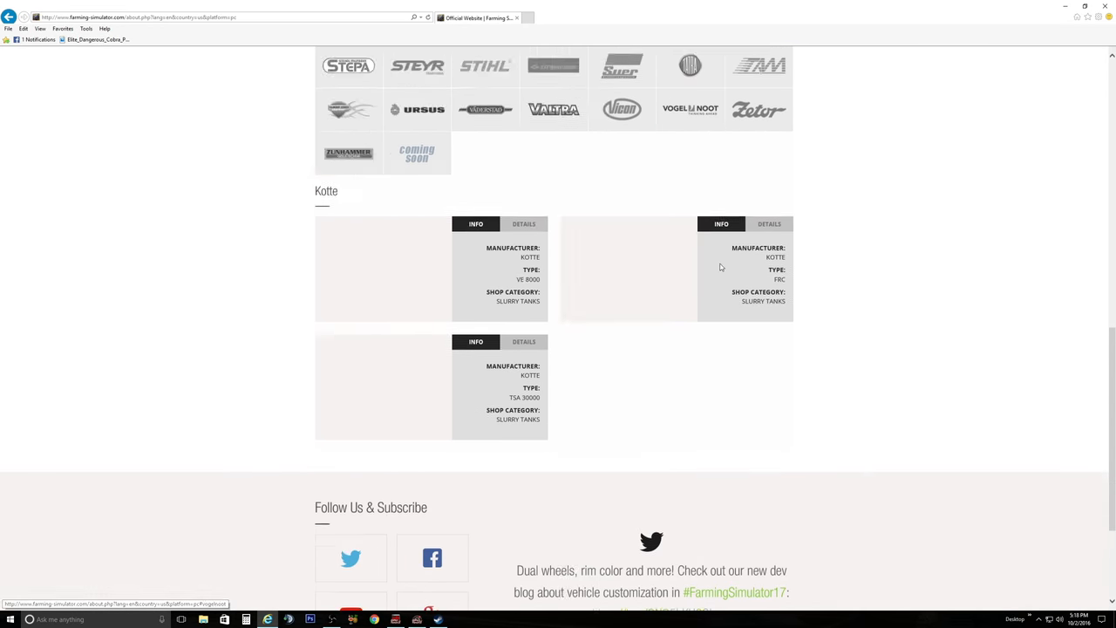
scroll("up", 3)
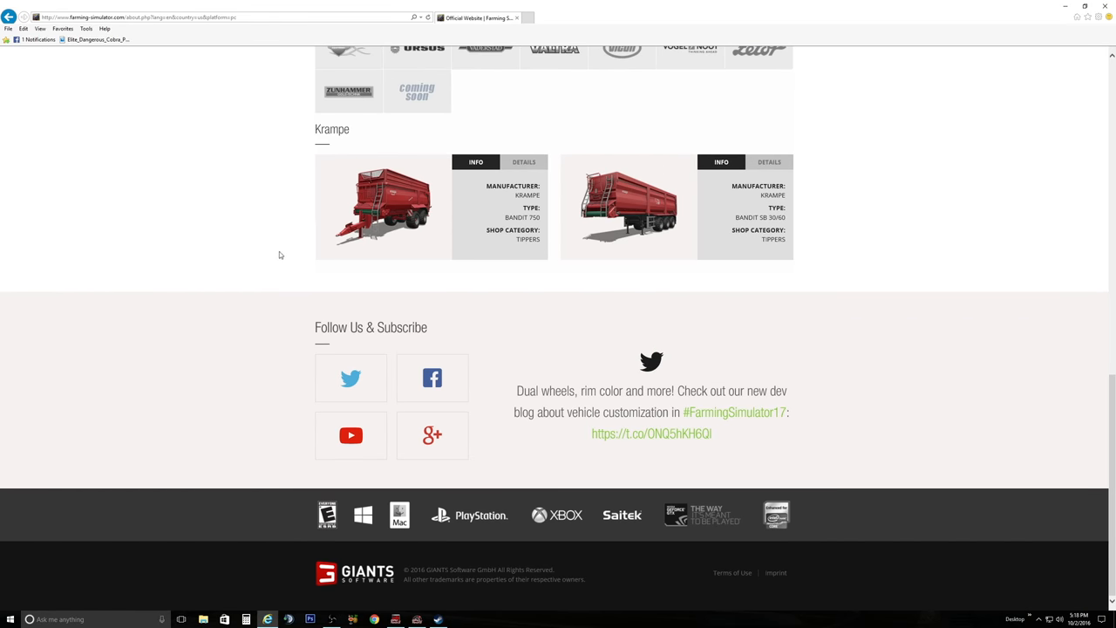
scroll("up", 3)
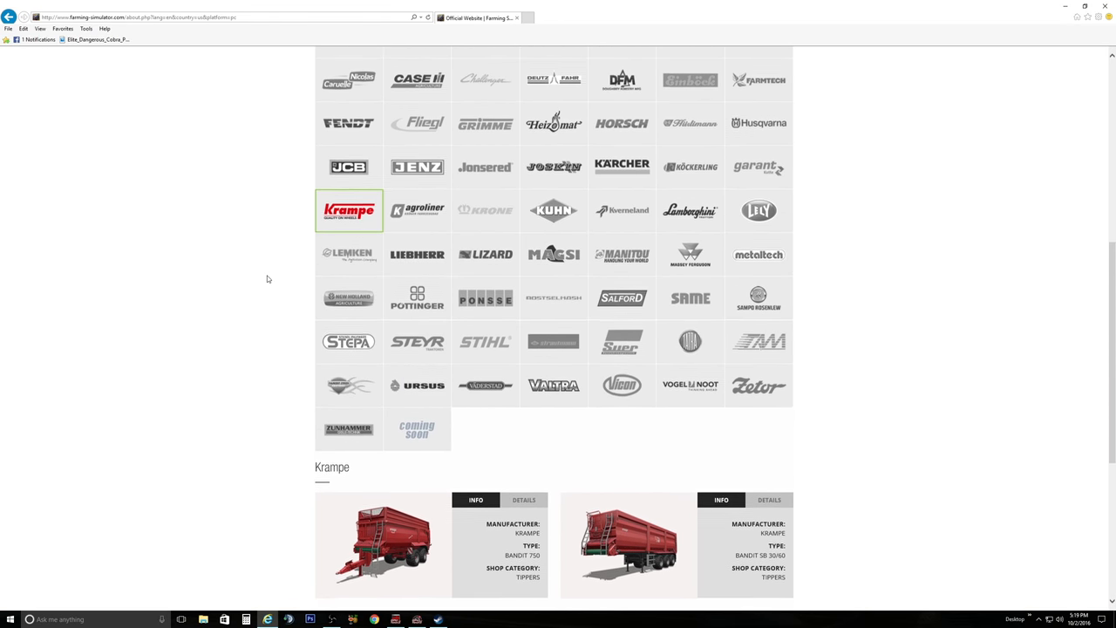
scroll("down", 3)
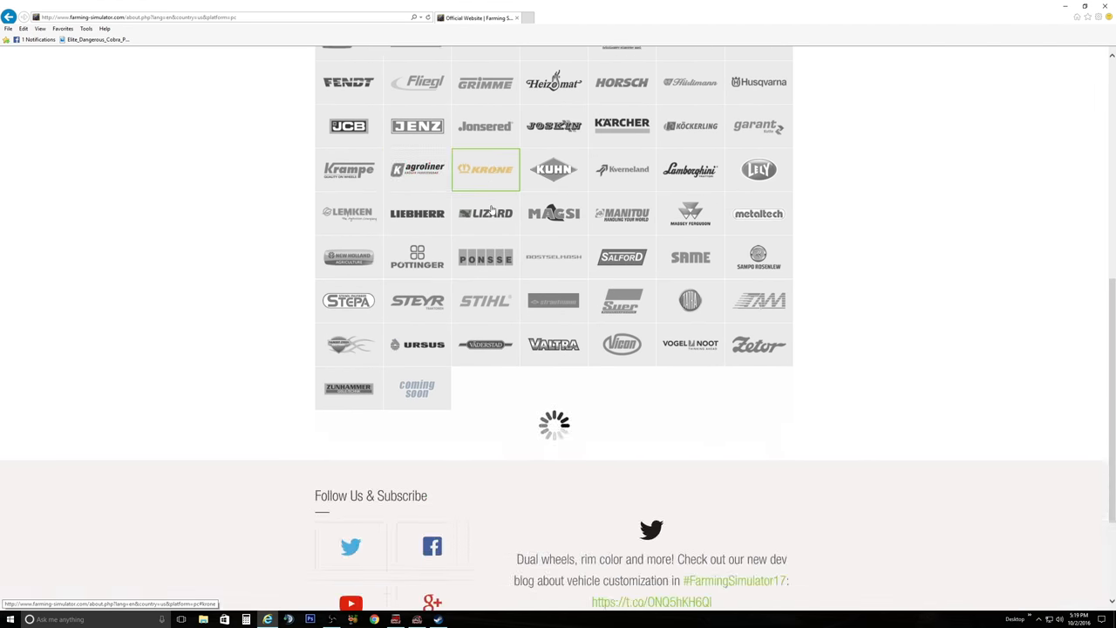
Step: Load the Krone equipment listing and scroll back through the brands
left_click(485, 169)
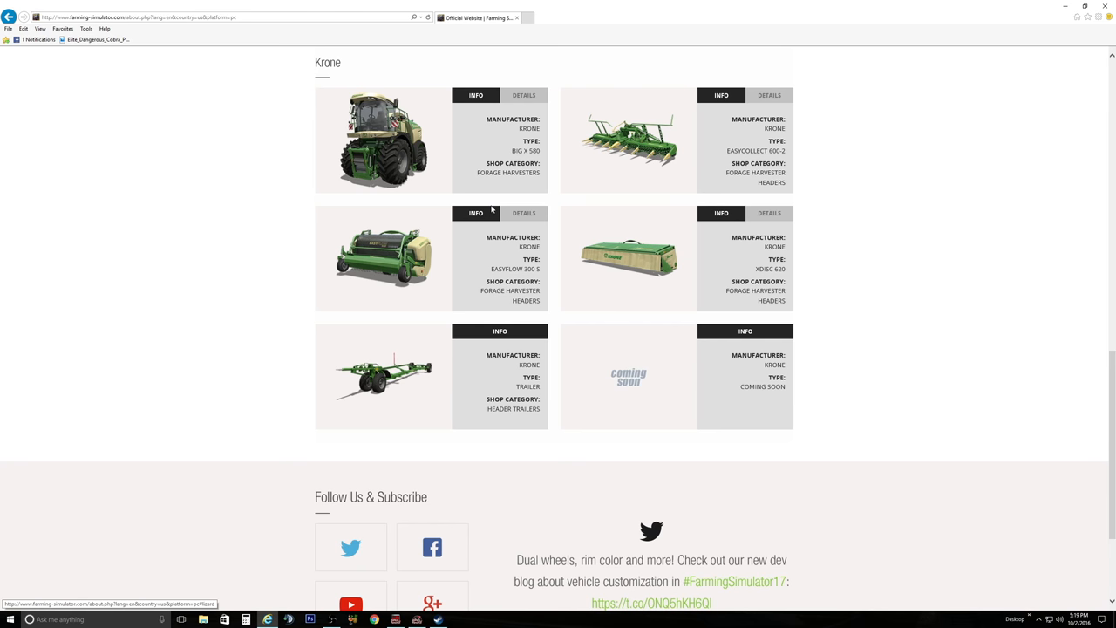
scroll("up", 3)
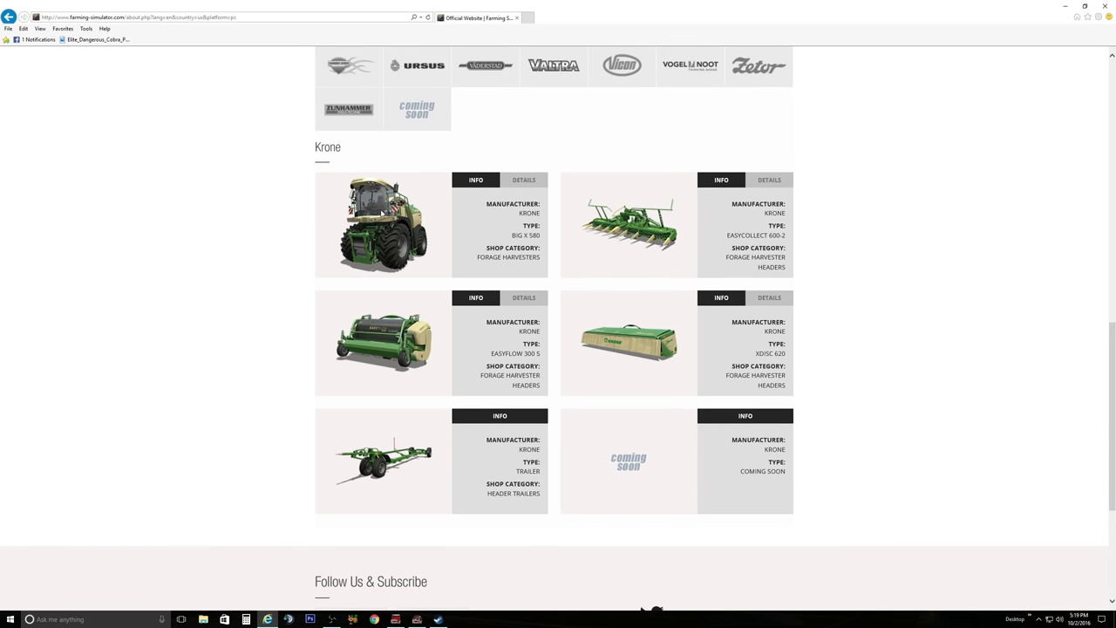
mouse_move(684, 278)
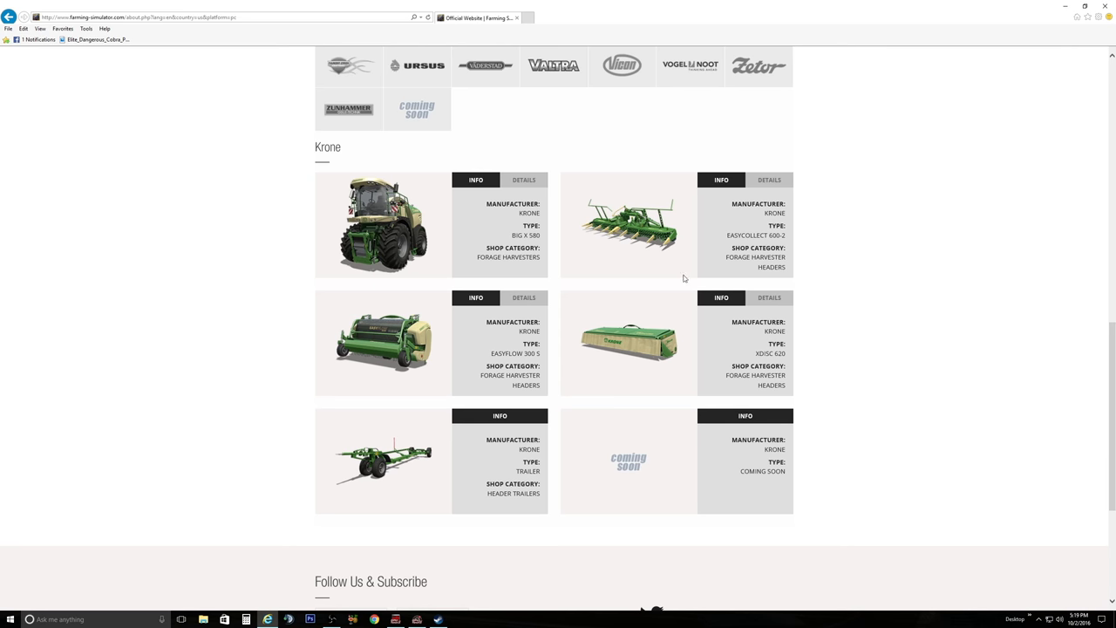
mouse_move(431, 431)
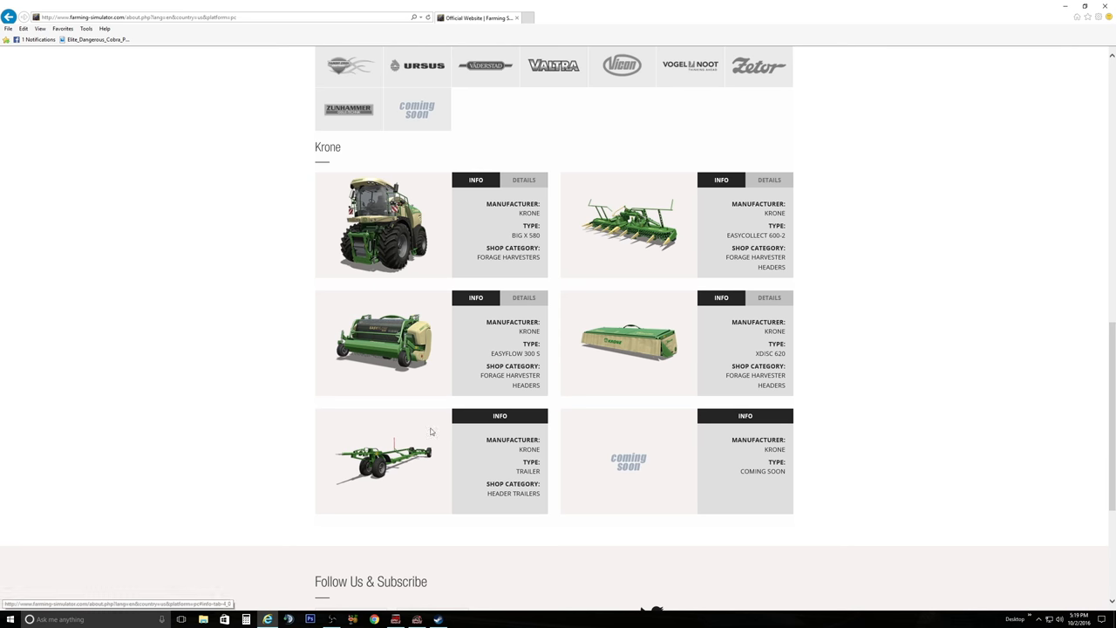
scroll("up", 3)
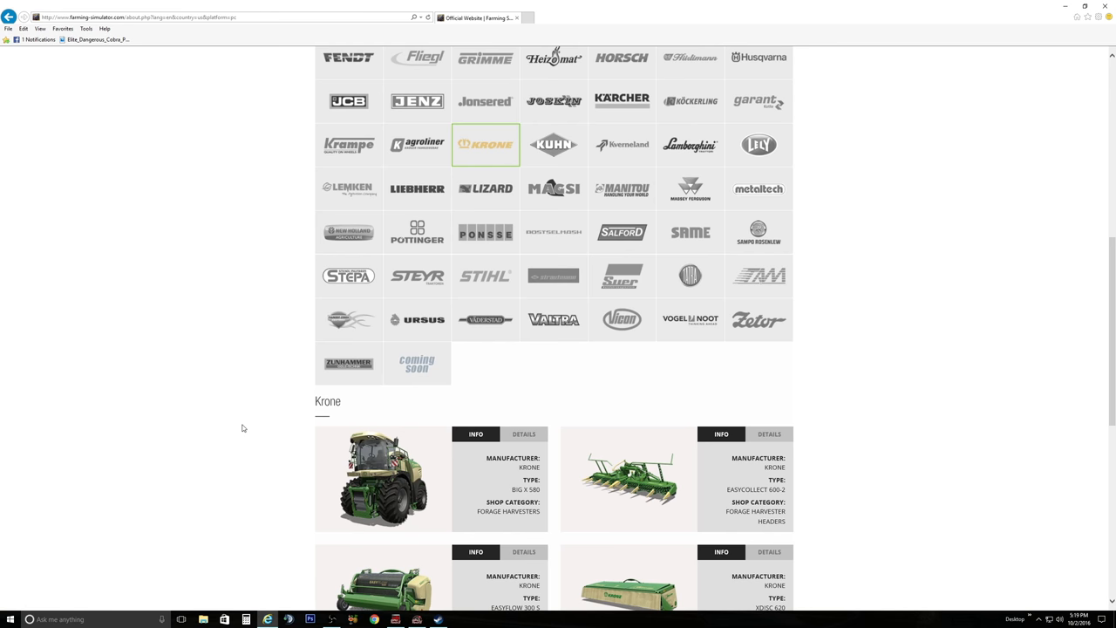
mouse_move(585, 371)
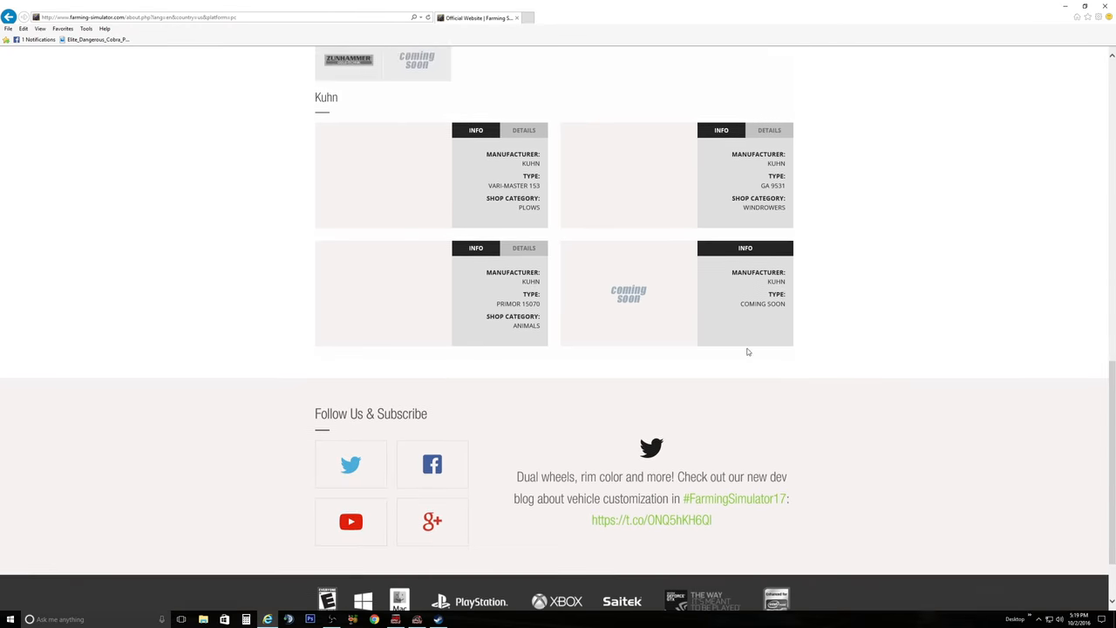
scroll("up", 3)
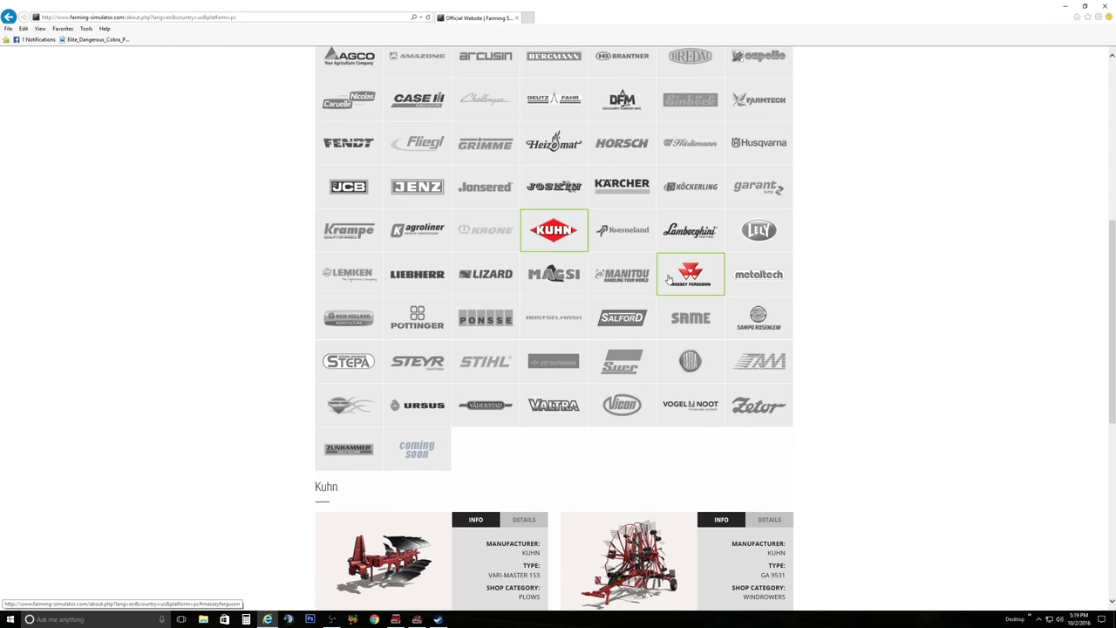
Step: Open the Kverneland listing showing its cultivators and sowing machines
left_click(622, 229)
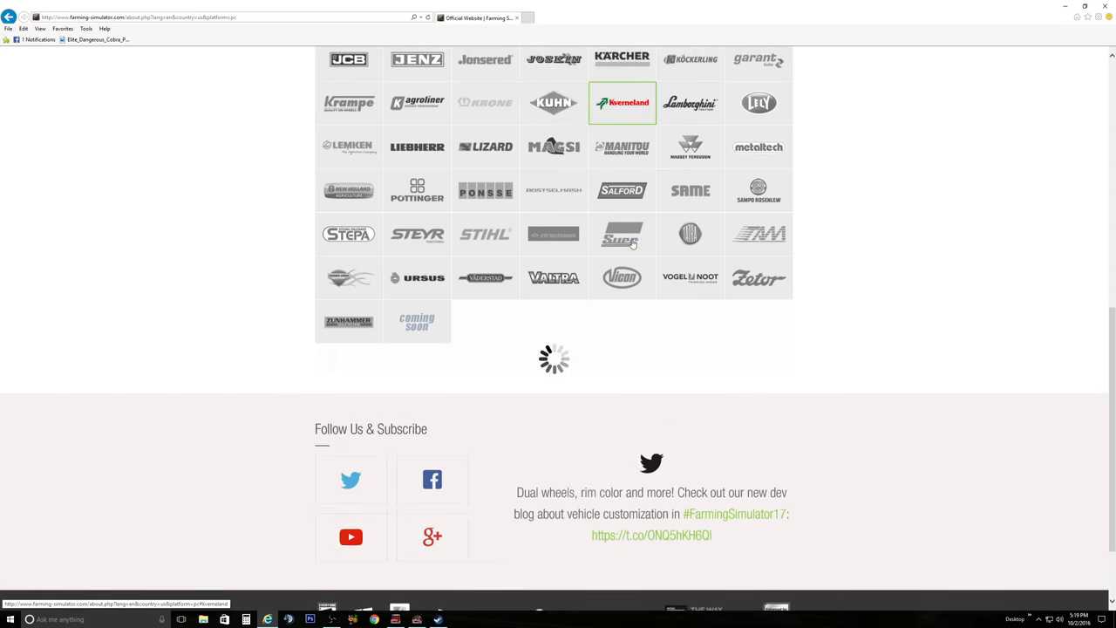
left_click(622, 102)
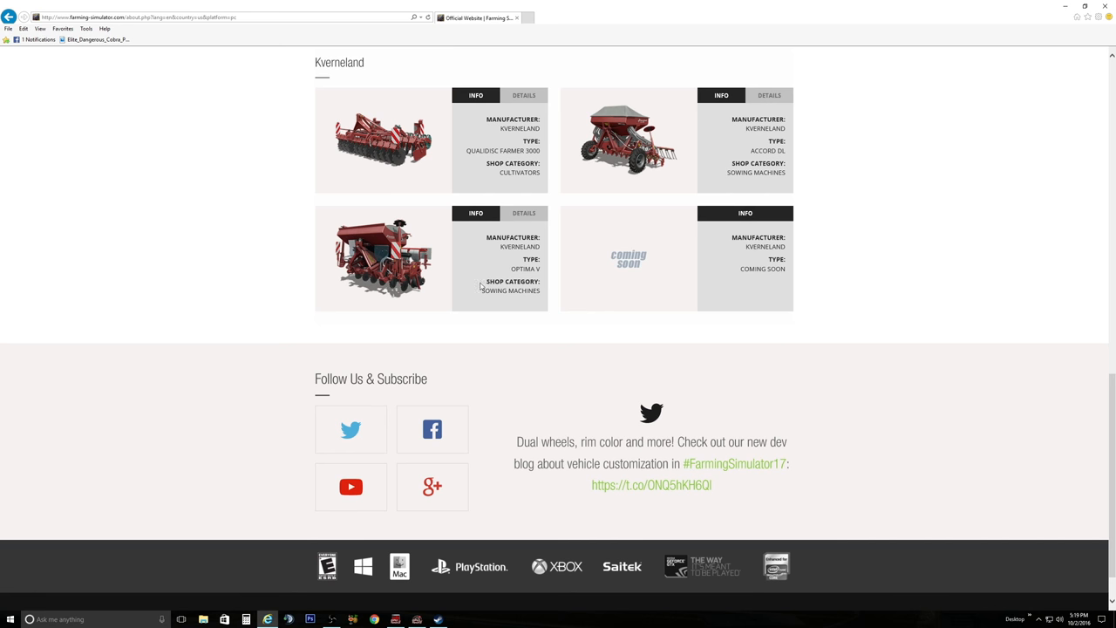
mouse_move(393, 277)
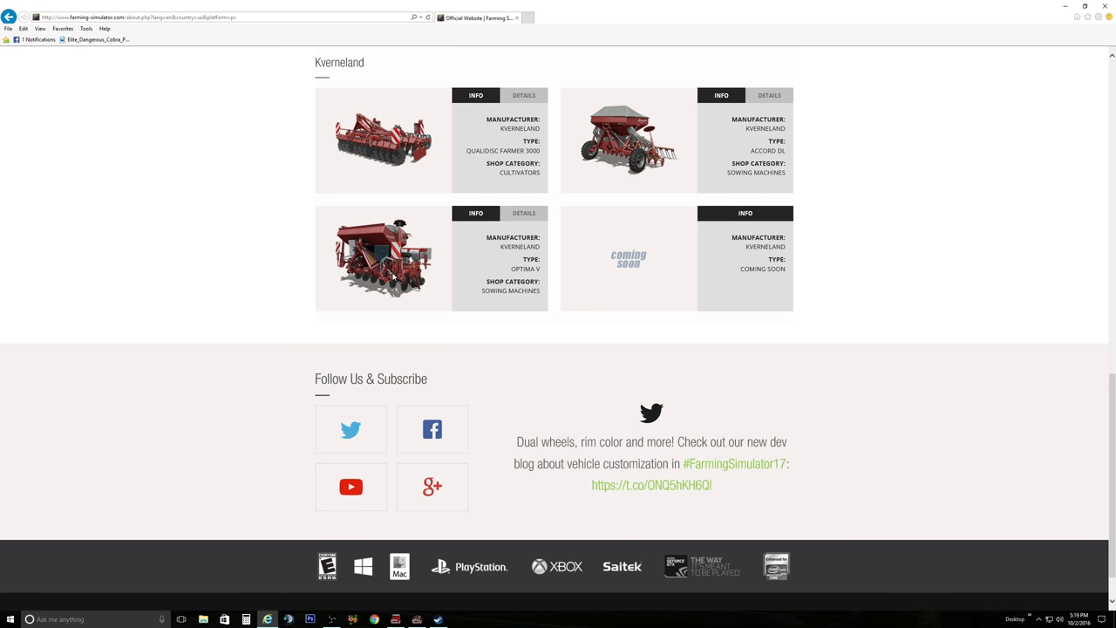
mouse_move(729, 170)
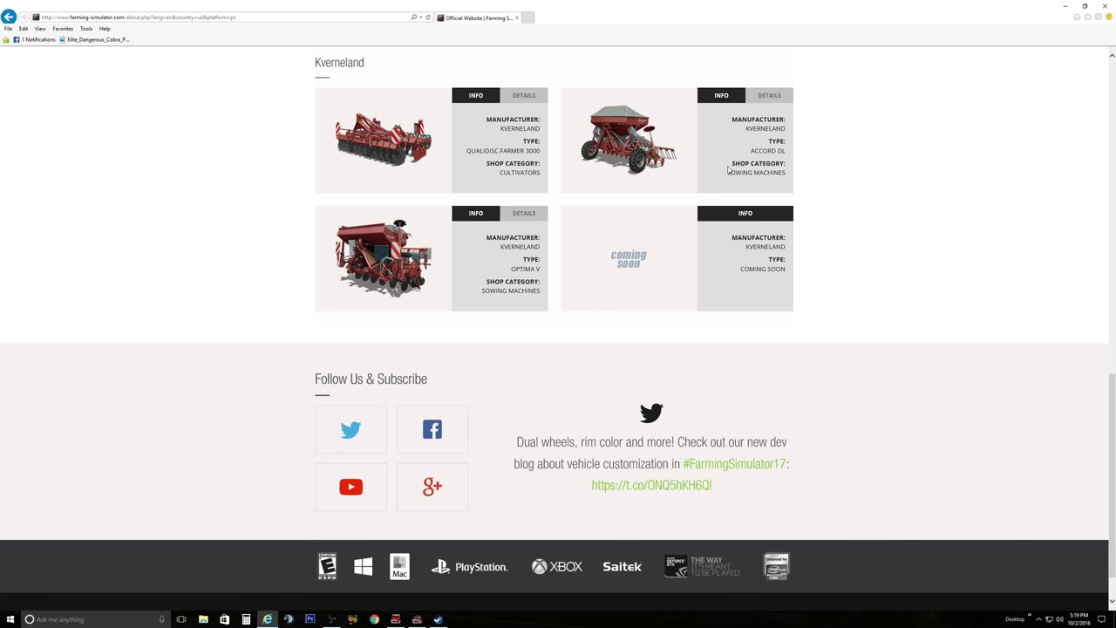
mouse_move(682, 146)
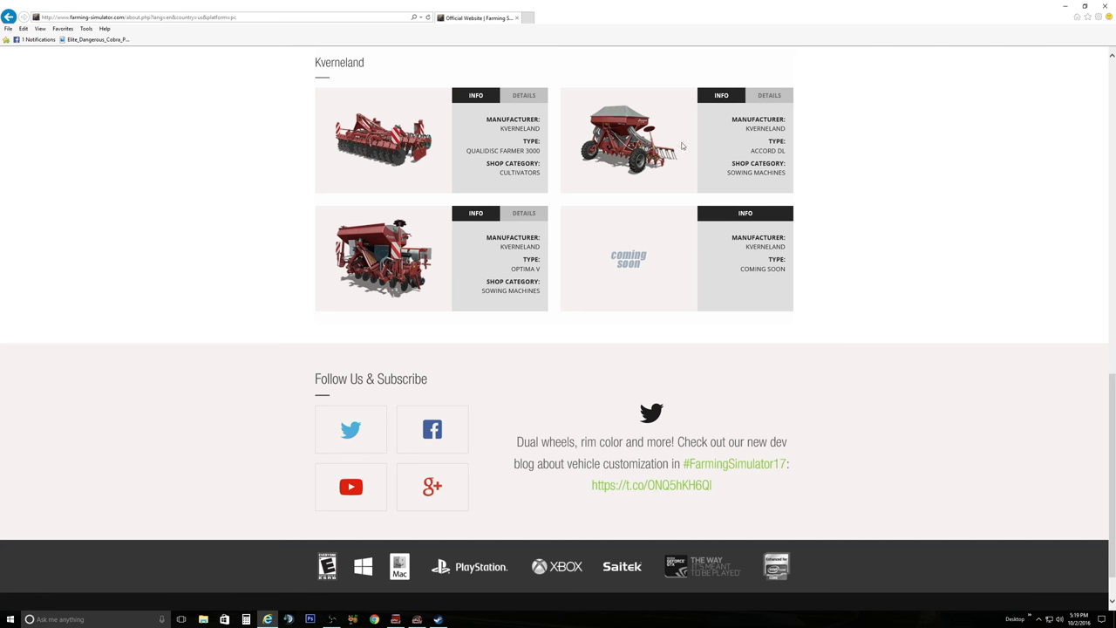
scroll("up", 3)
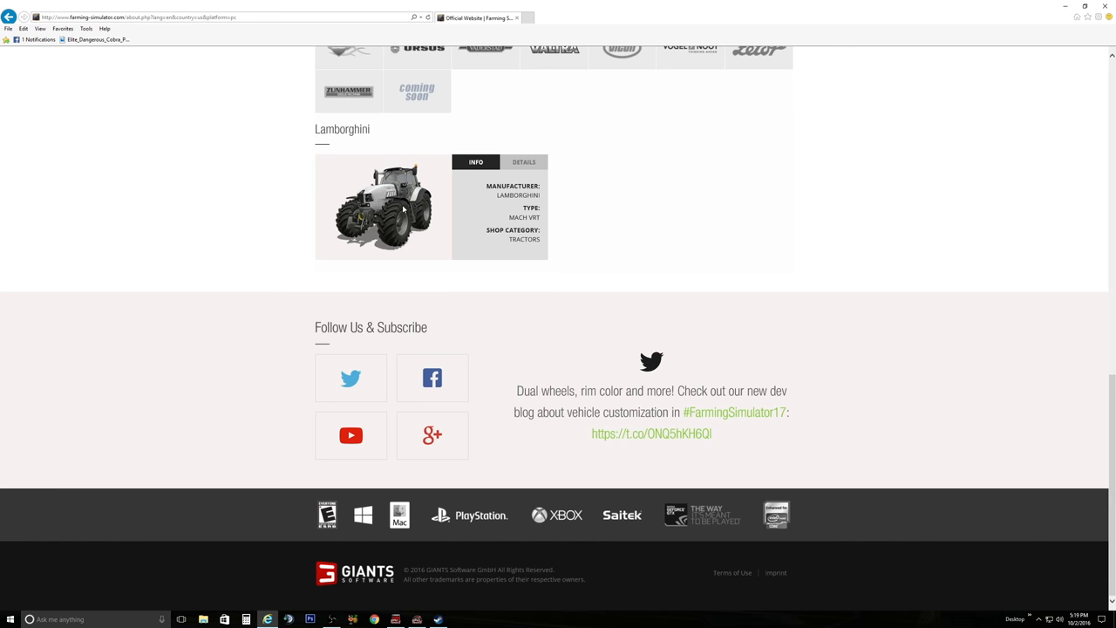
mouse_move(734, 288)
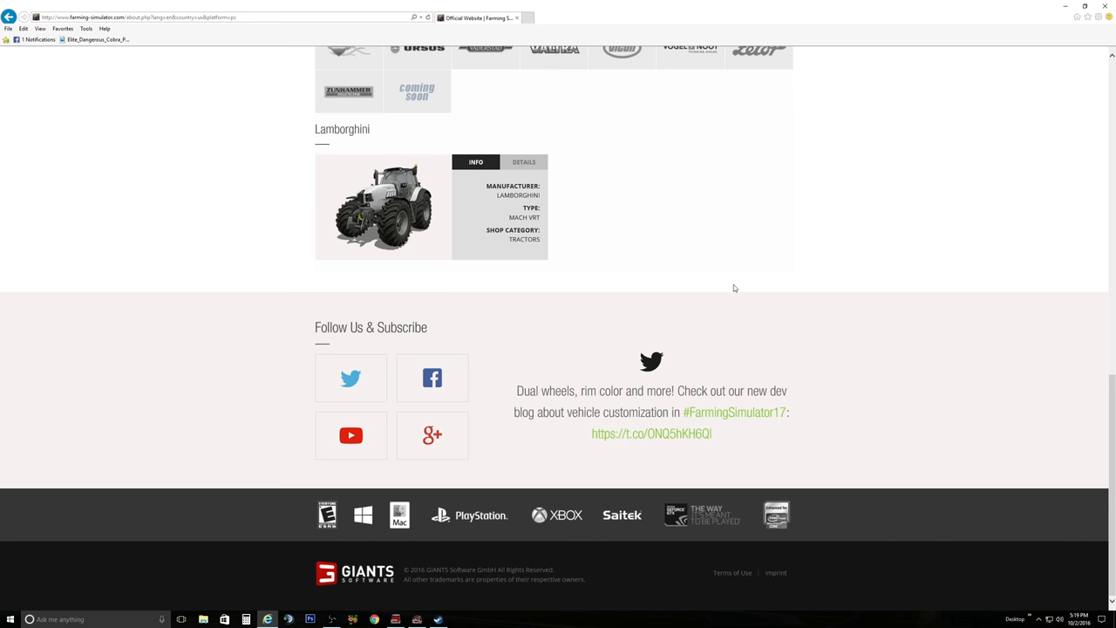
mouse_move(307, 209)
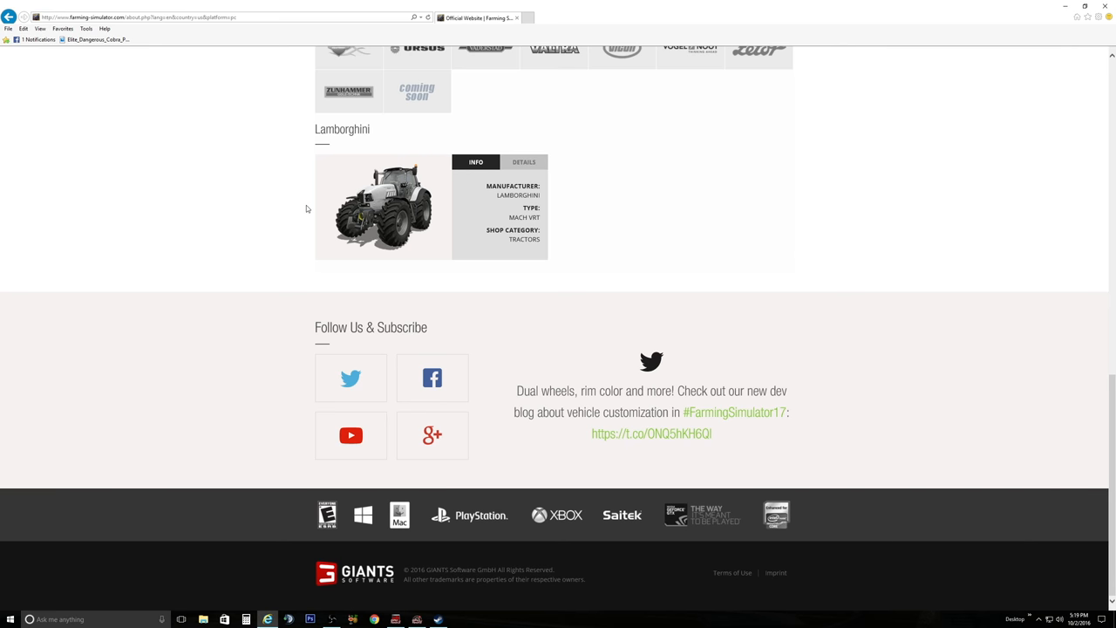
mouse_move(916, 276)
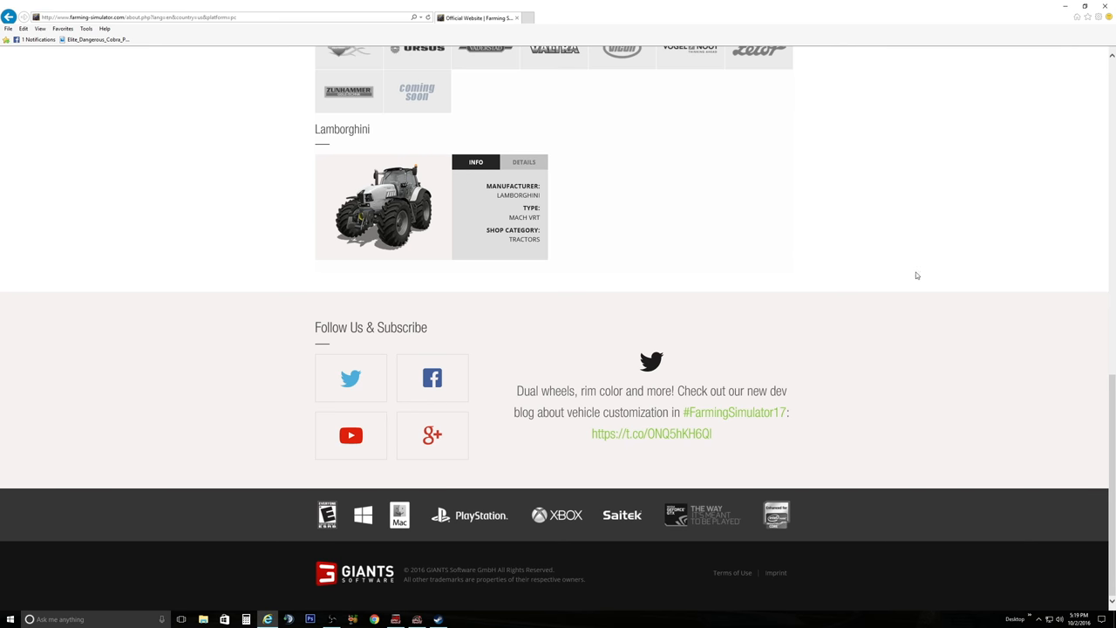
Step: View the Lamborghini Mach VRT's detailed specs, then open Lely's mowers, tedders and loading wagon
scroll("up", 3)
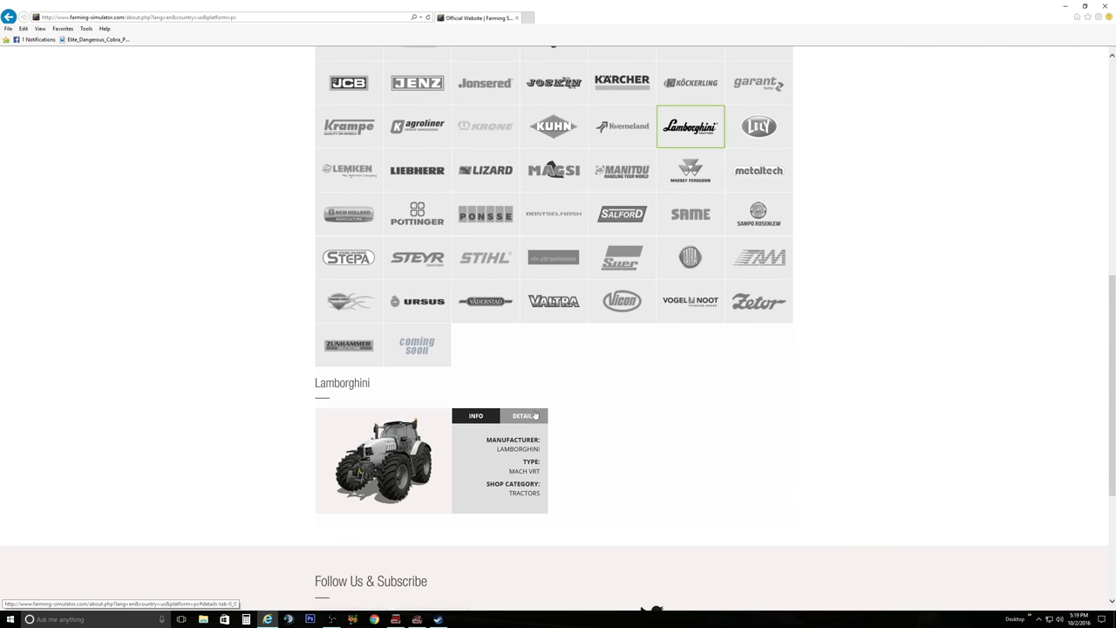
left_click(525, 415)
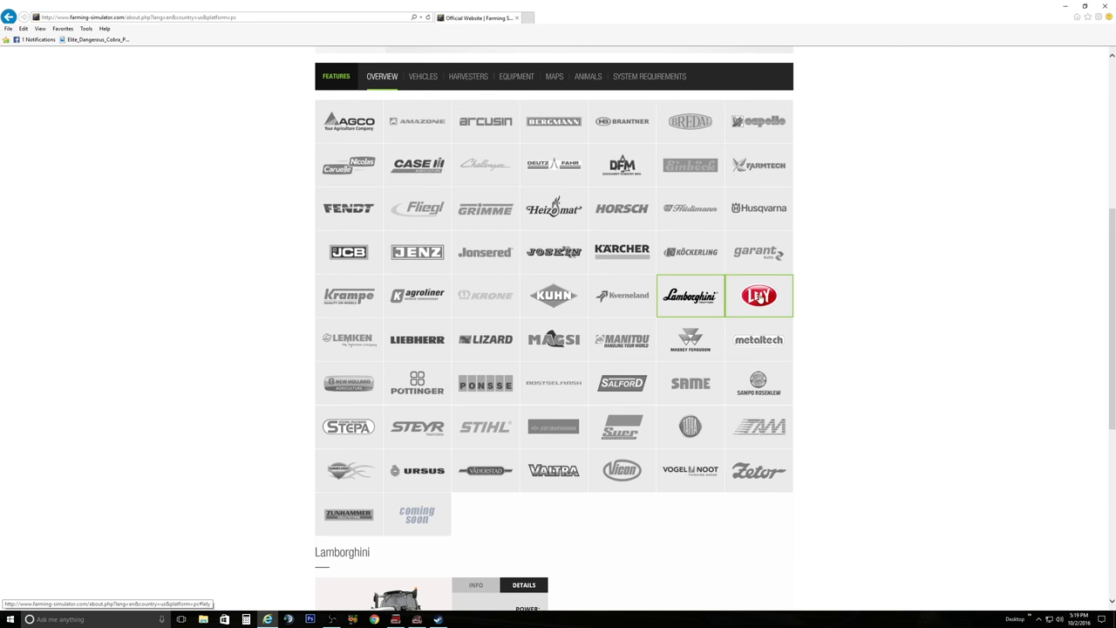
left_click(758, 294)
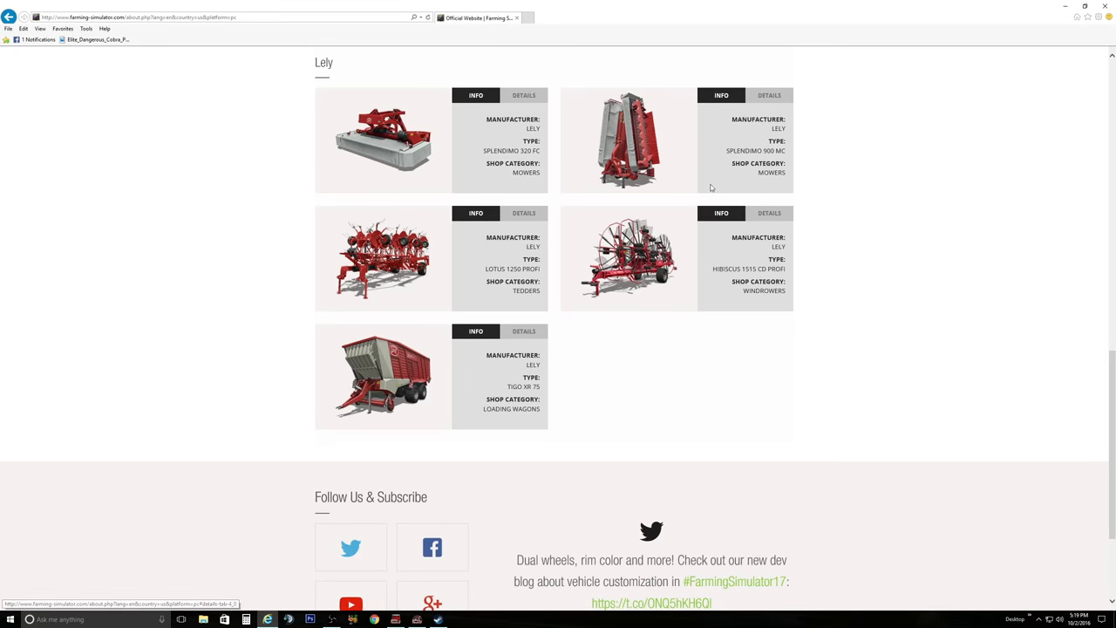
Step: Open Lemken's lineup and view the Solitär 12's power, working width and capacity
scroll("up", 3)
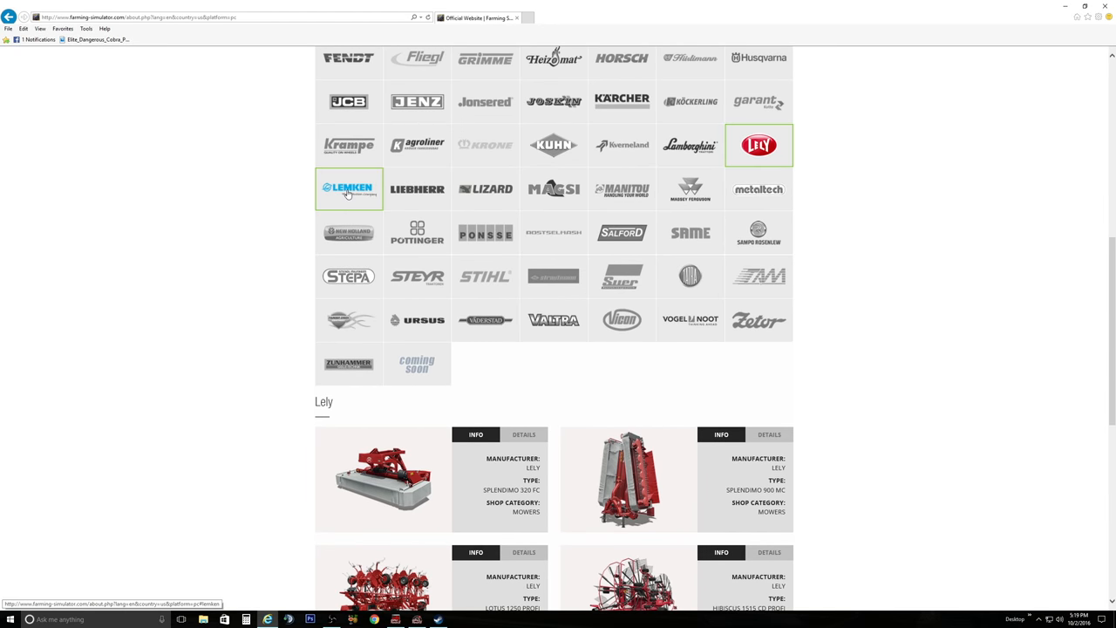
left_click(349, 190)
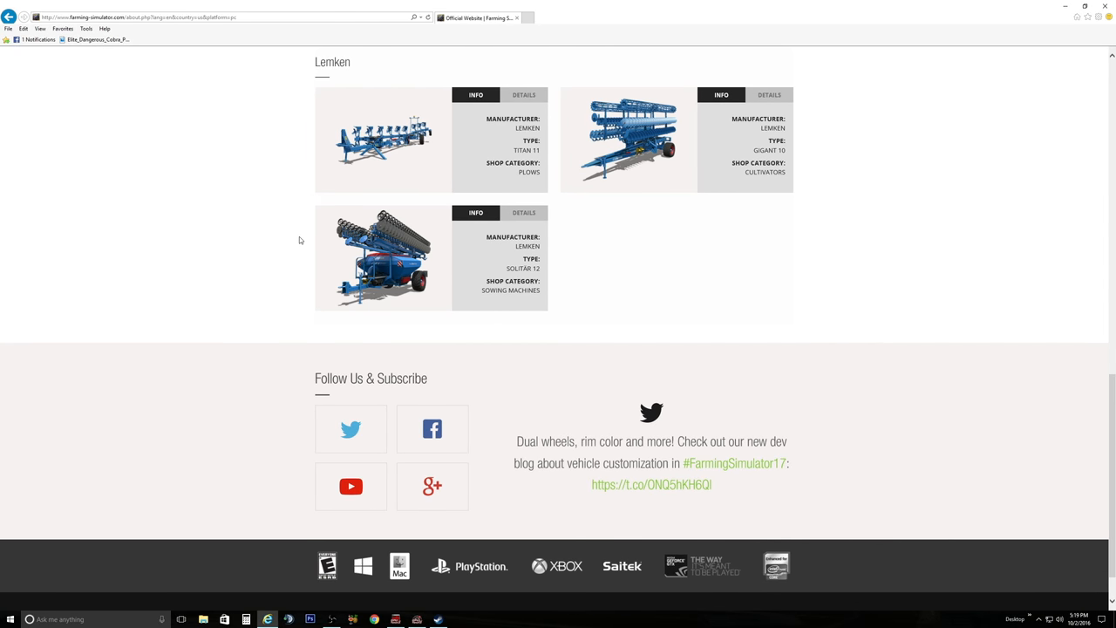
mouse_move(560, 193)
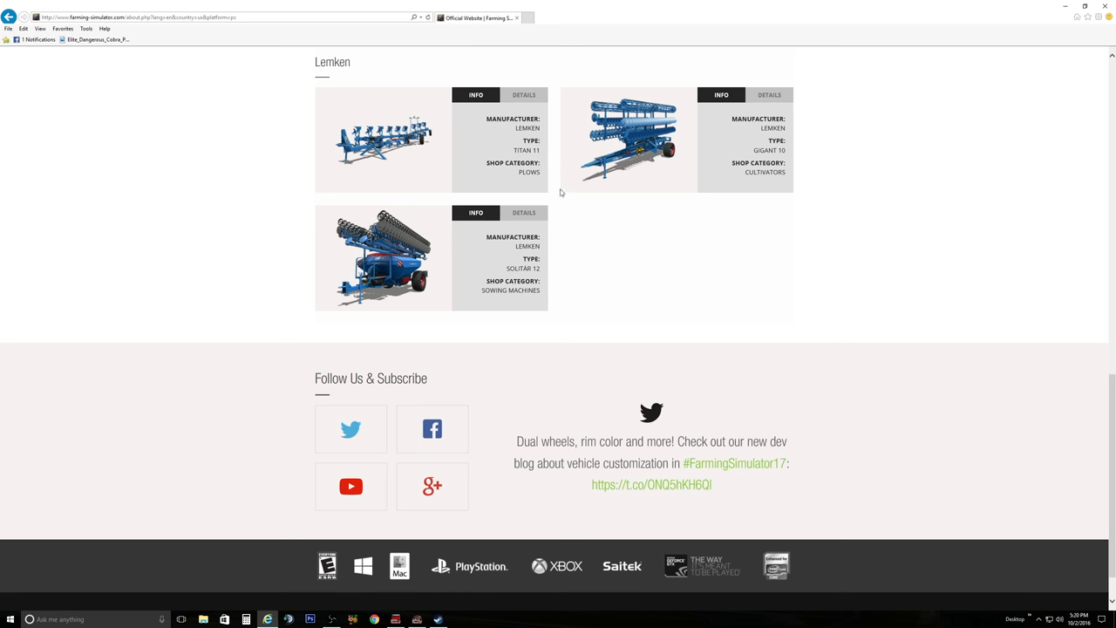
left_click(524, 212)
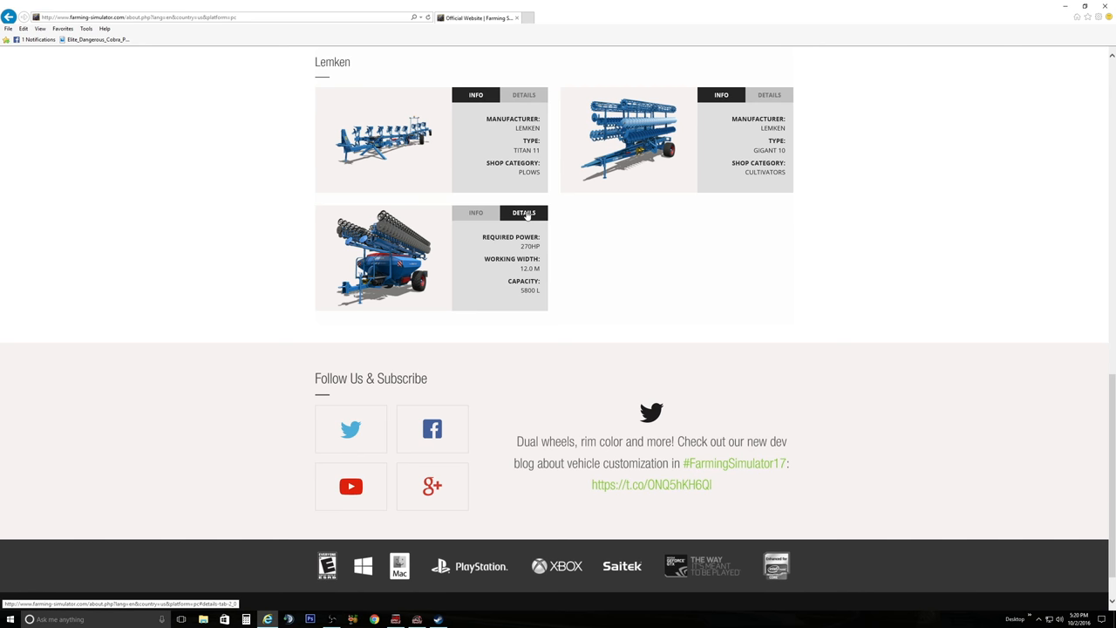
scroll("up", 3)
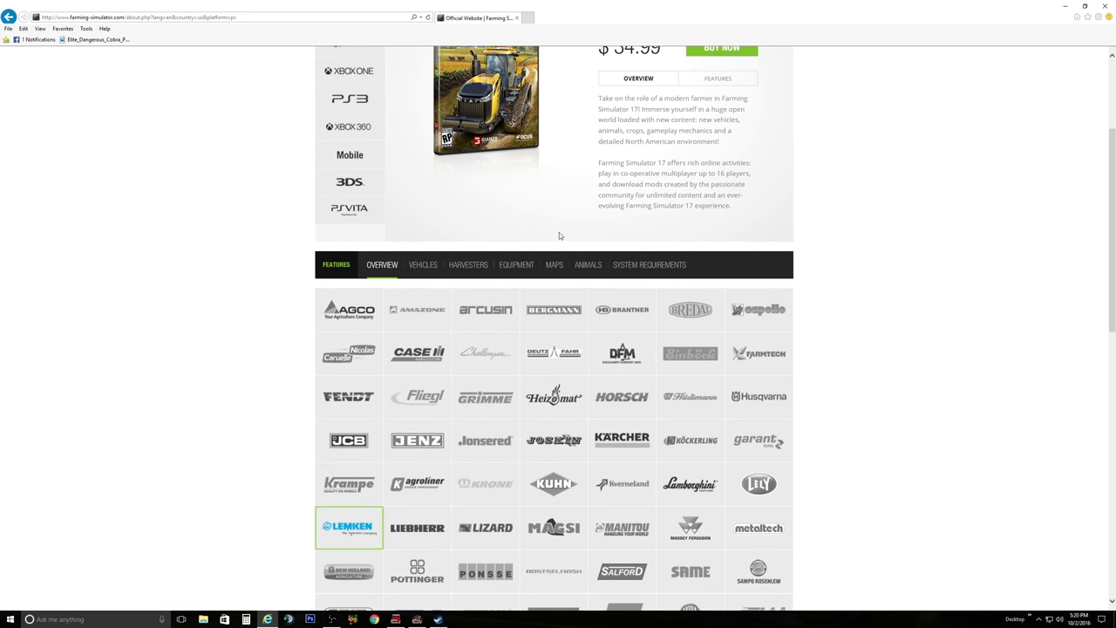
scroll("down", 3)
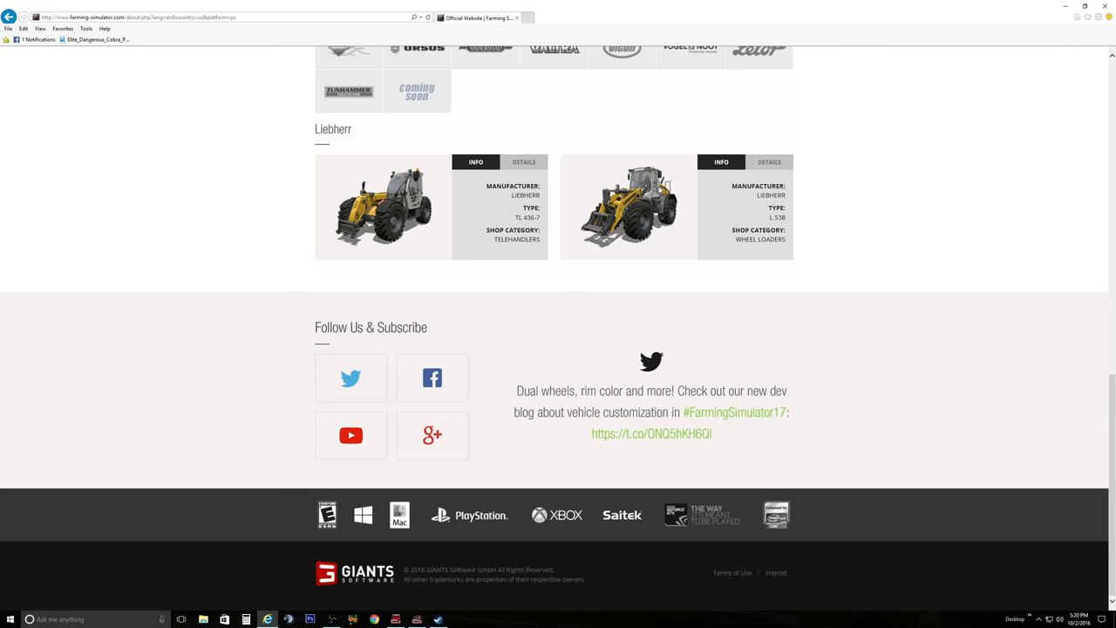
Step: Scroll through the Liebherr loaders and Lizard vehicles, back up to the brand logos
scroll("up", 3)
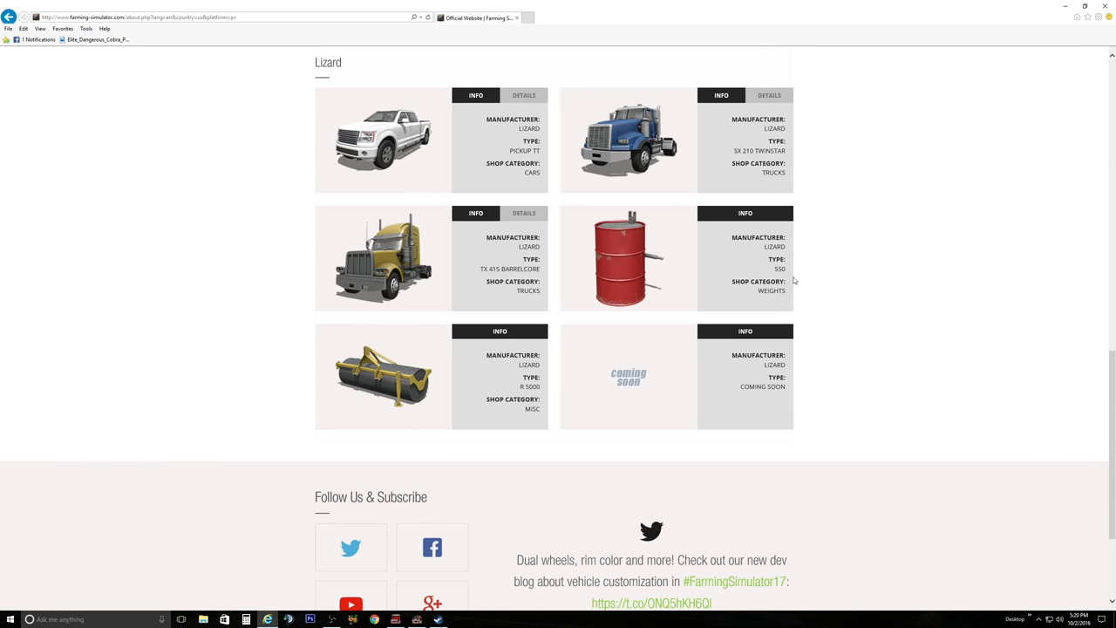
mouse_move(585, 278)
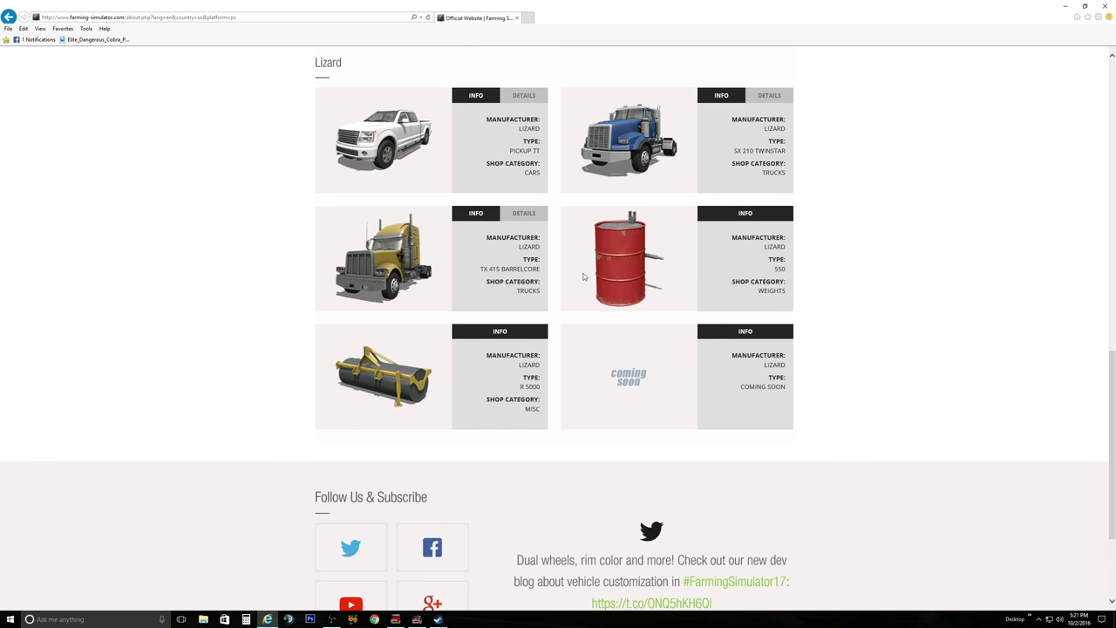
mouse_move(792, 366)
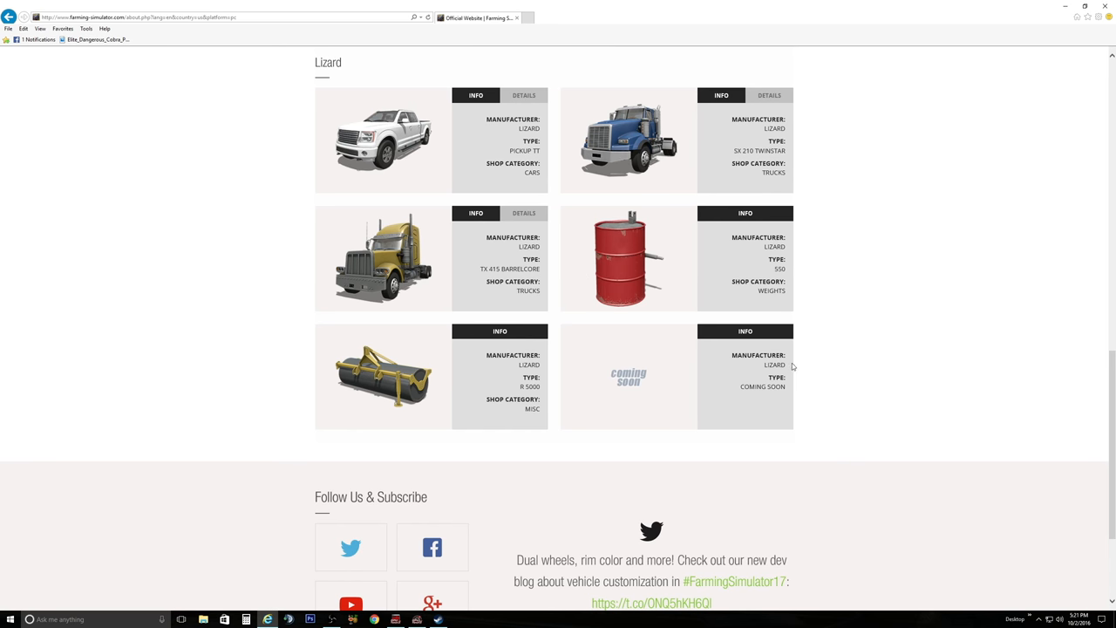
mouse_move(821, 370)
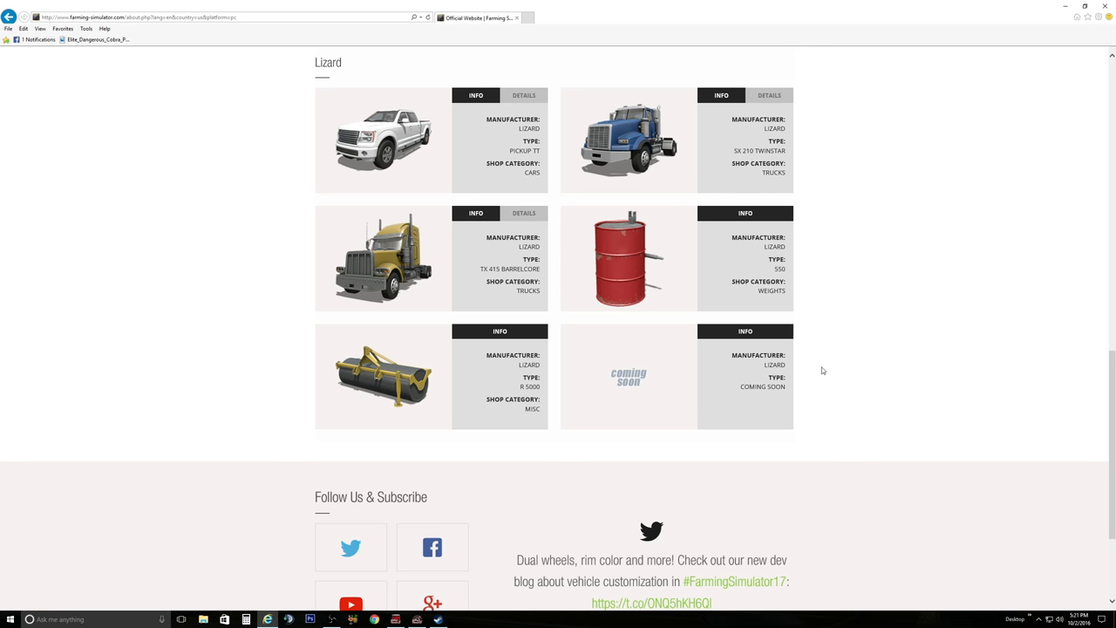
scroll("up", 3)
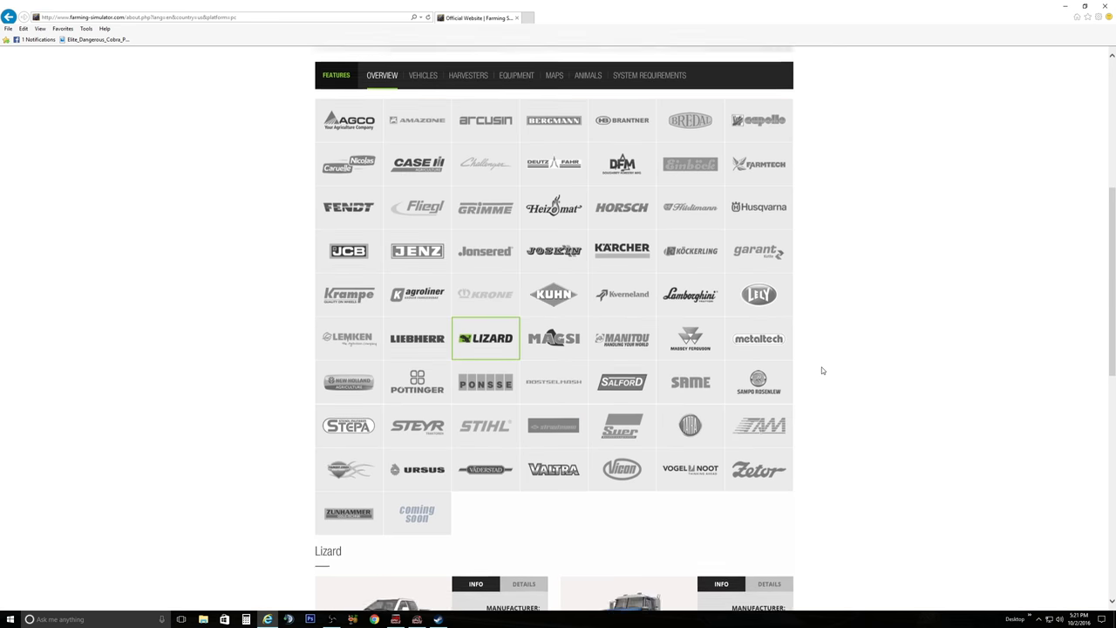
Step: Show Magsi's forks, shovels and bale handlers and scroll through the attachment cards
left_click(553, 339)
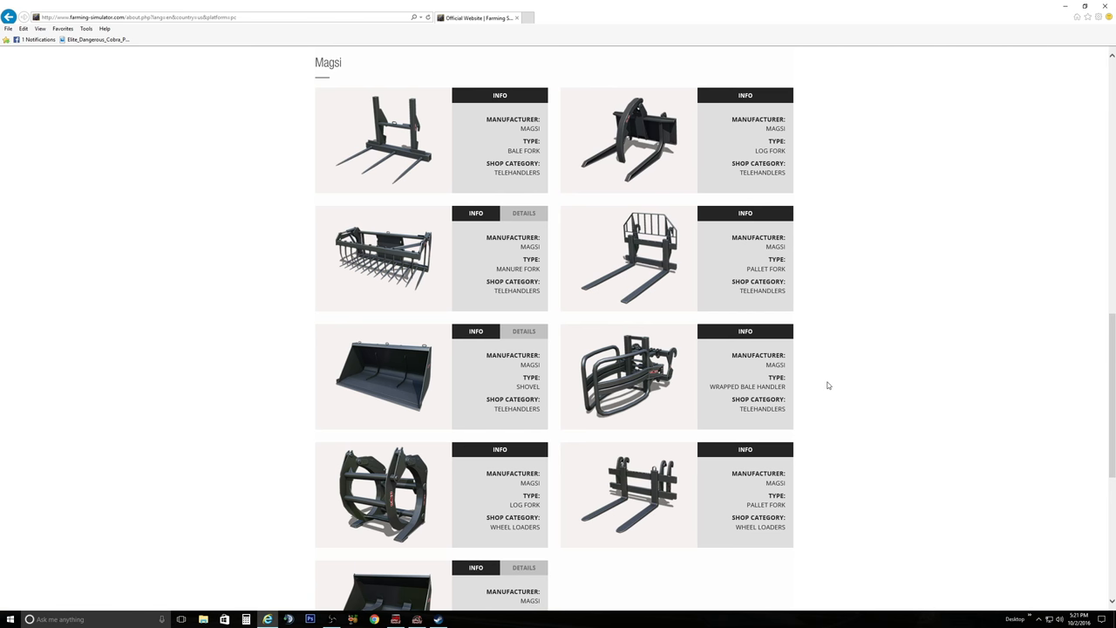
scroll("down", 3)
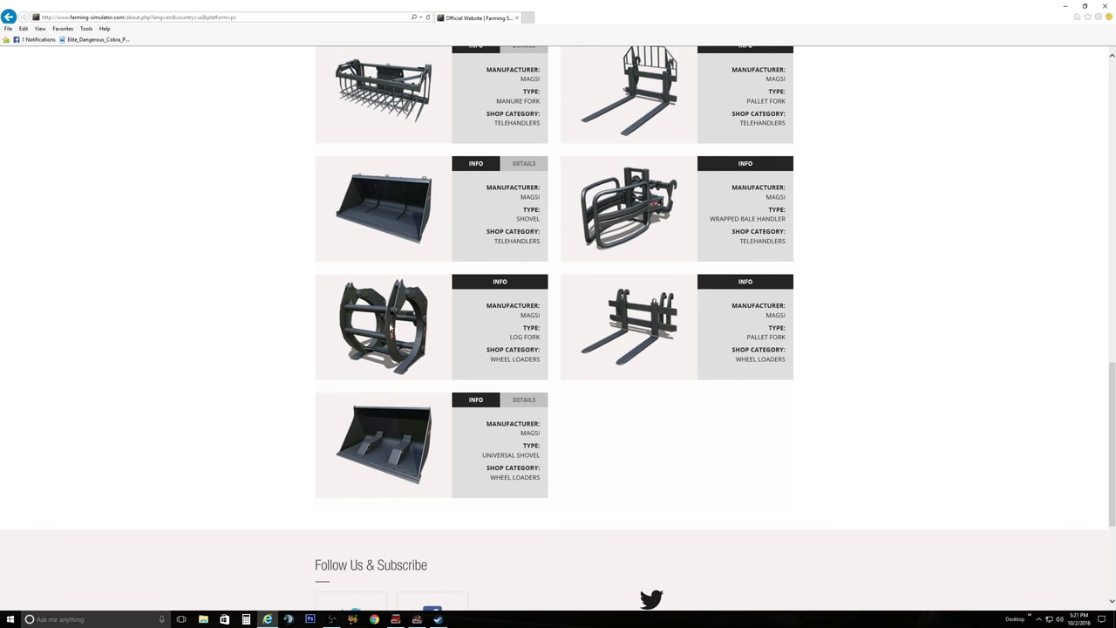
mouse_move(691, 337)
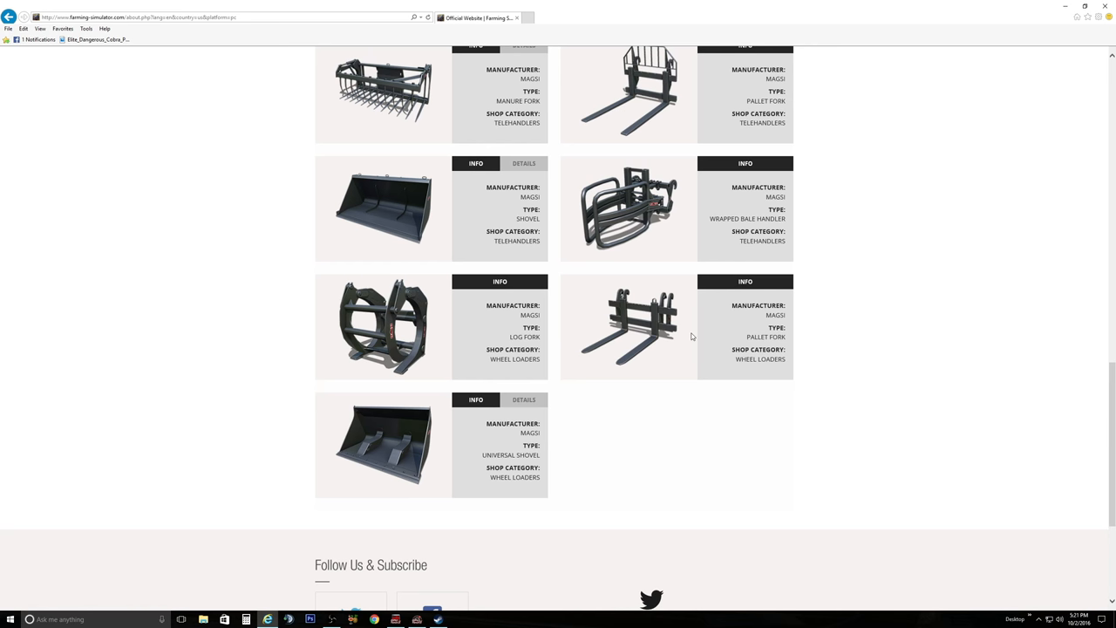
mouse_move(443, 456)
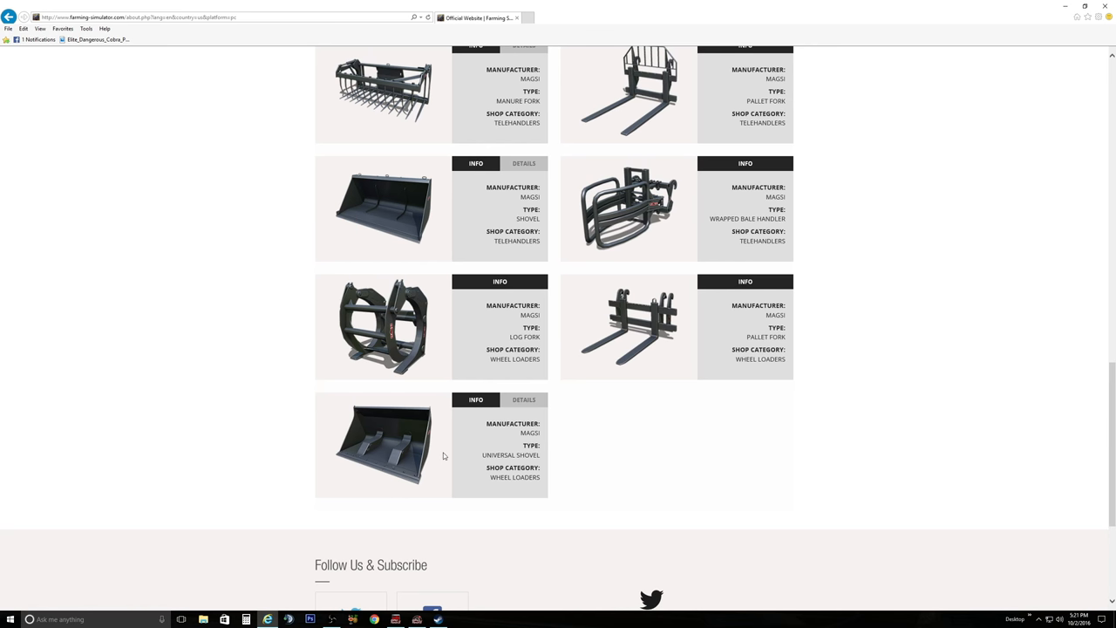
mouse_move(428, 451)
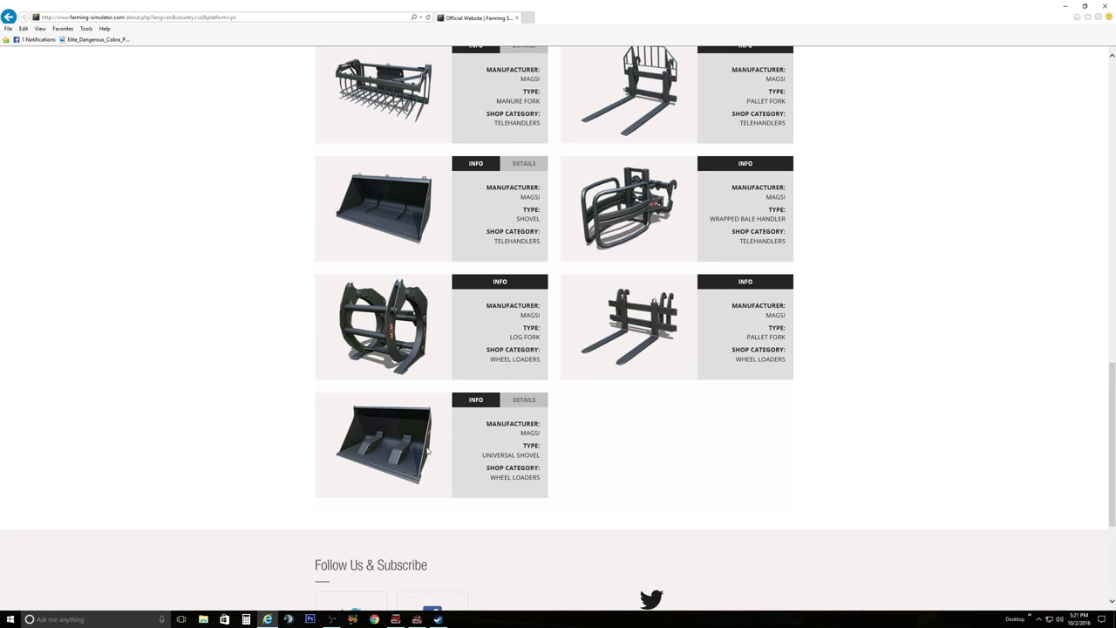
mouse_move(399, 452)
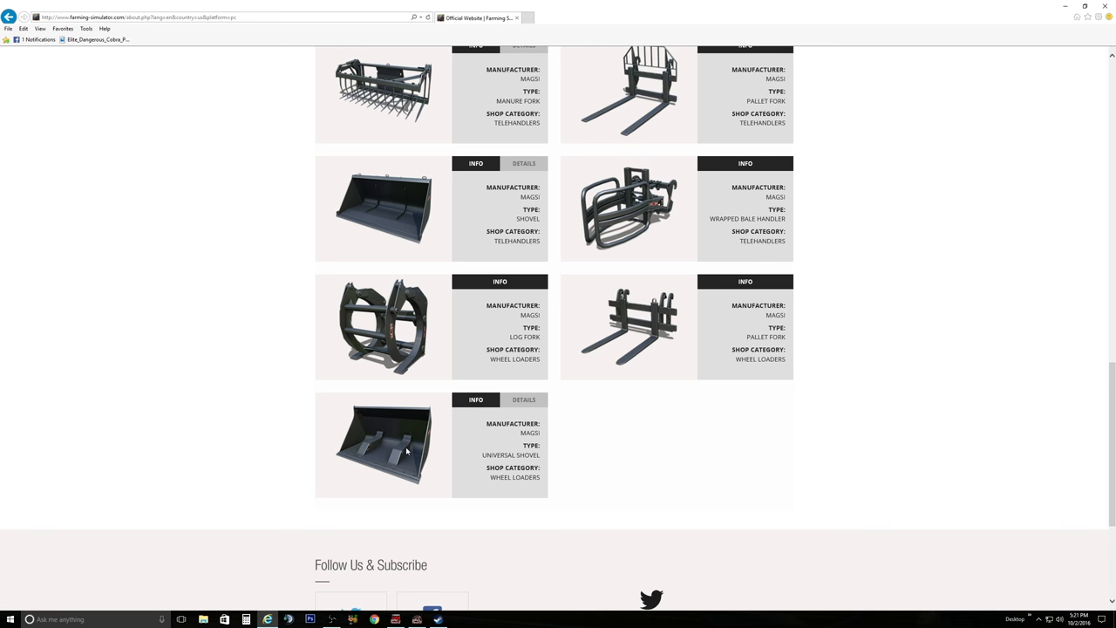
mouse_move(487, 492)
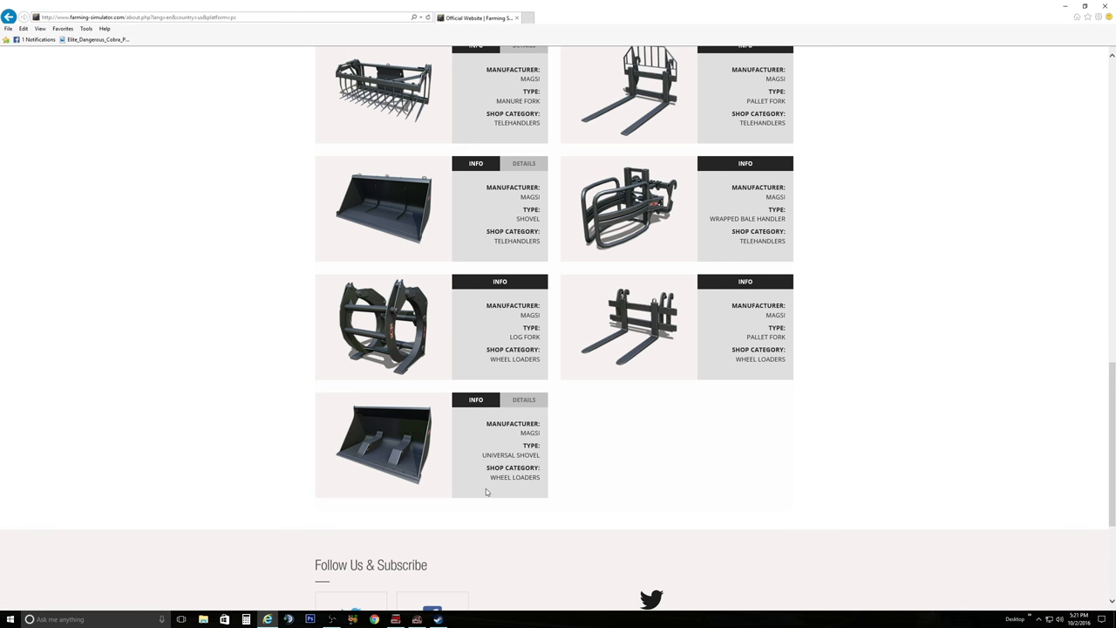
scroll("up", 3)
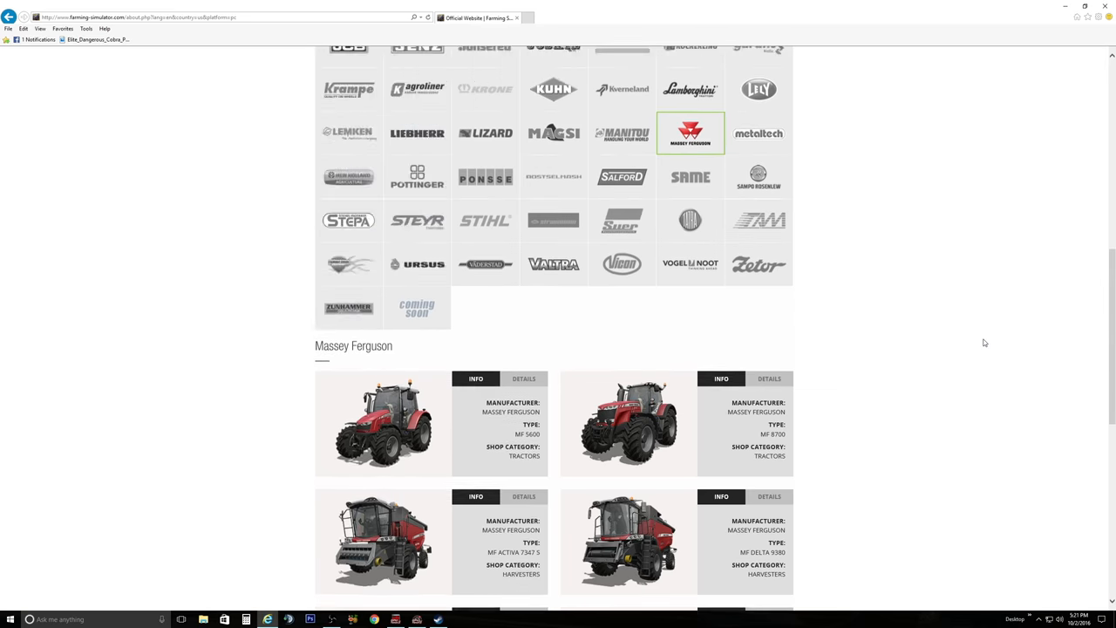
Step: Open New Holland's listing and scroll through its tractors, harvester, headers and balers
scroll("down", 3)
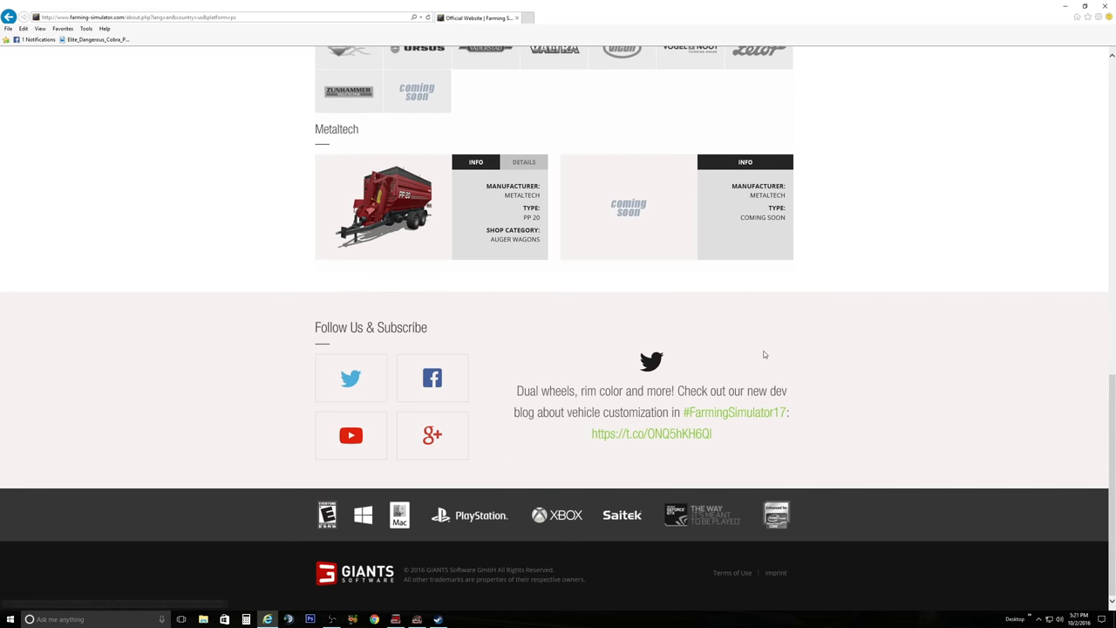
scroll("up", 3)
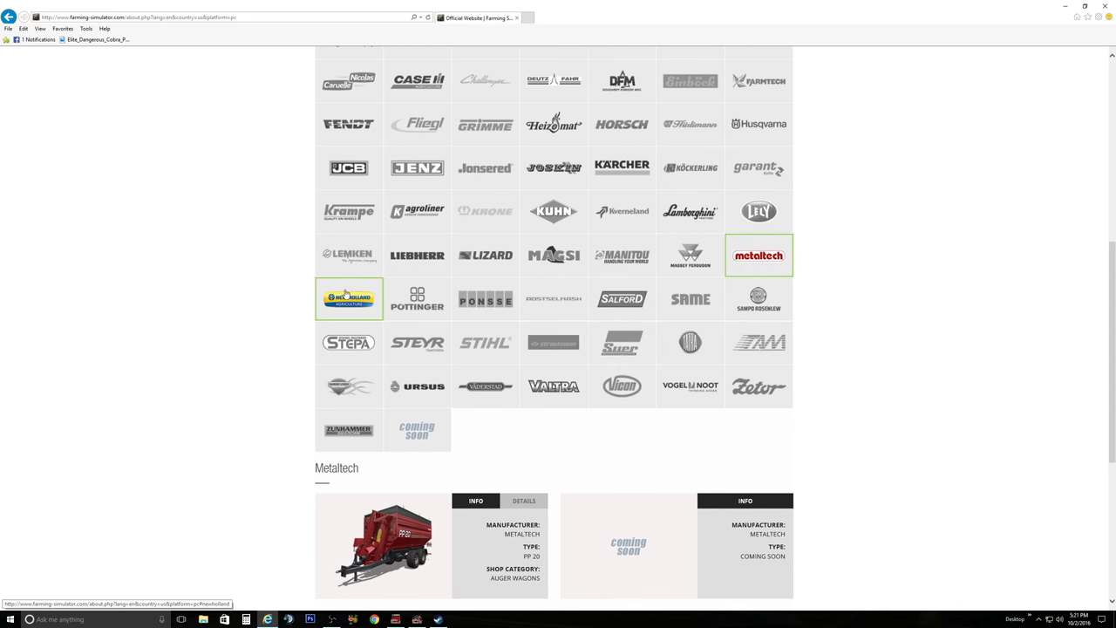
left_click(349, 299)
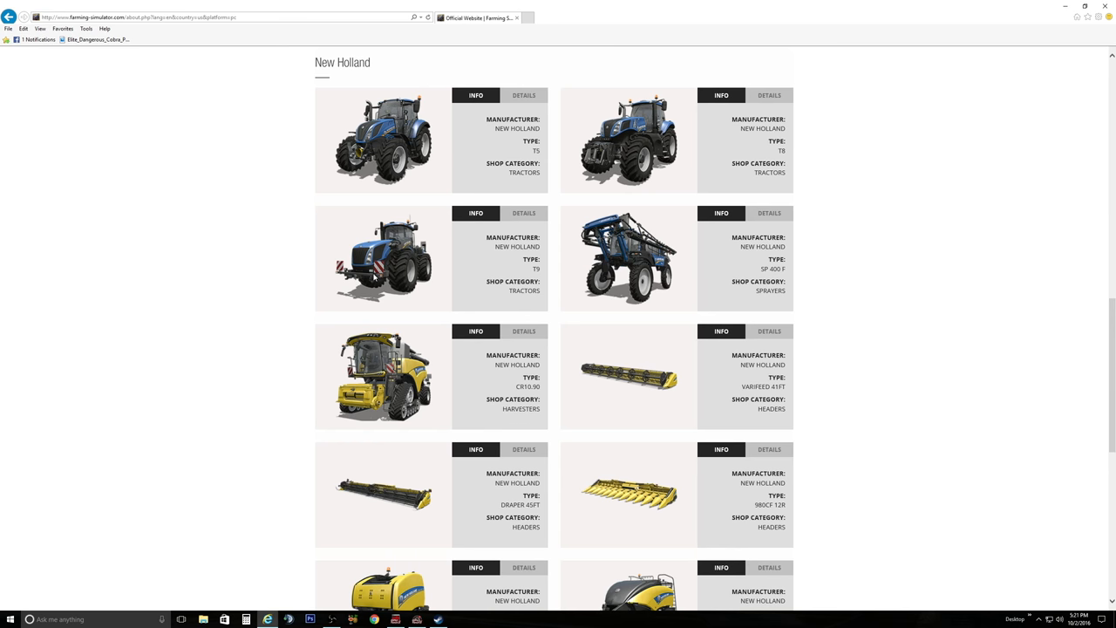
scroll("down", 3)
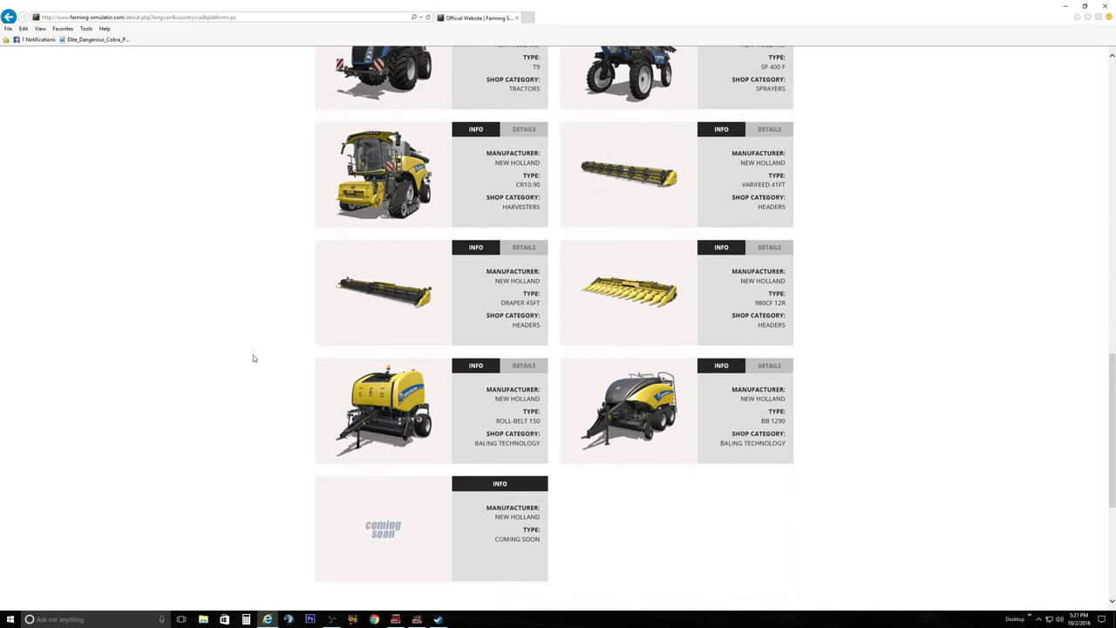
scroll("up", 3)
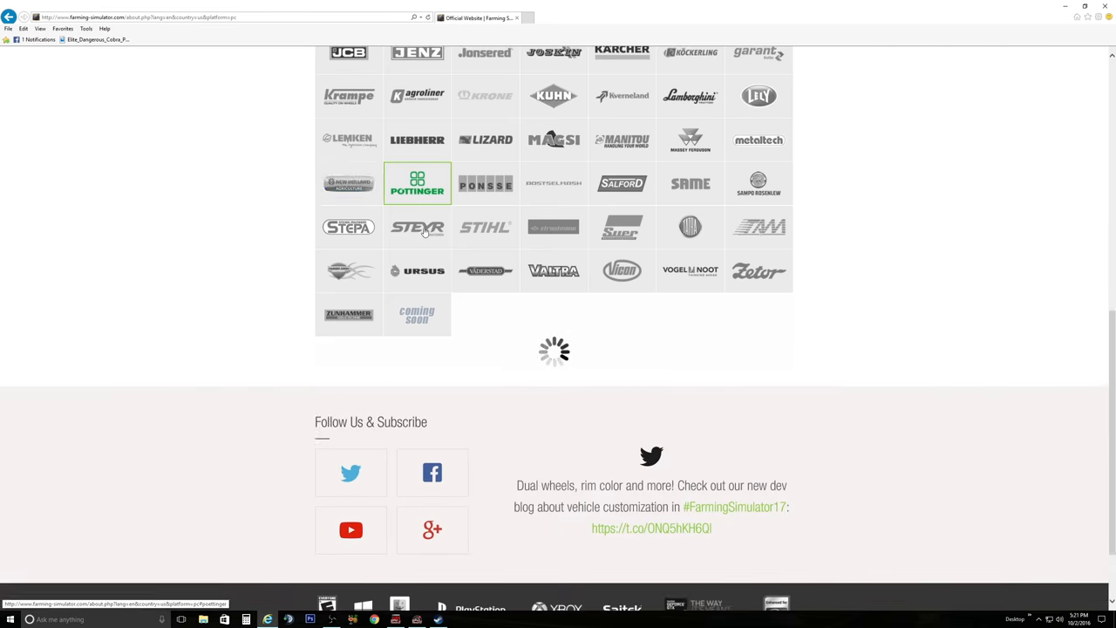
Step: Open the Pöttinger, Ponsse and Salford vehicle listings in turn
left_click(417, 182)
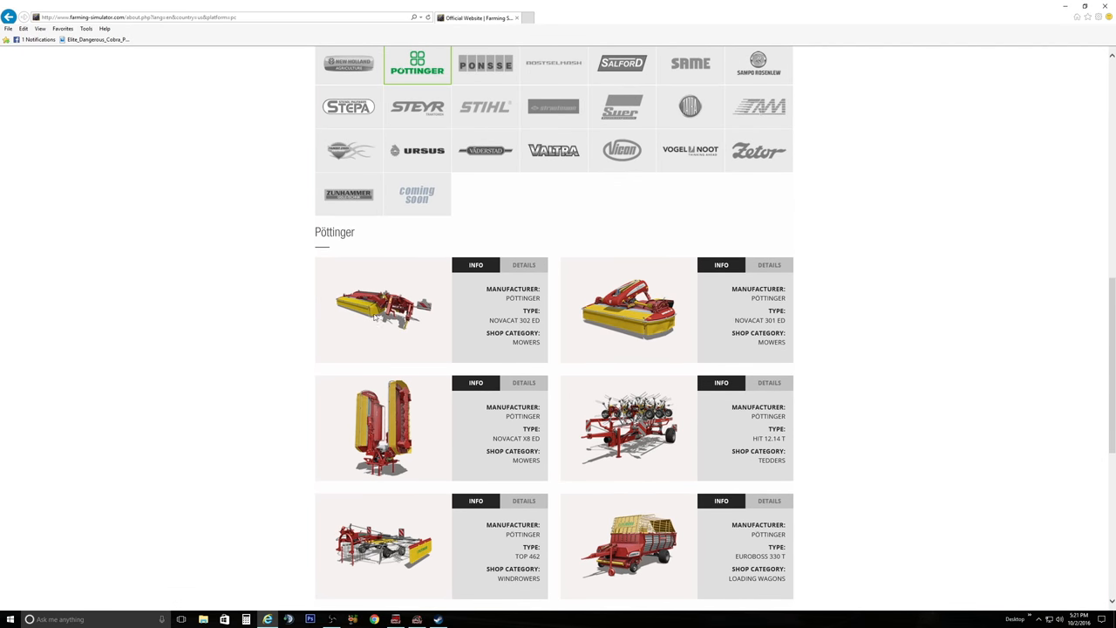
left_click(485, 63)
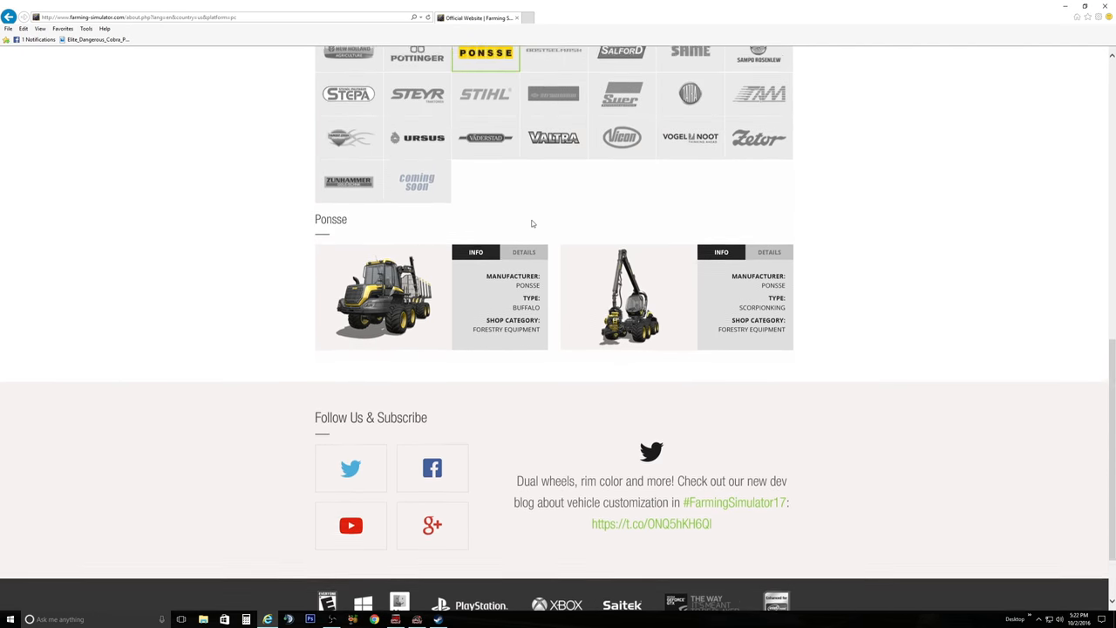
left_click(553, 52)
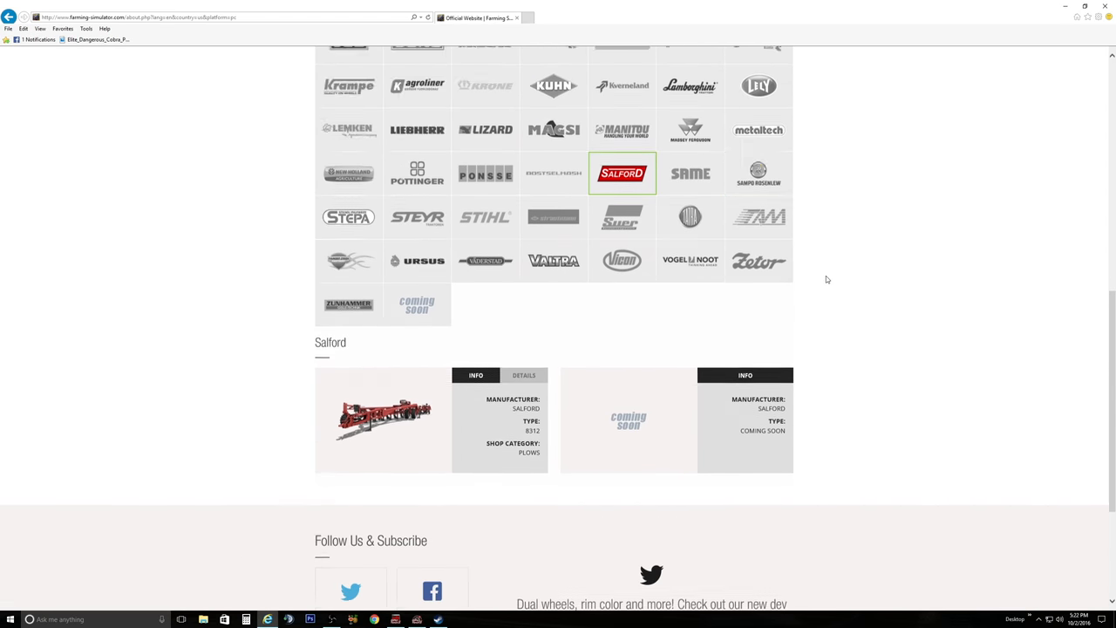
Step: Browse Same and Sampo Rosenlew, showing the HR46X's details: 114 HP, 15 KM/H
scroll("down", 3)
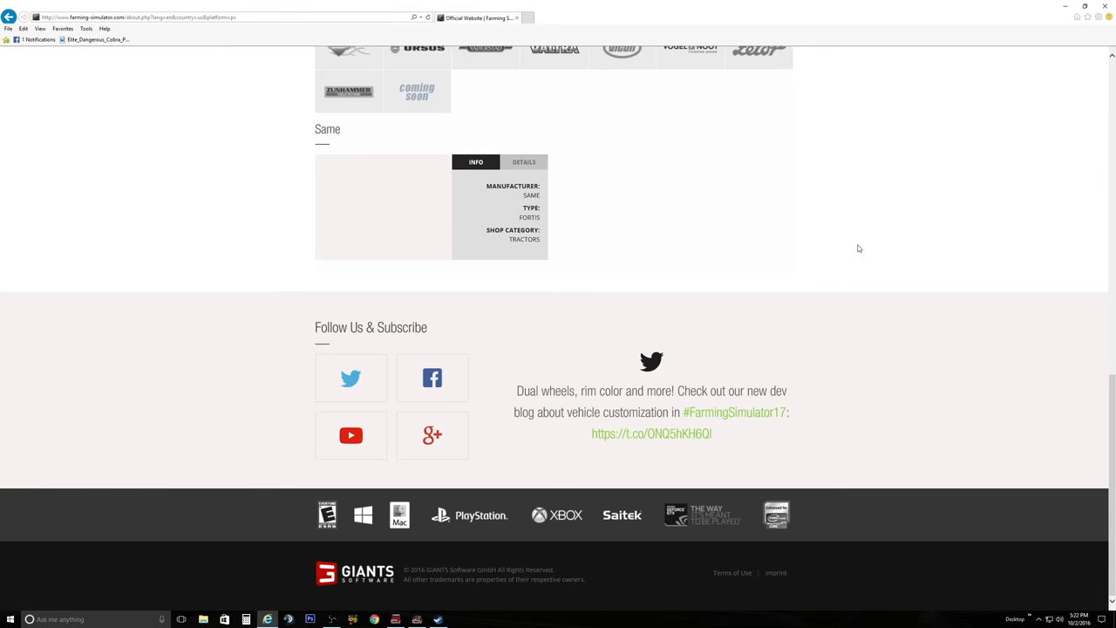
scroll("up", 3)
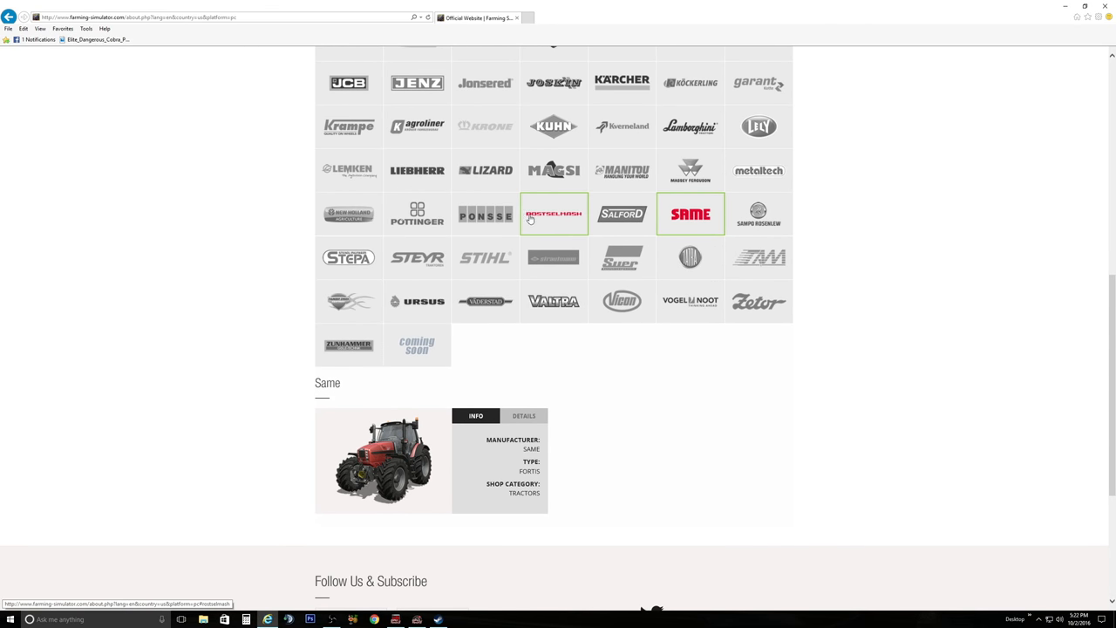
mouse_move(581, 205)
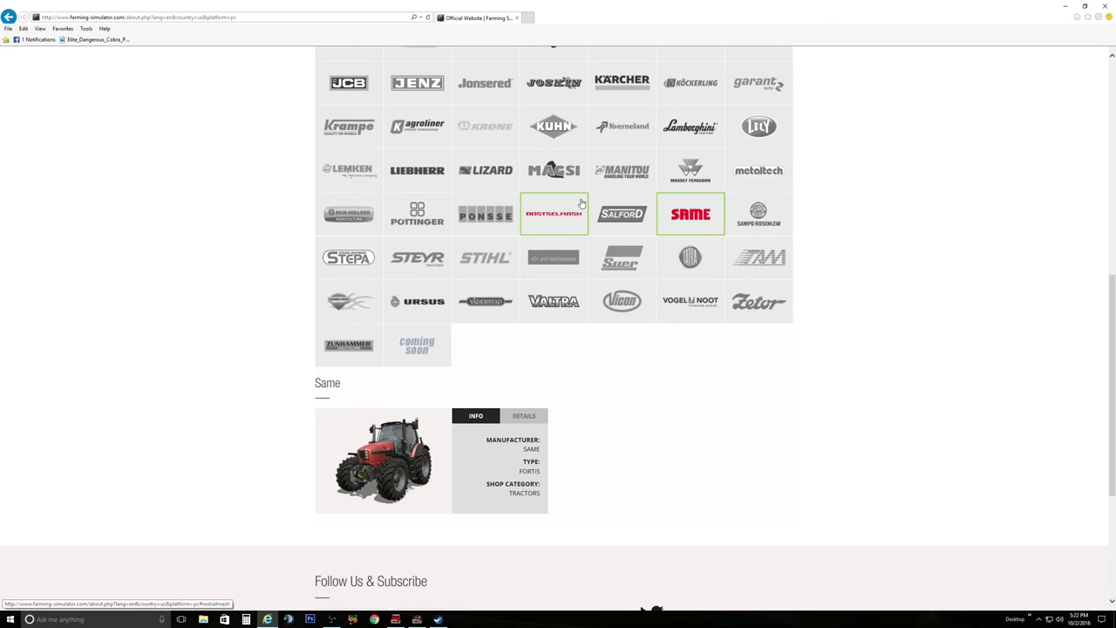
mouse_move(558, 207)
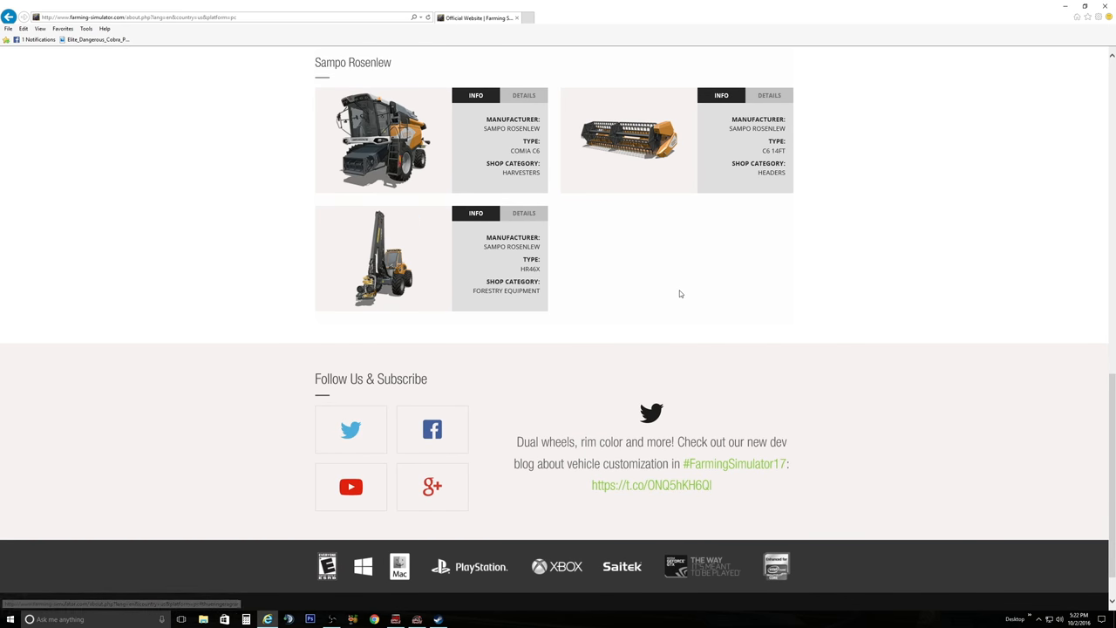
scroll("up", 3)
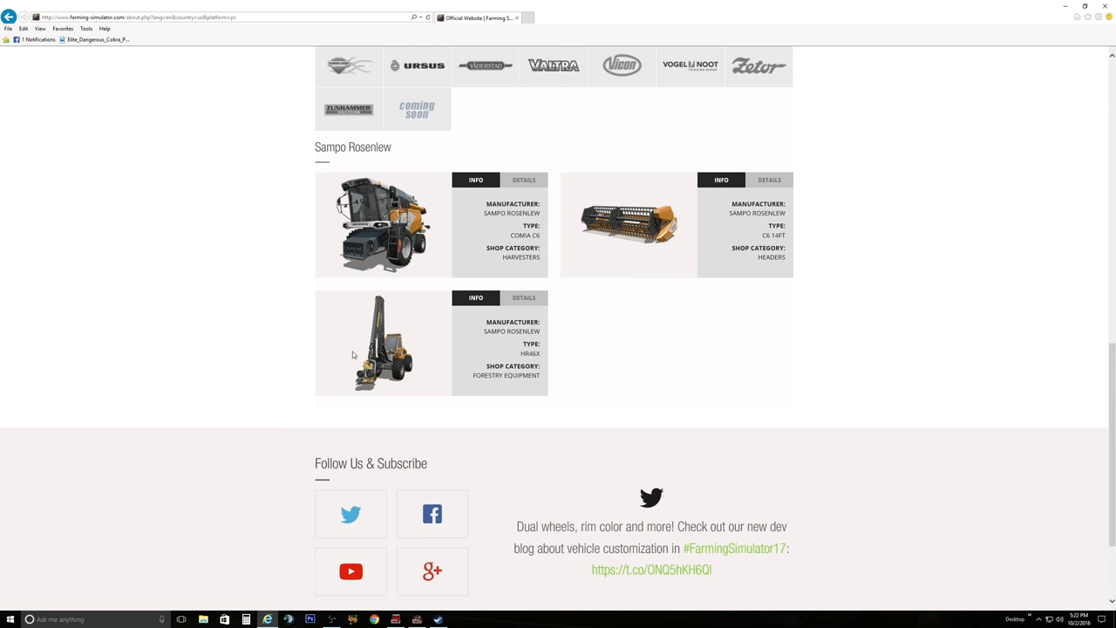
mouse_move(377, 372)
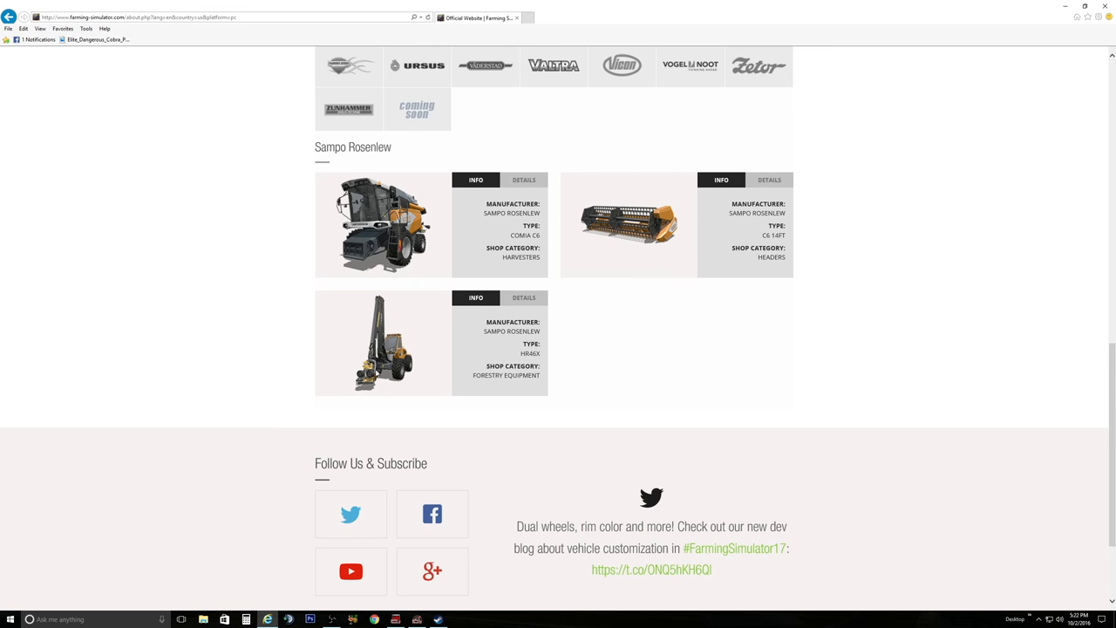
left_click(523, 297)
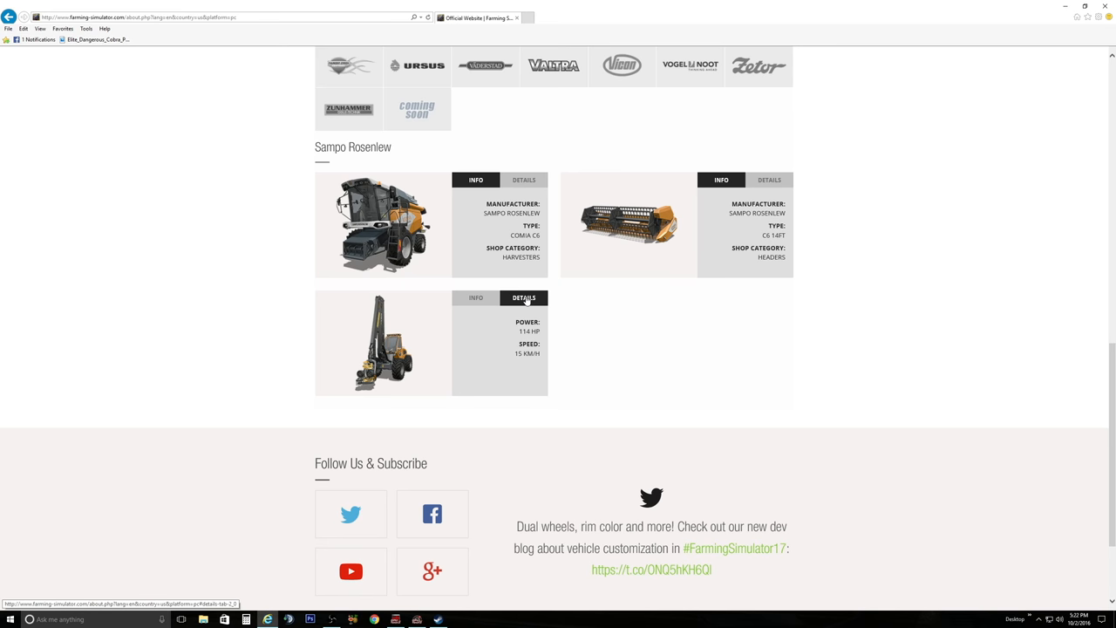
mouse_move(601, 381)
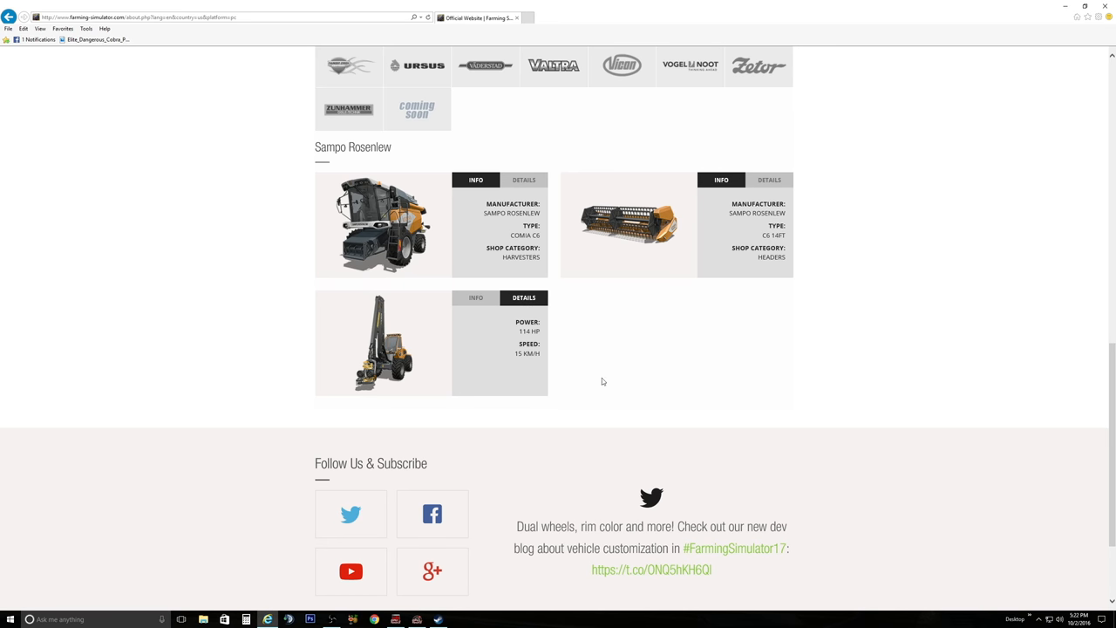
Step: Show Ponsse ScorpionKing's details (286 HP, 20 KM/H), then reopen the Sampo Rosenlew listing
scroll("up", 3)
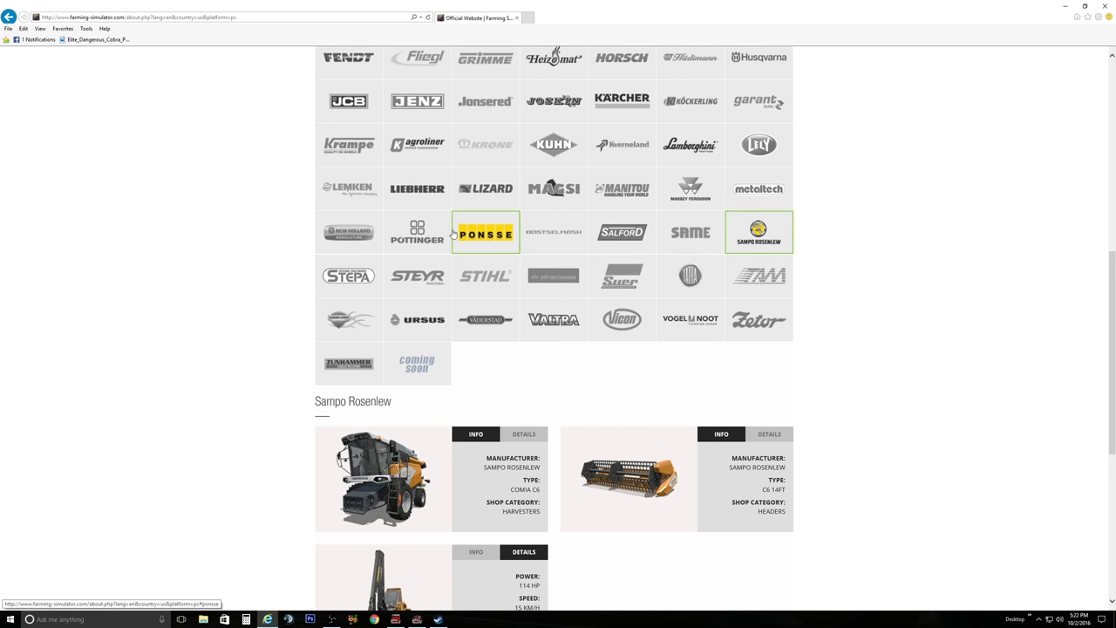
scroll("up", 3)
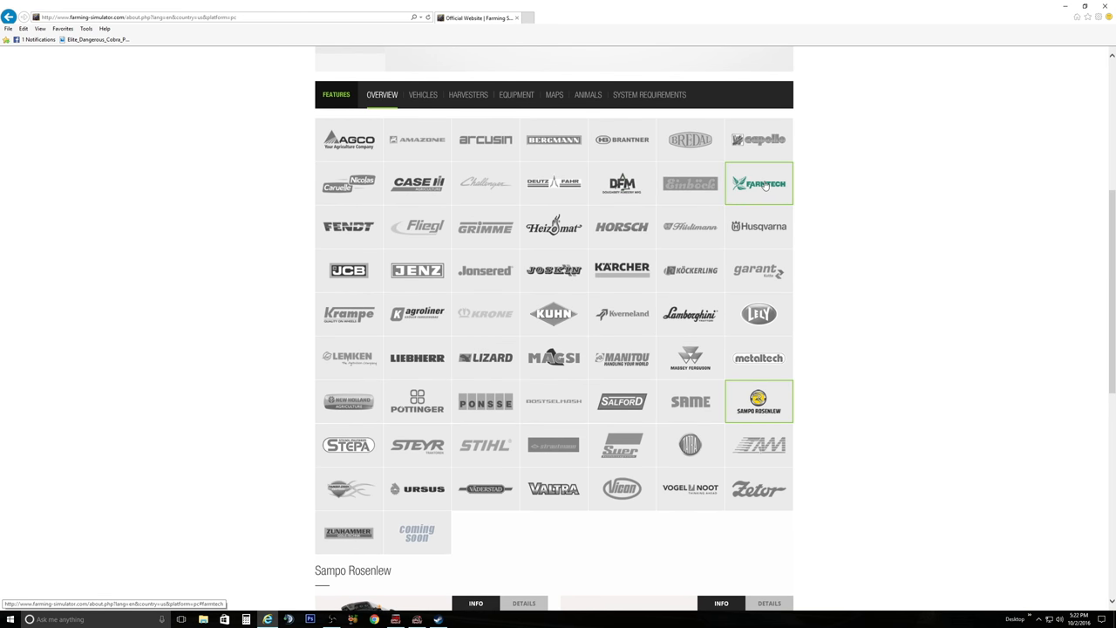
mouse_move(311, 267)
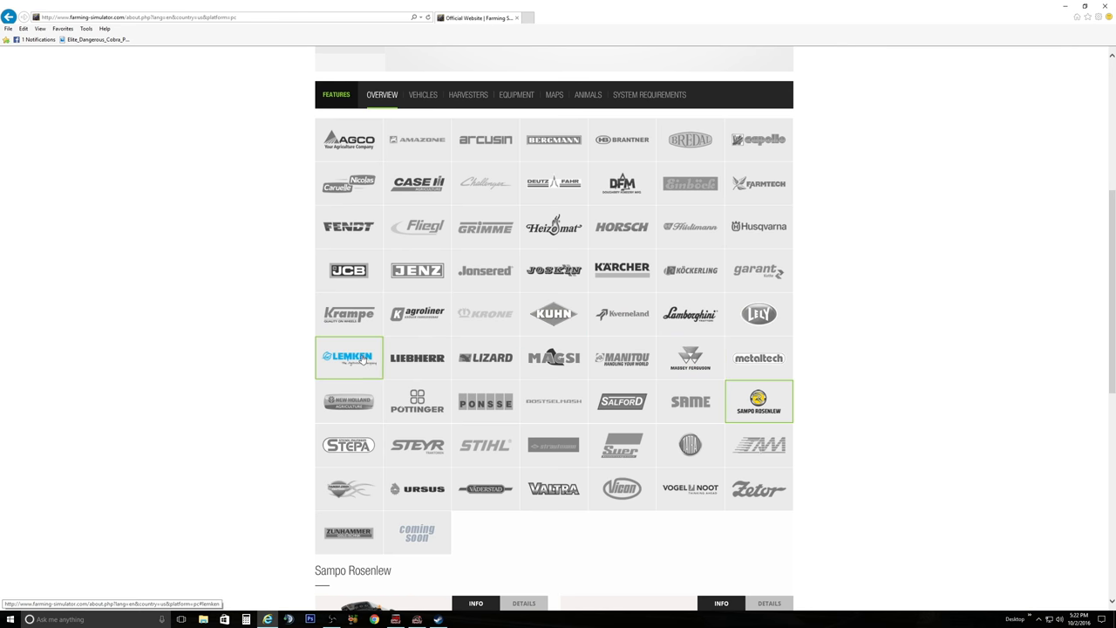
scroll("down", 3)
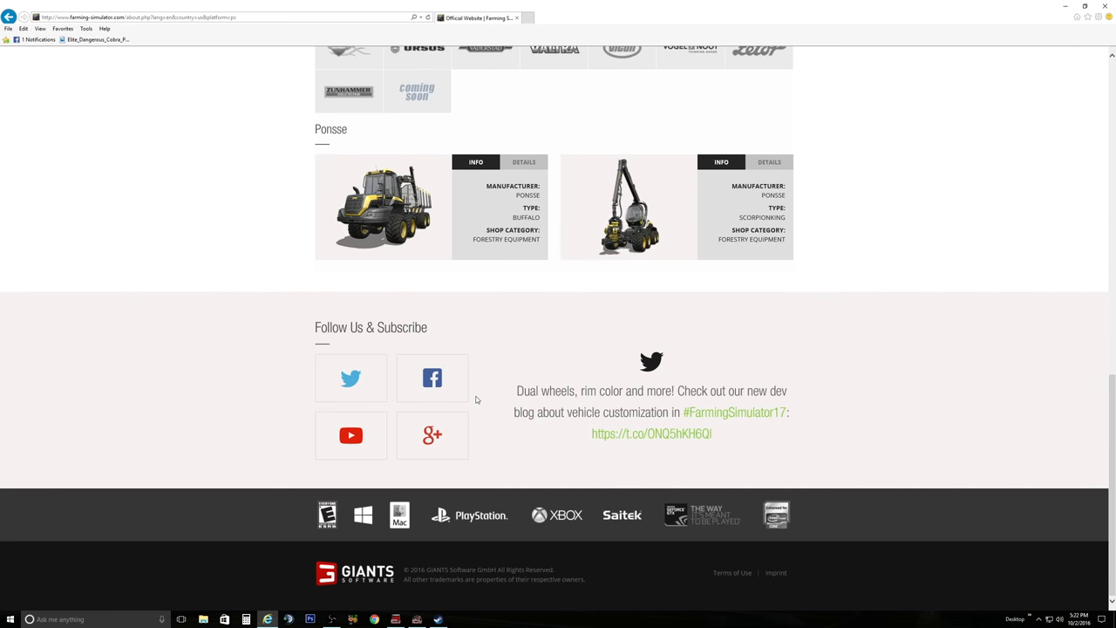
left_click(769, 162)
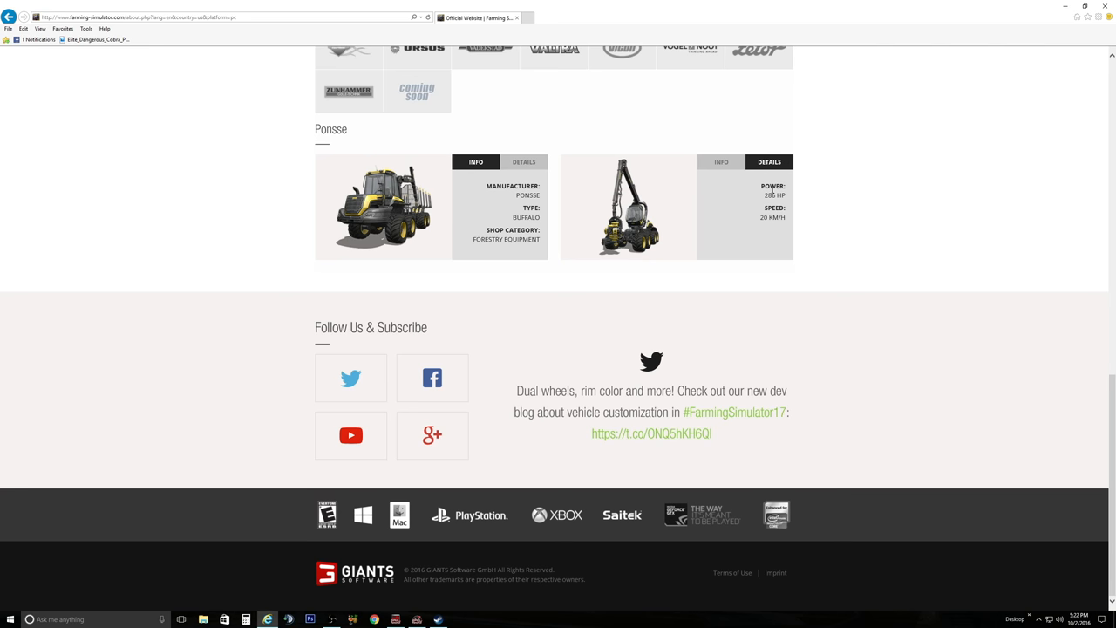
scroll("up", 3)
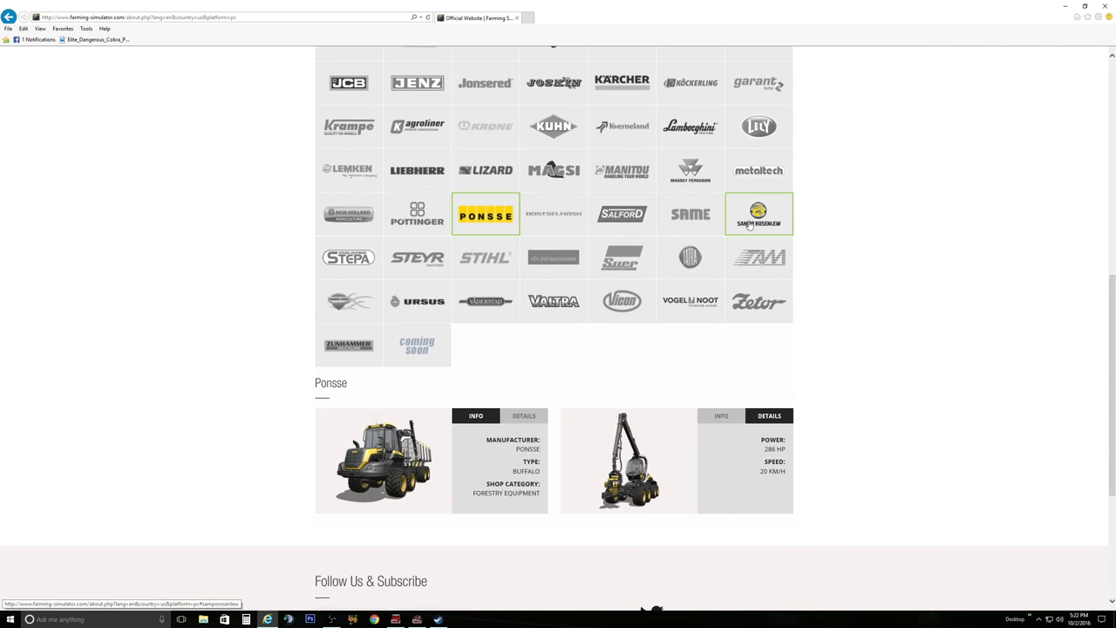
left_click(758, 214)
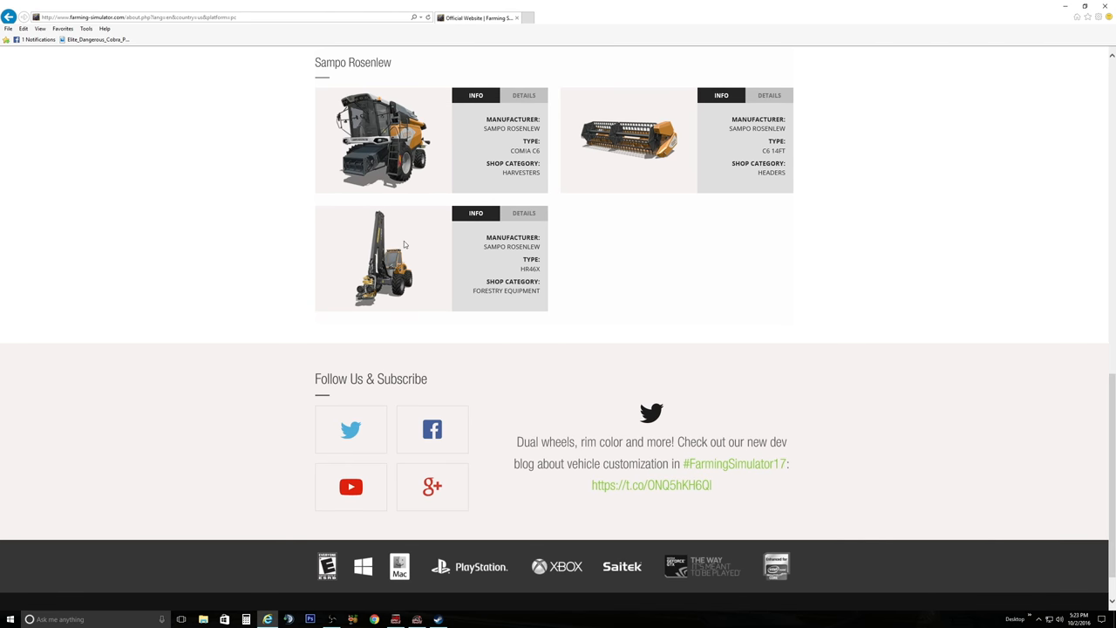
mouse_move(404, 245)
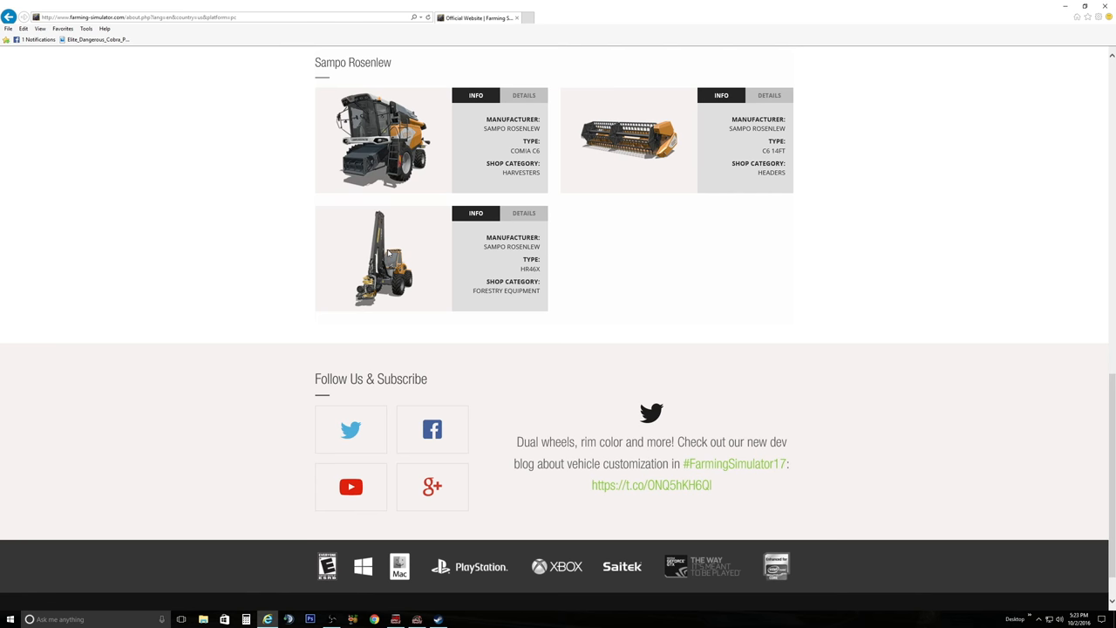
Step: Open the Stihl listing to show the MS 261 chainsaw card
scroll("up", 3)
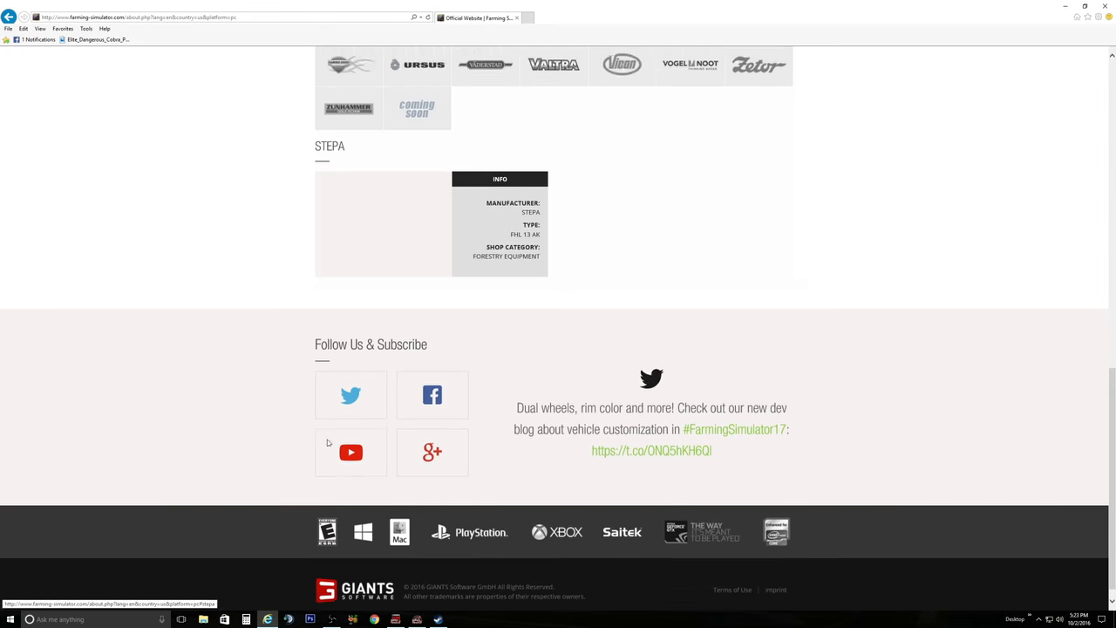
scroll("up", 3)
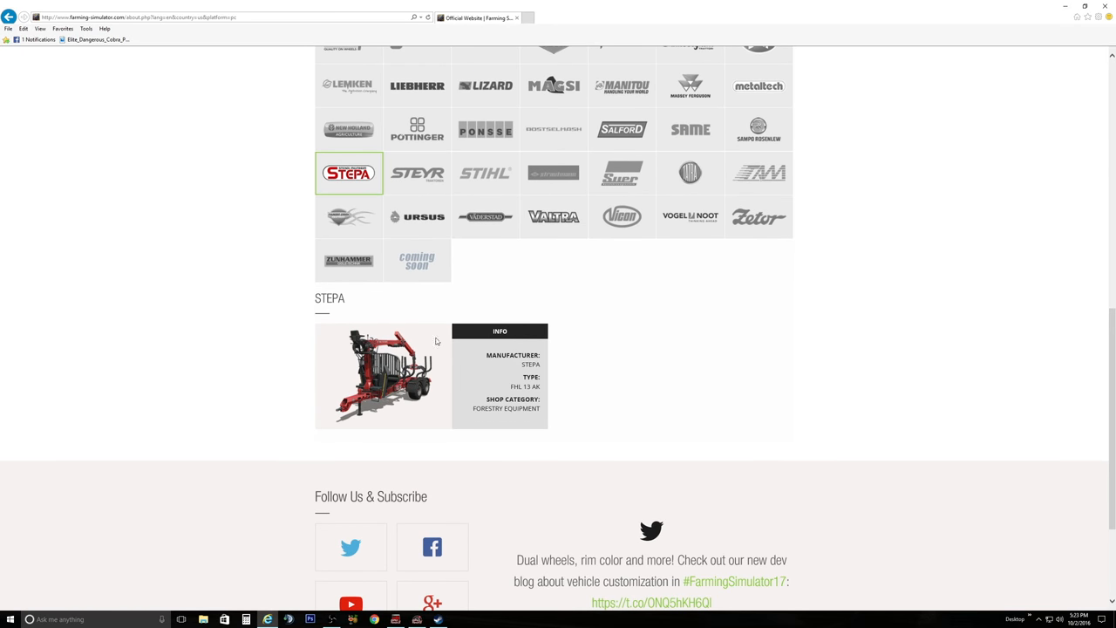
left_click(417, 173)
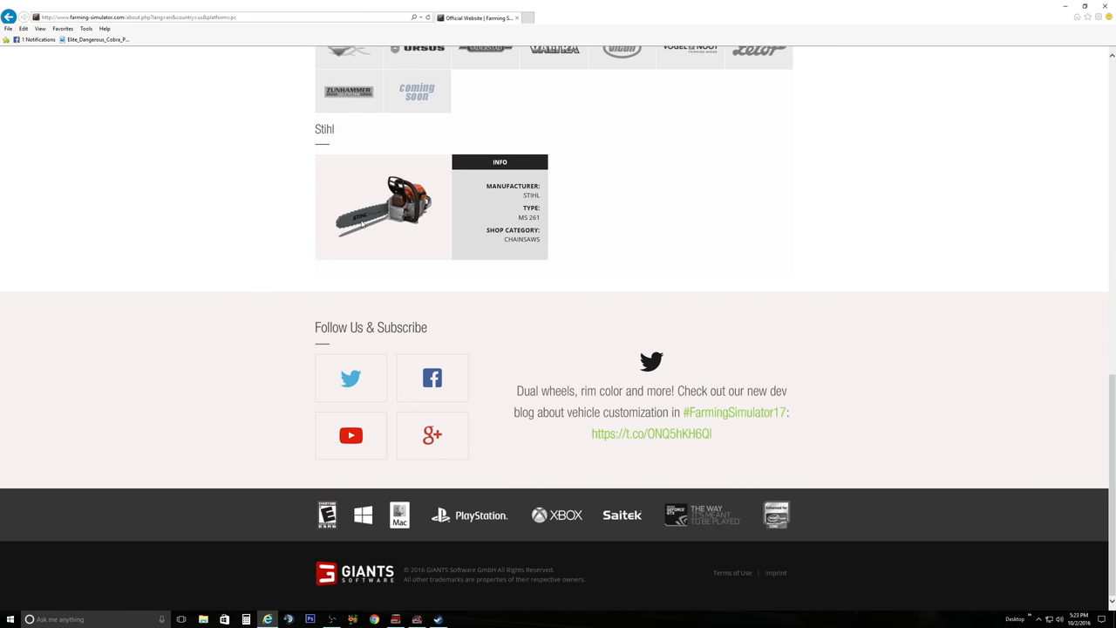
mouse_move(631, 211)
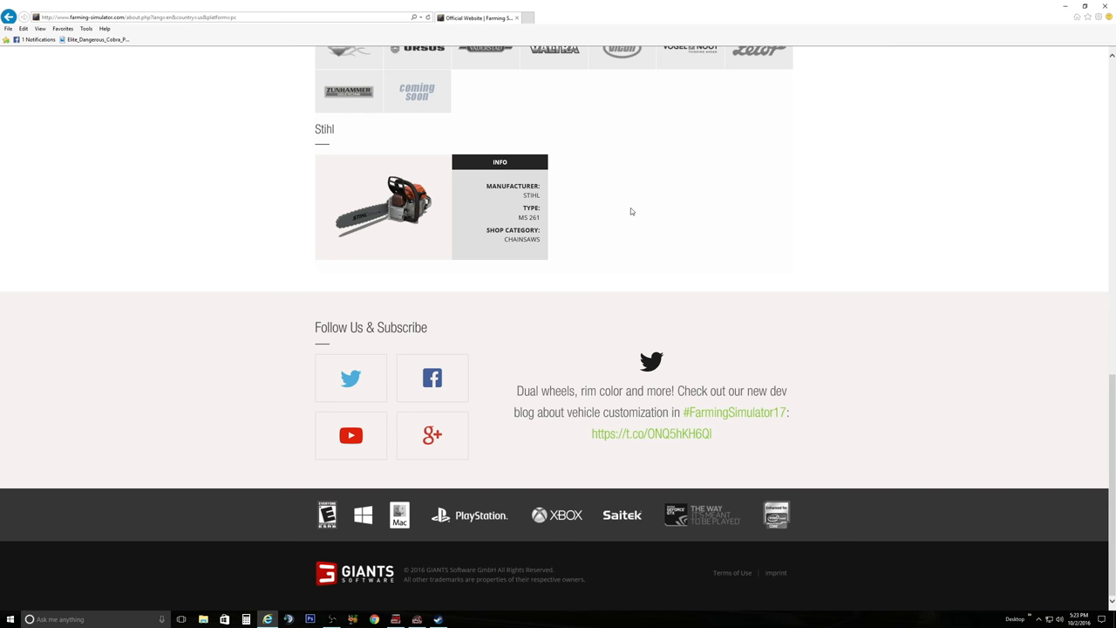
scroll("up", 3)
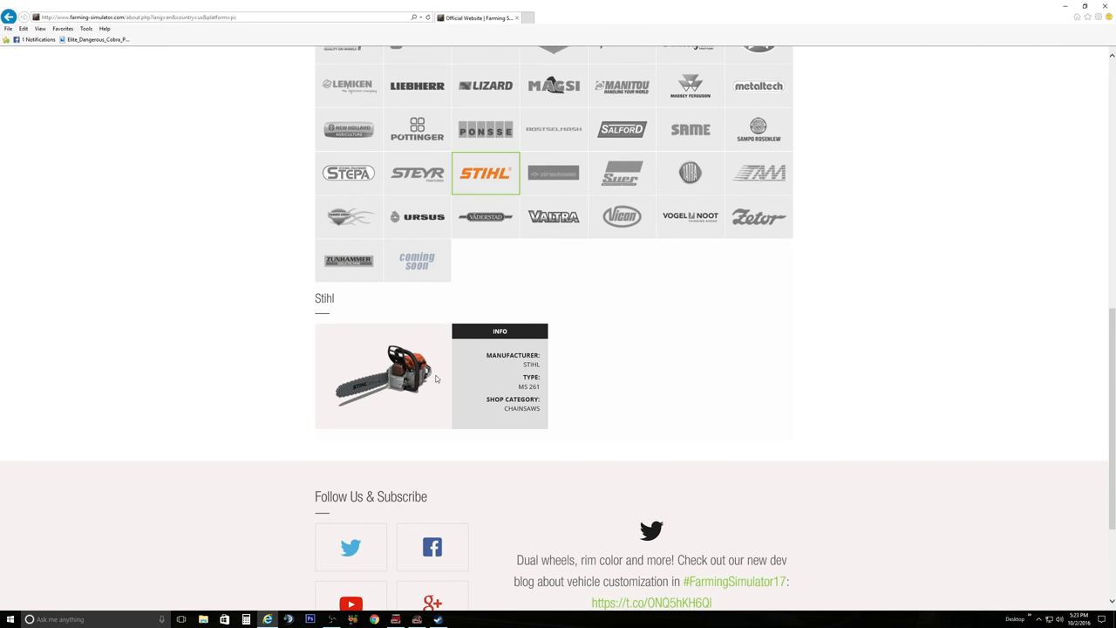
mouse_move(624, 311)
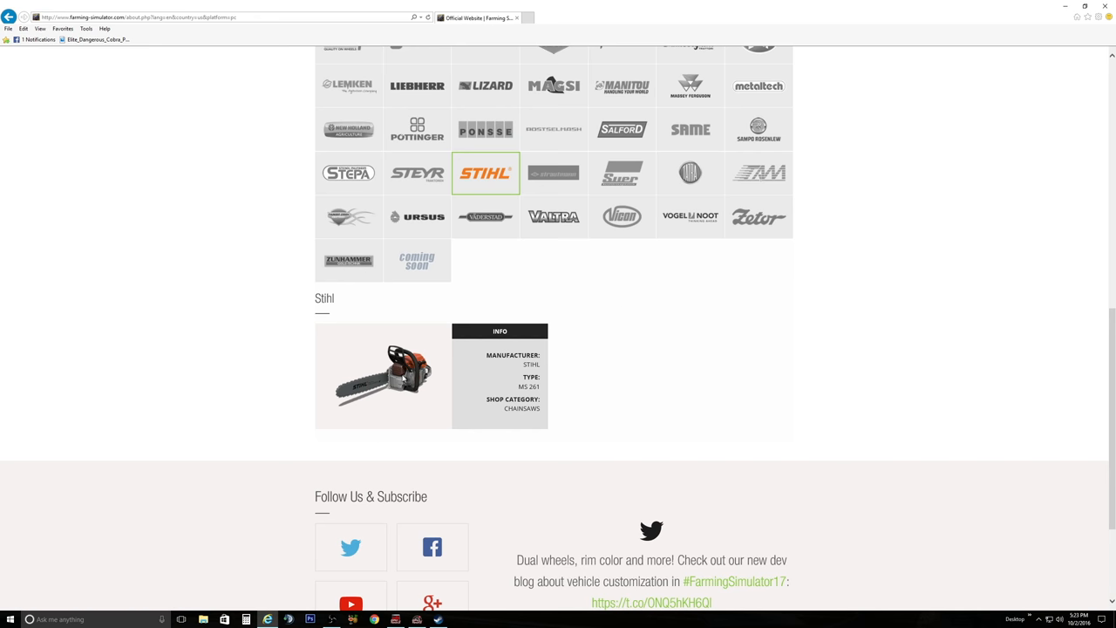
Step: Show the Strautmann PS 3401 spreader's details: 220HP, 15.0 M, 32000 L
scroll("down", 3)
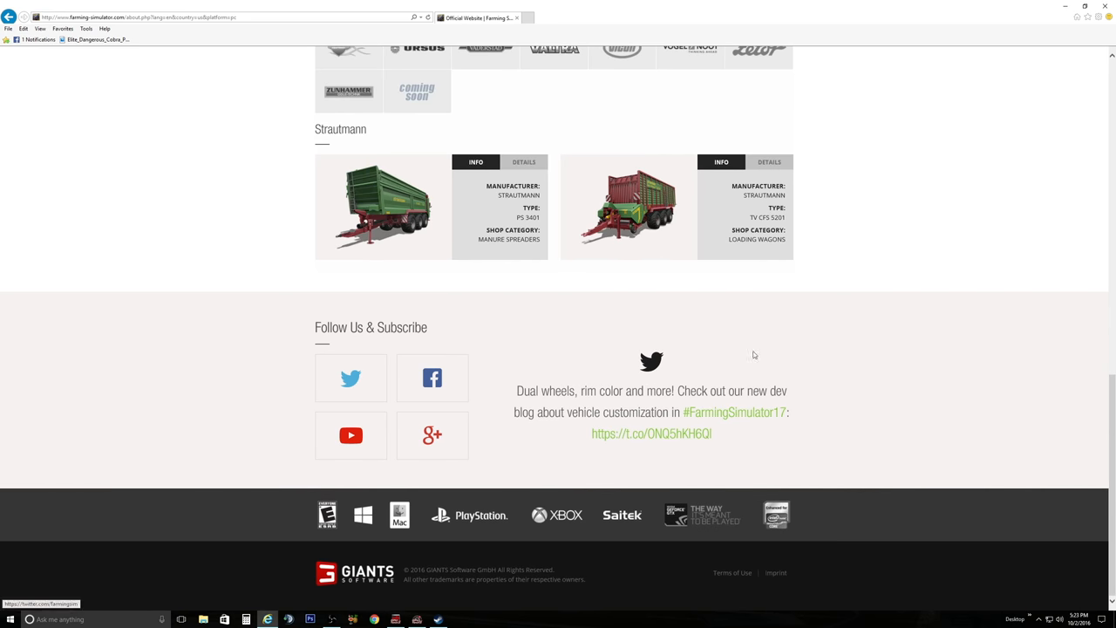
scroll("up", 3)
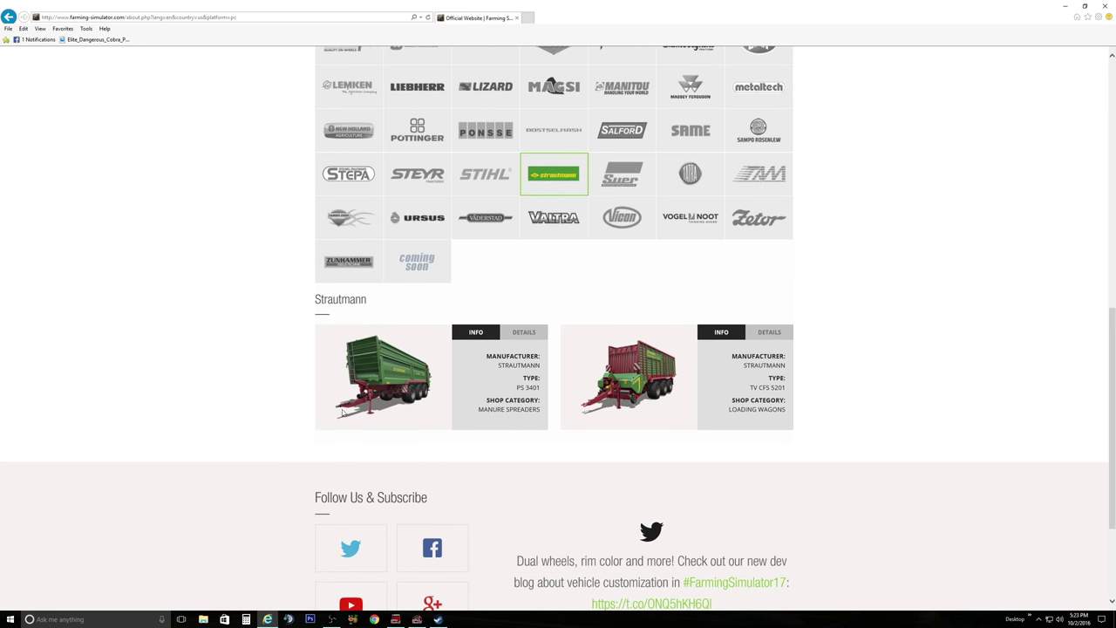
left_click(524, 331)
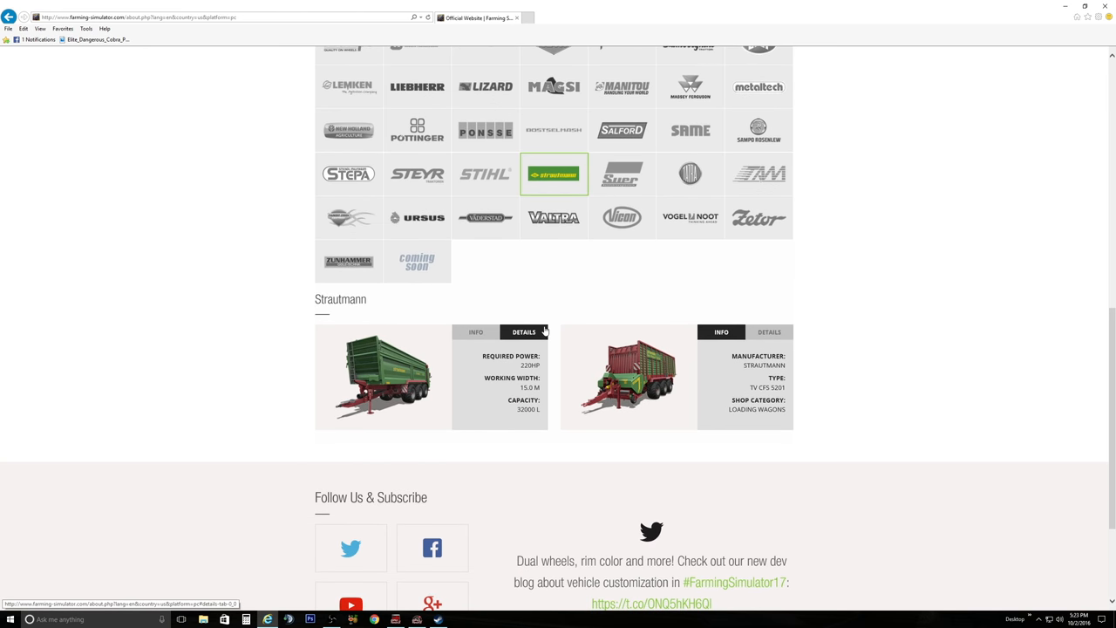
mouse_move(396, 383)
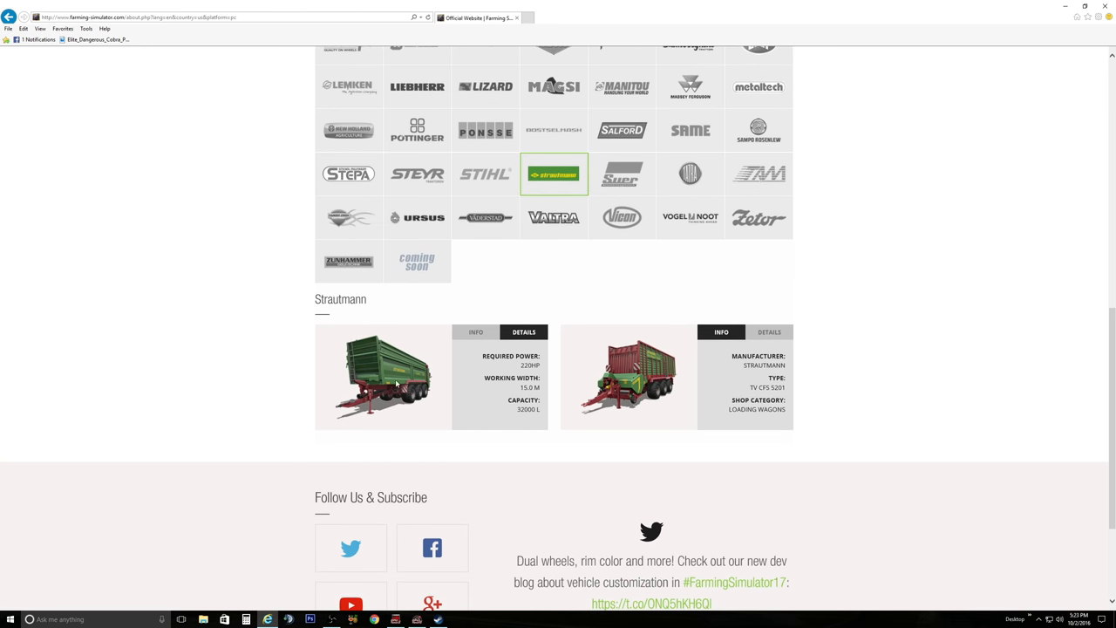
mouse_move(603, 334)
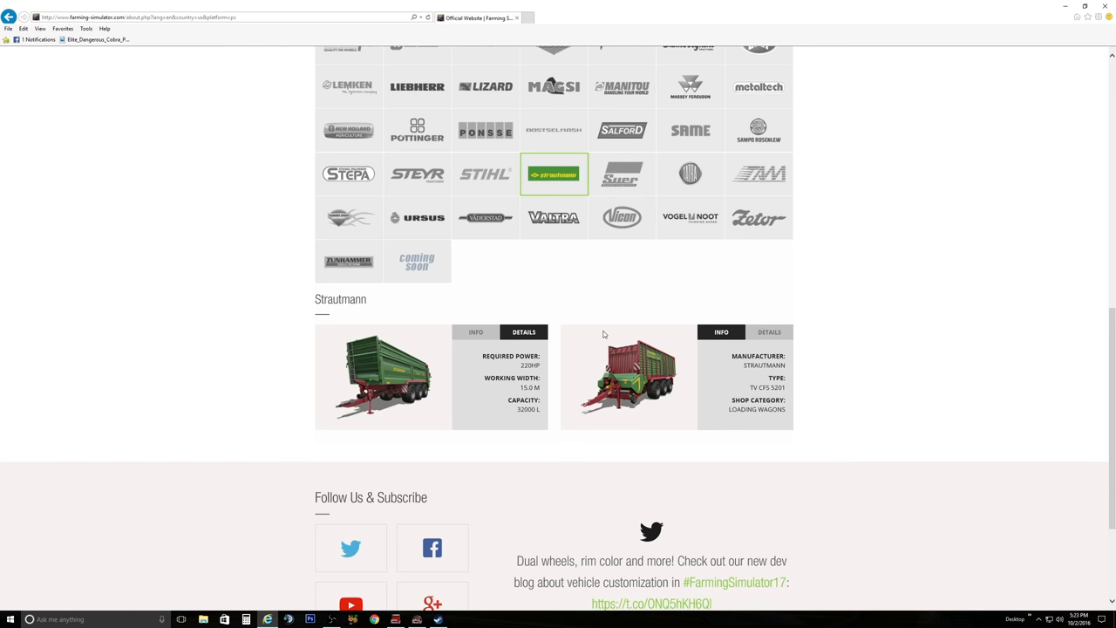
mouse_move(661, 384)
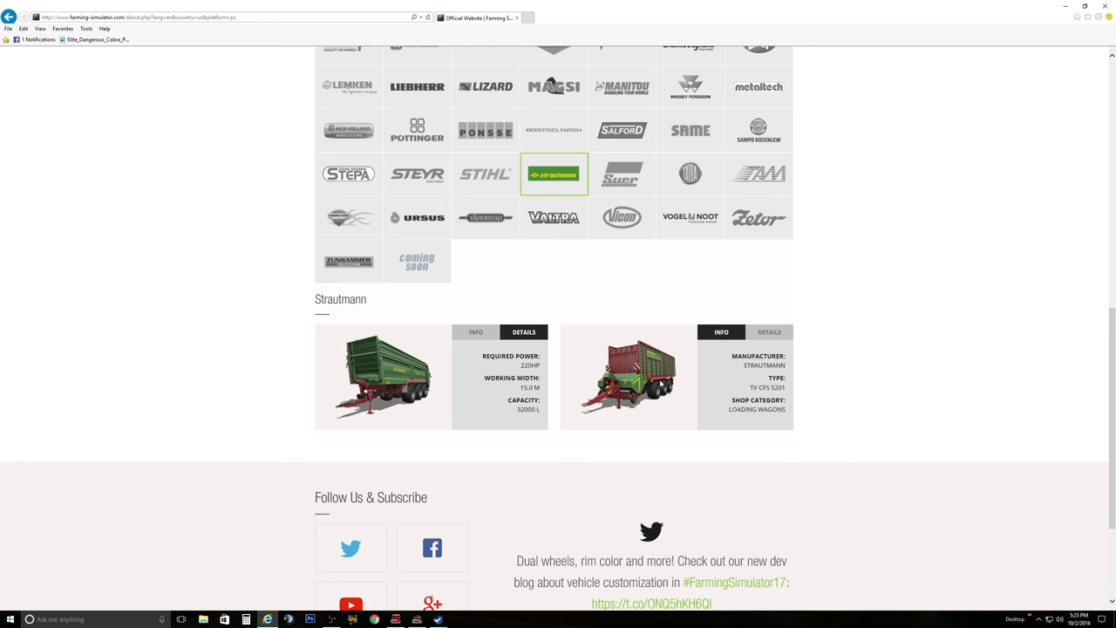
mouse_move(748, 390)
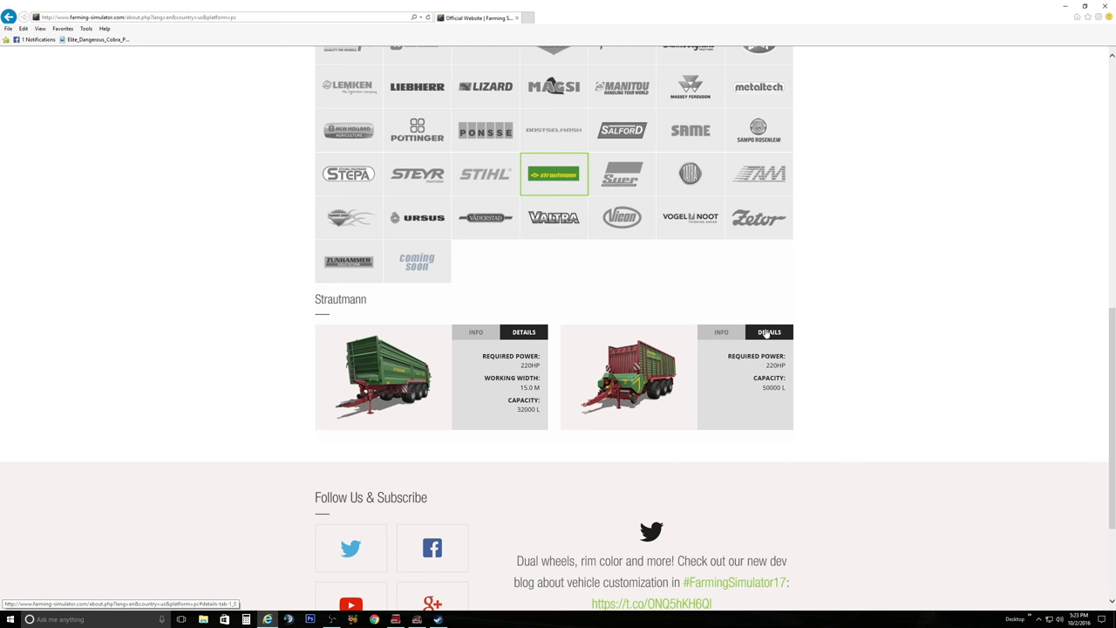
mouse_move(596, 371)
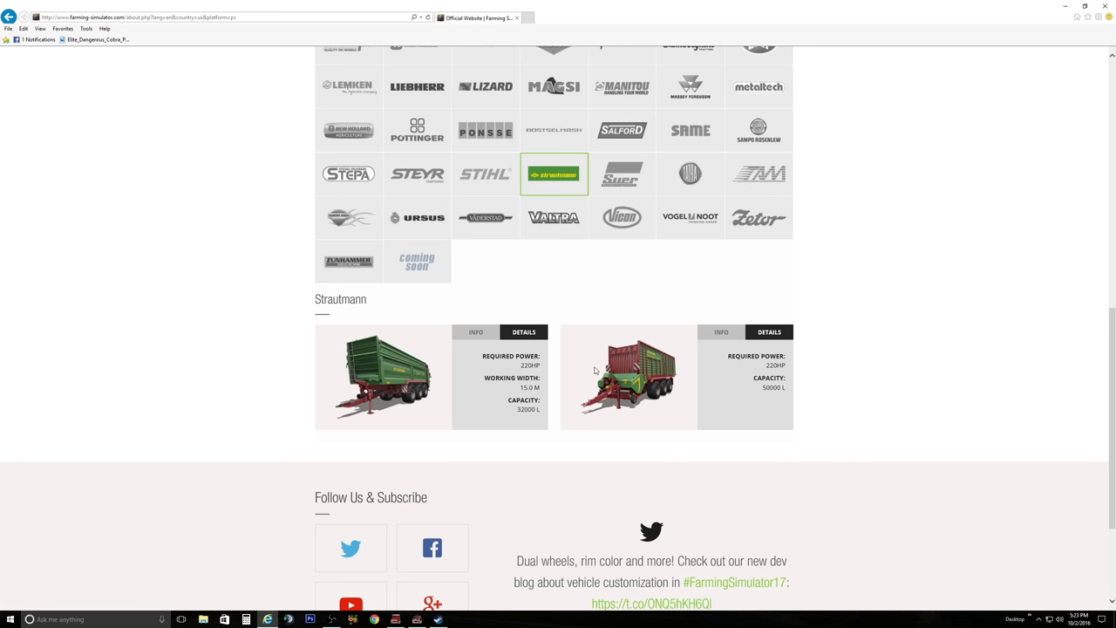
mouse_move(623, 175)
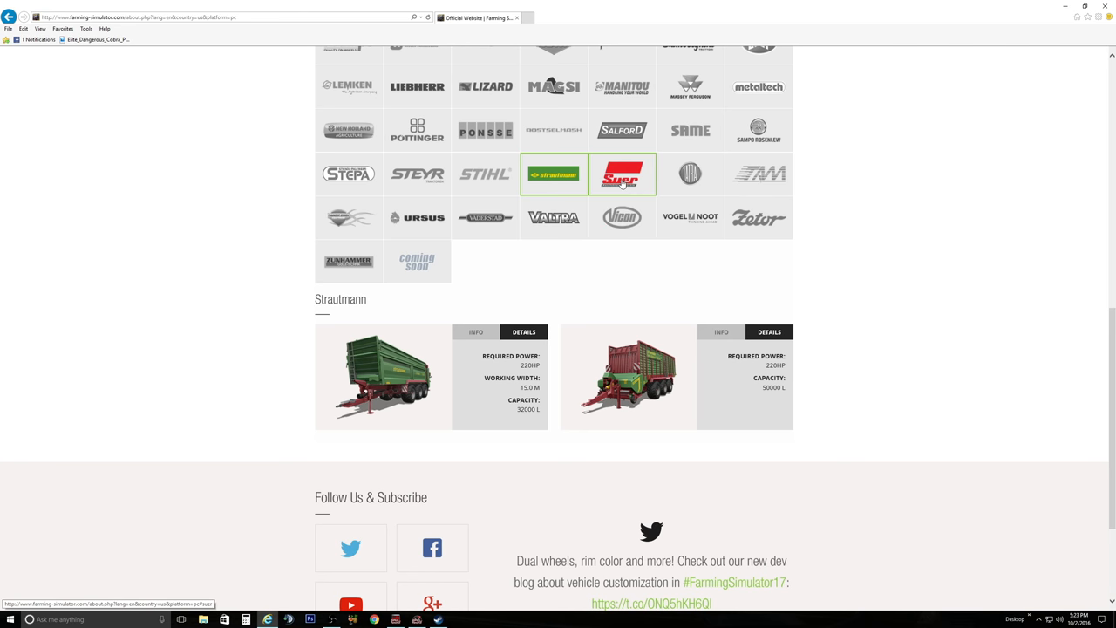
Step: View Suer weights and Thunder Creek's FST 990, then bring up Väderstad's machines
left_click(622, 174)
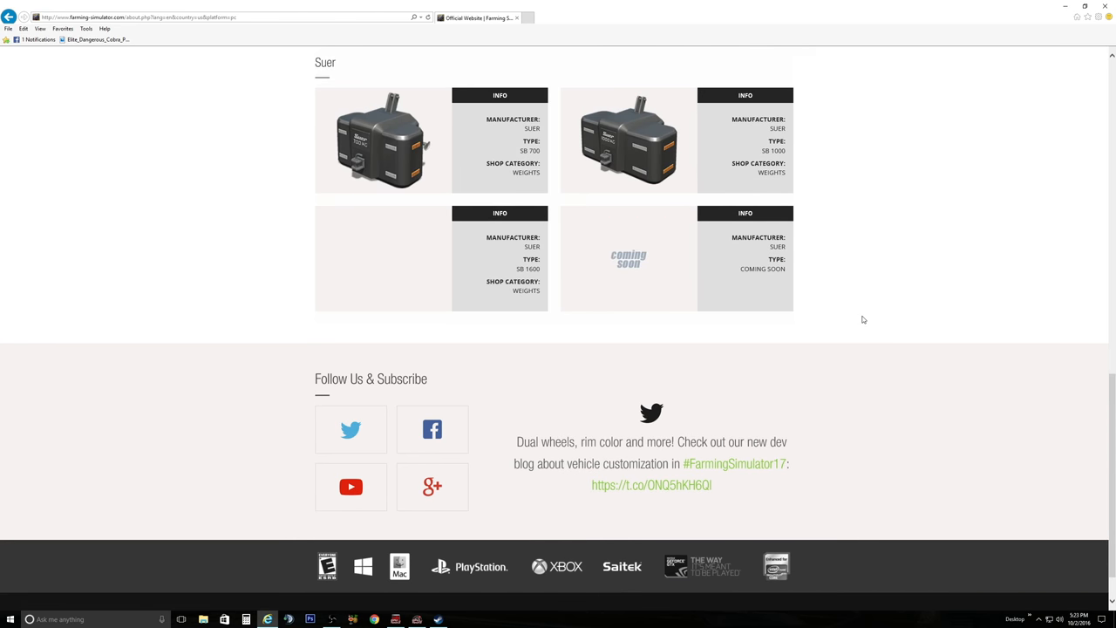
scroll("up", 3)
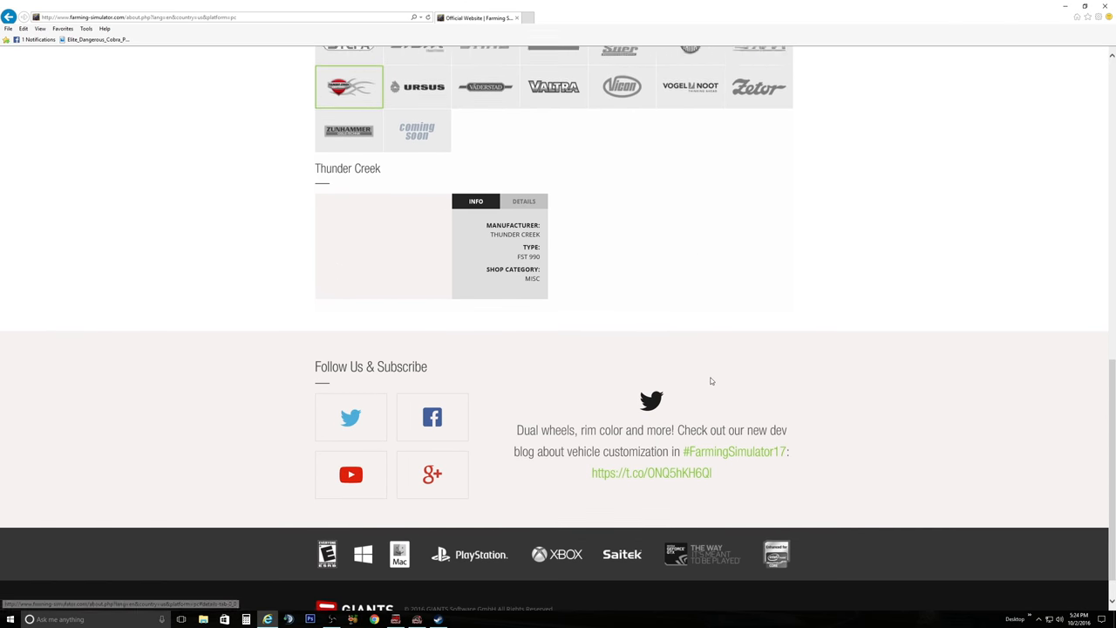
scroll("up", 3)
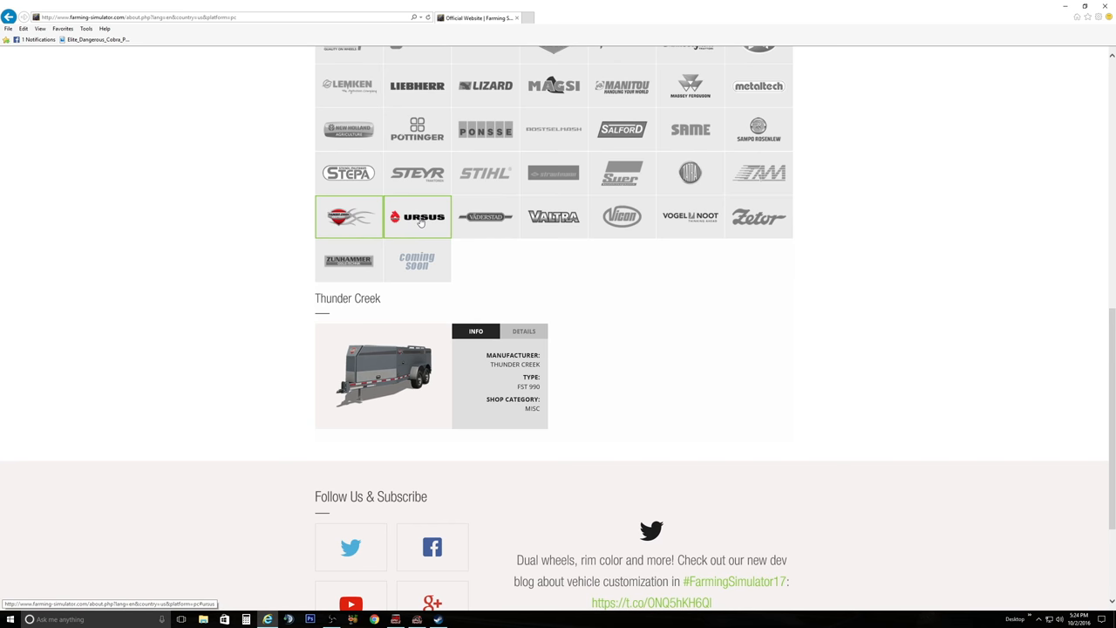
left_click(417, 216)
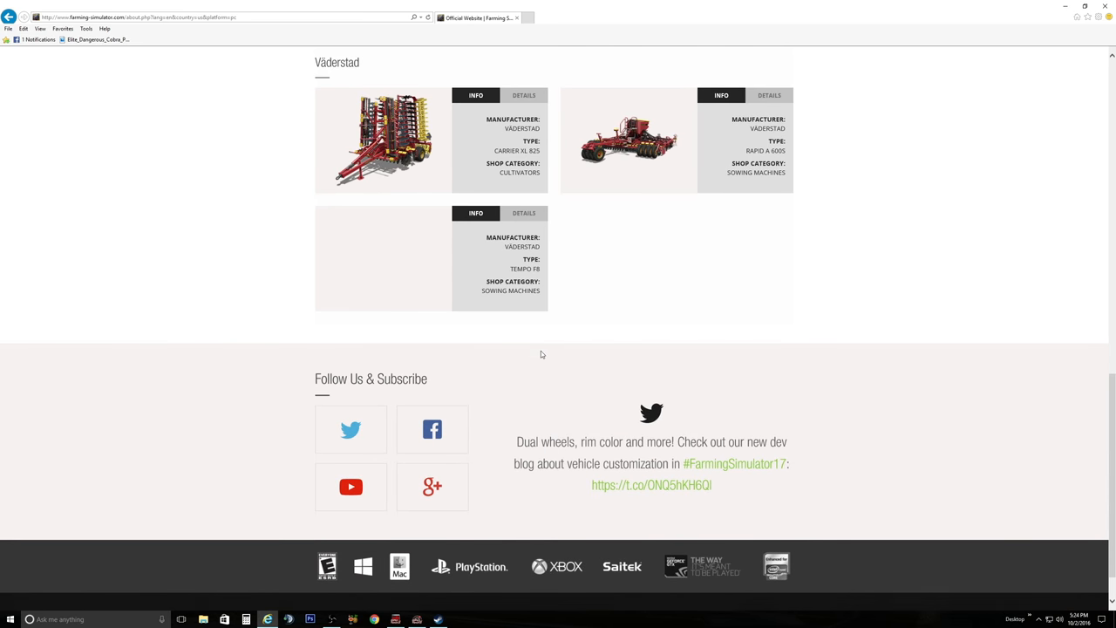
Step: Open the DETAILS tabs on Valtra's S Series, T Series and N Series tractors
scroll("up", 3)
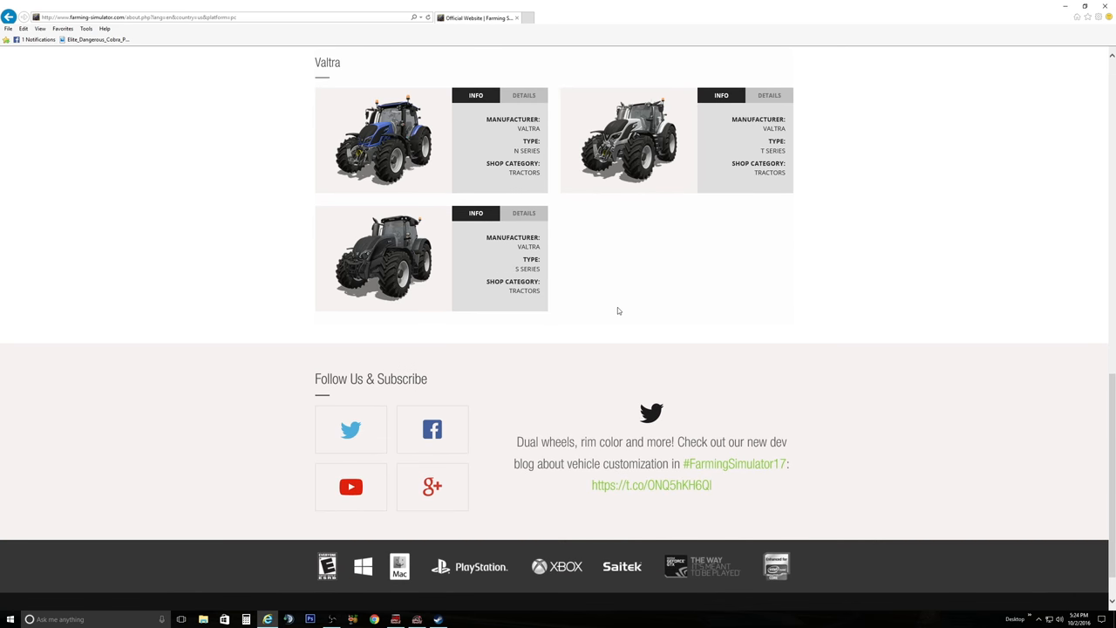
mouse_move(372, 261)
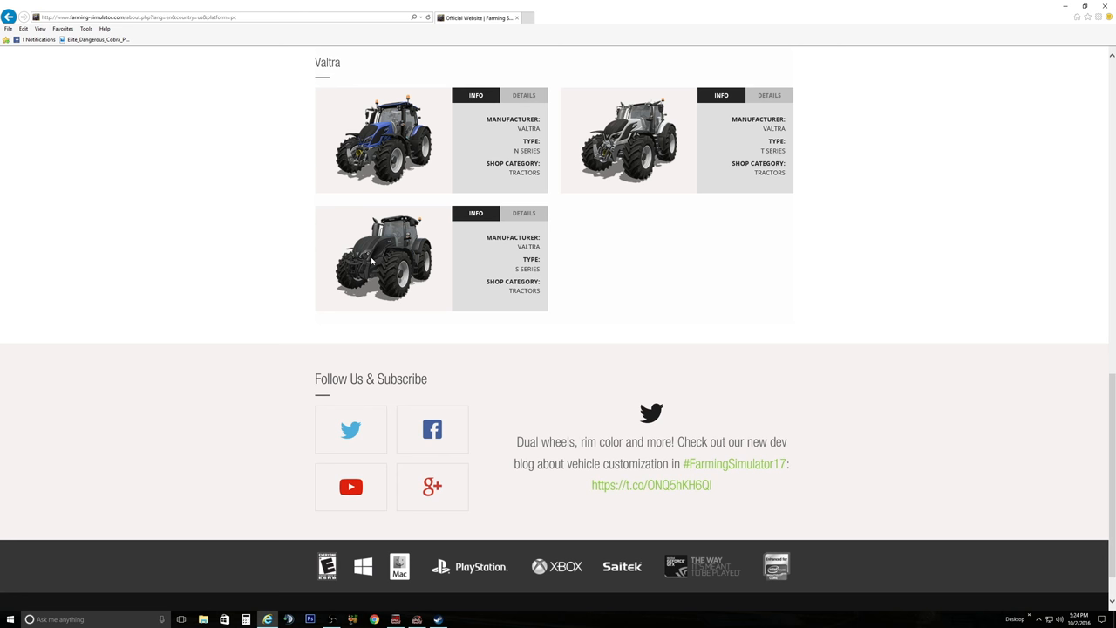
left_click(523, 213)
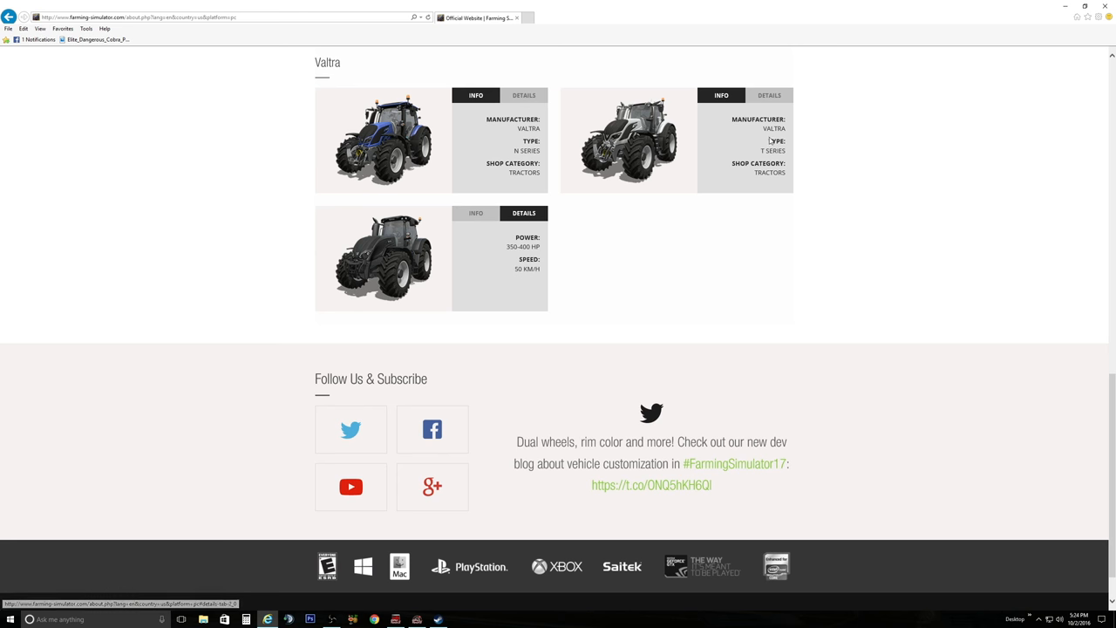
left_click(769, 96)
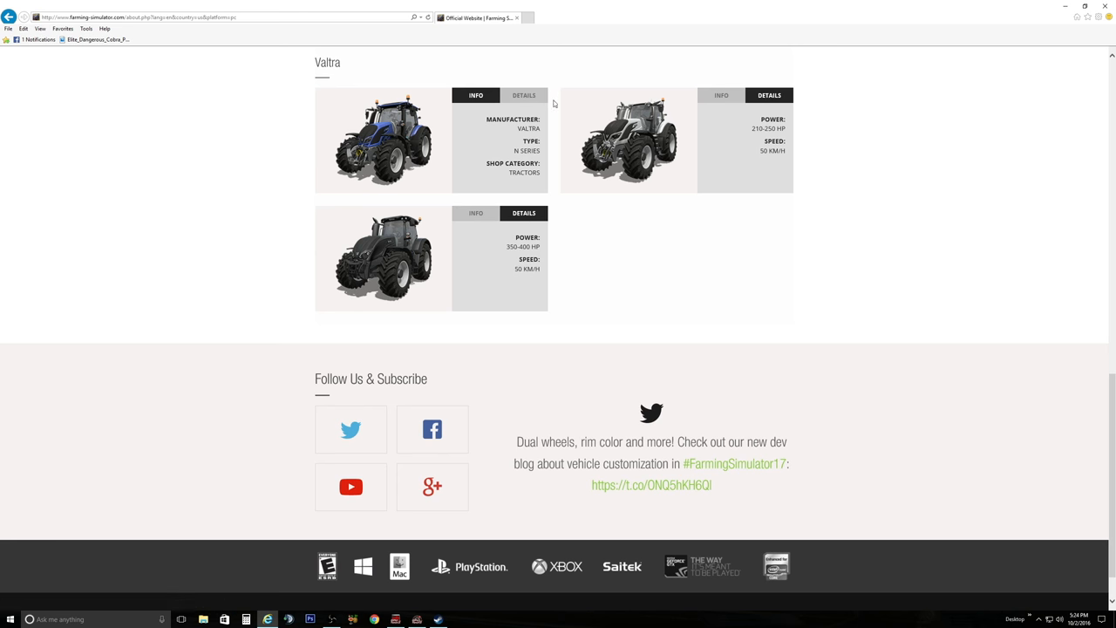
left_click(523, 95)
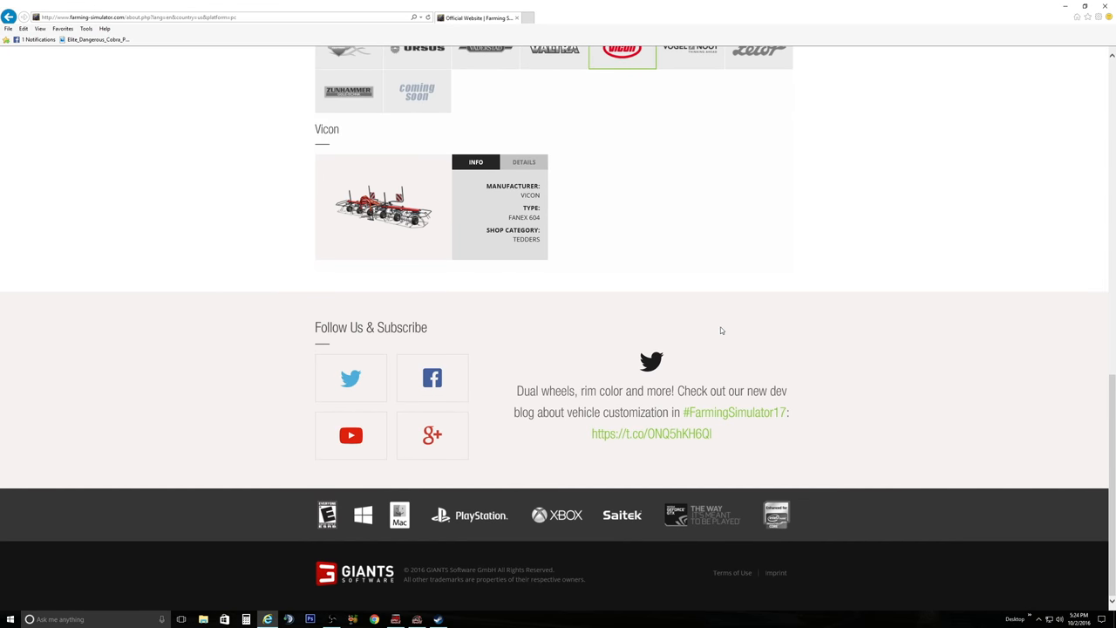
Step: View the Vogel & Noot cultivator, Zetor tractors and Zunhammer slurry tanks
left_click(690, 48)
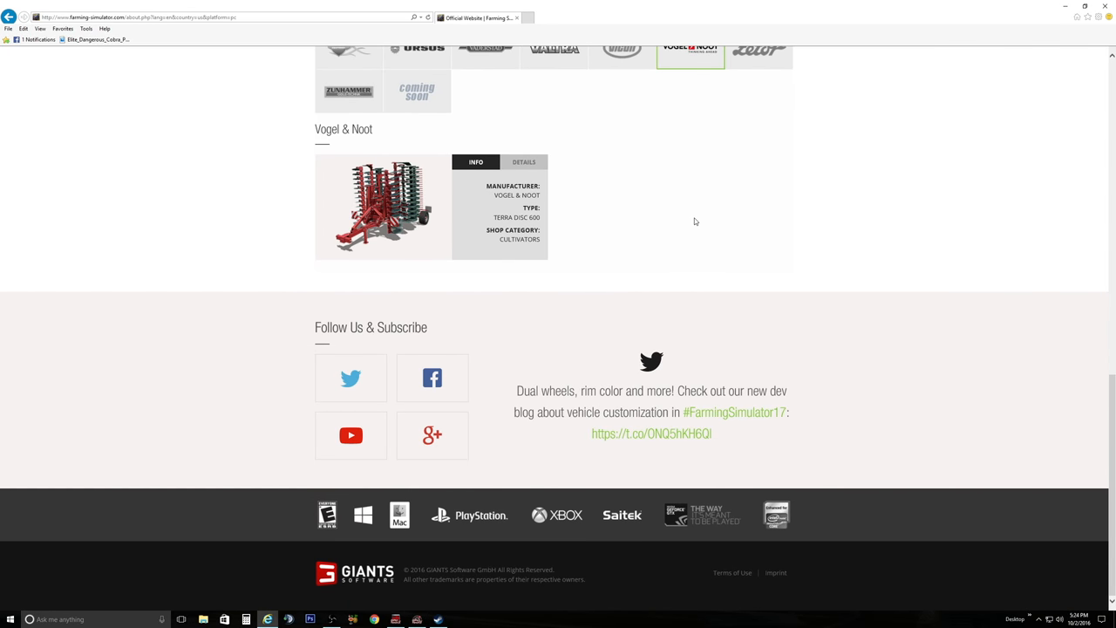
left_click(759, 48)
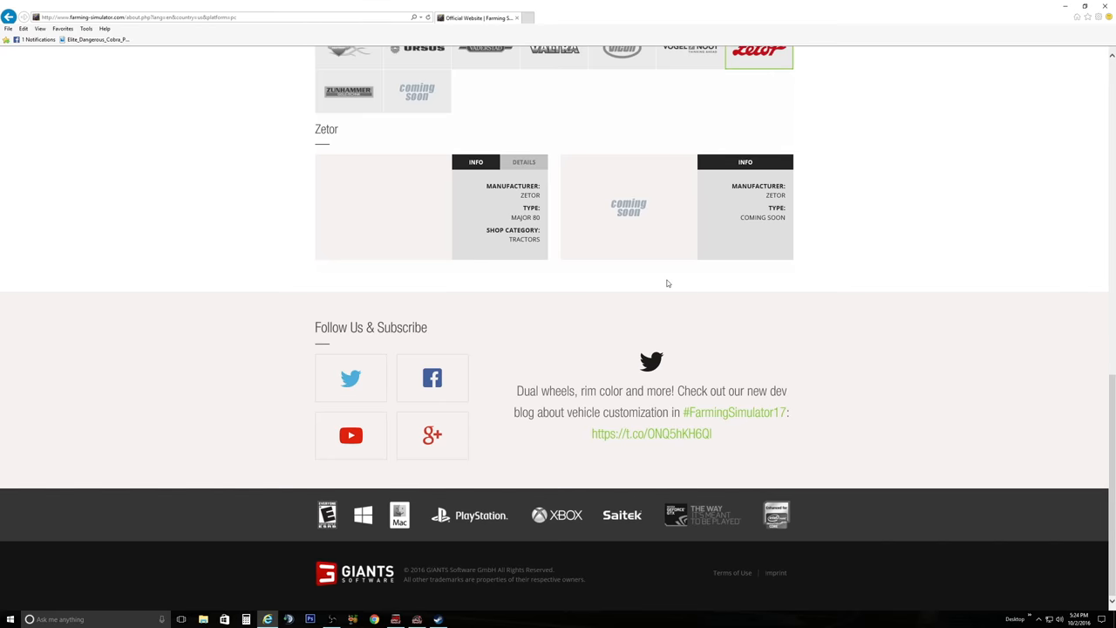
left_click(349, 90)
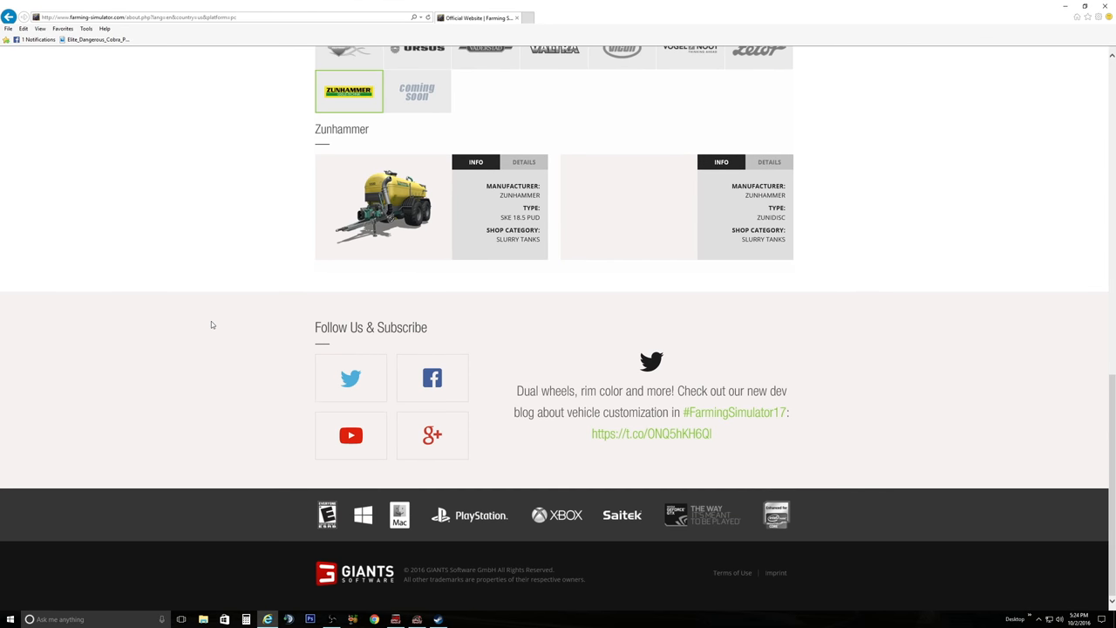
Step: Scroll back up to the top of the Farming Simulator 17 page
scroll("up", 3)
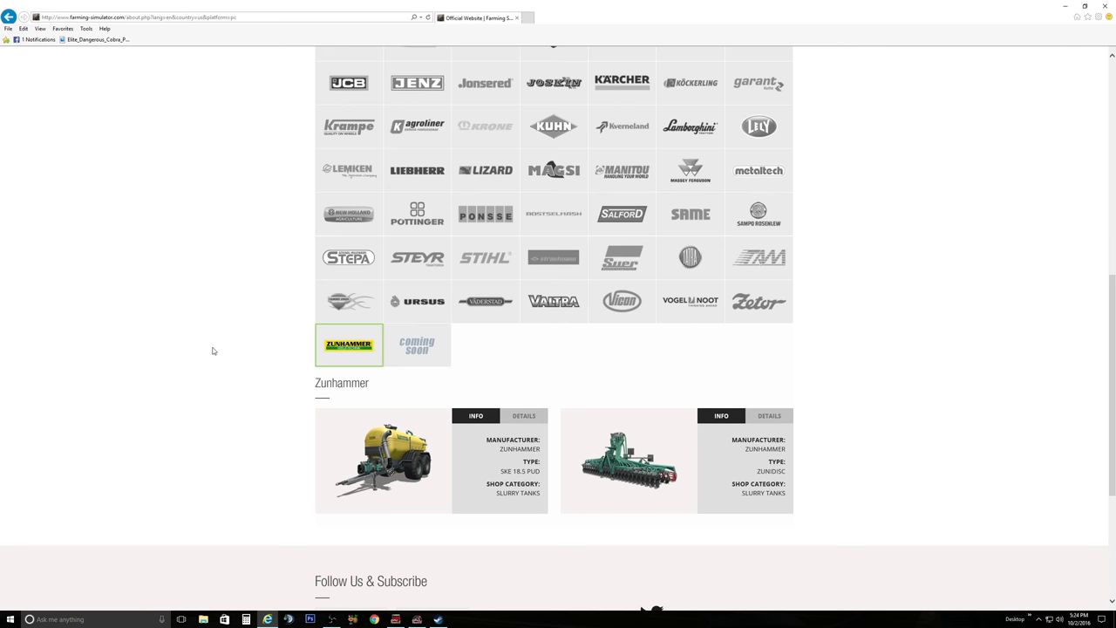
scroll("up", 3)
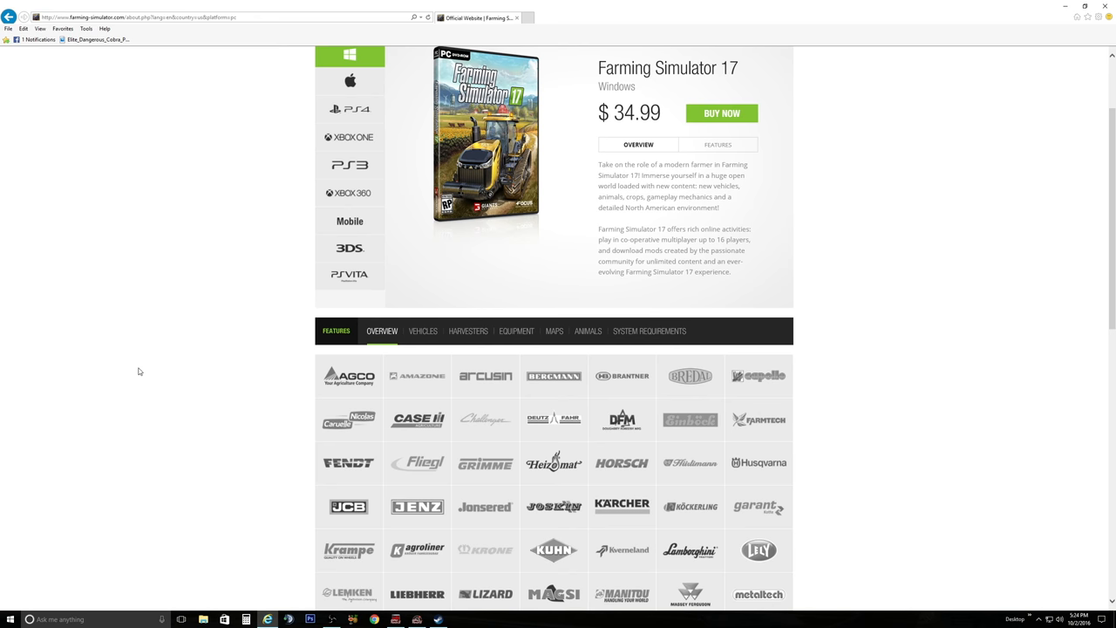
scroll("up", 3)
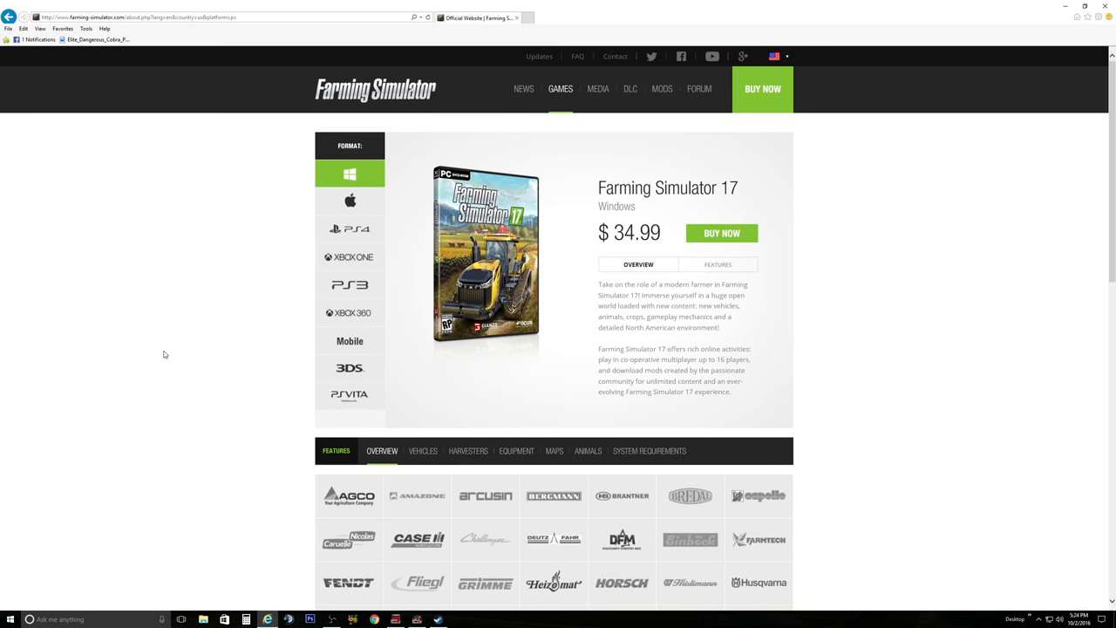